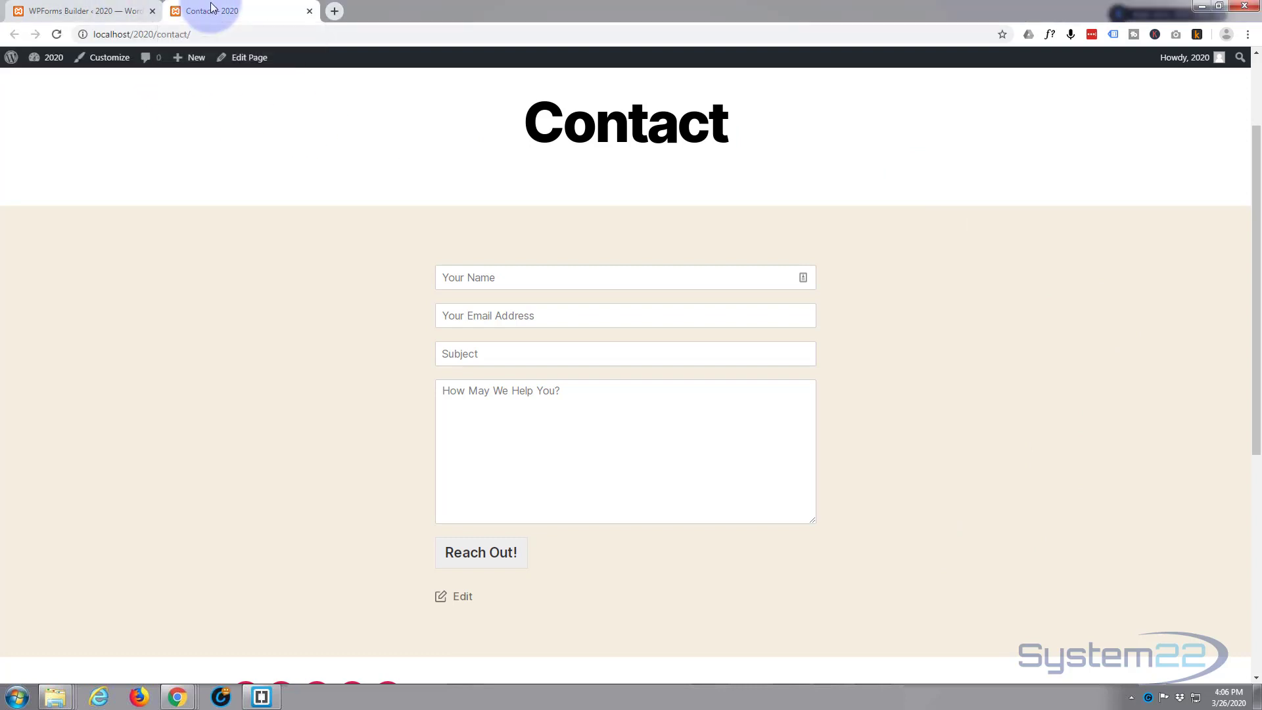
# Step: Return to the WPForms Builder tab showing My First Form's Setup screen
pyautogui.click(85, 11)
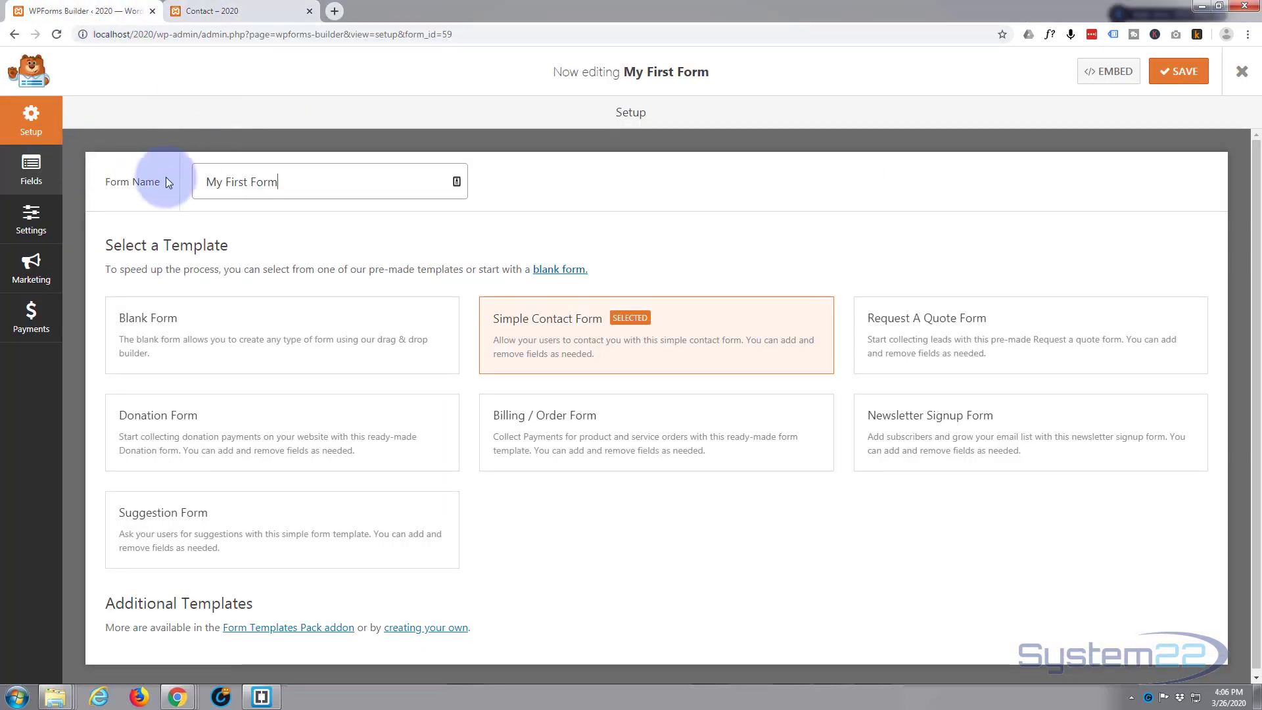
pyautogui.moveTo(590, 249)
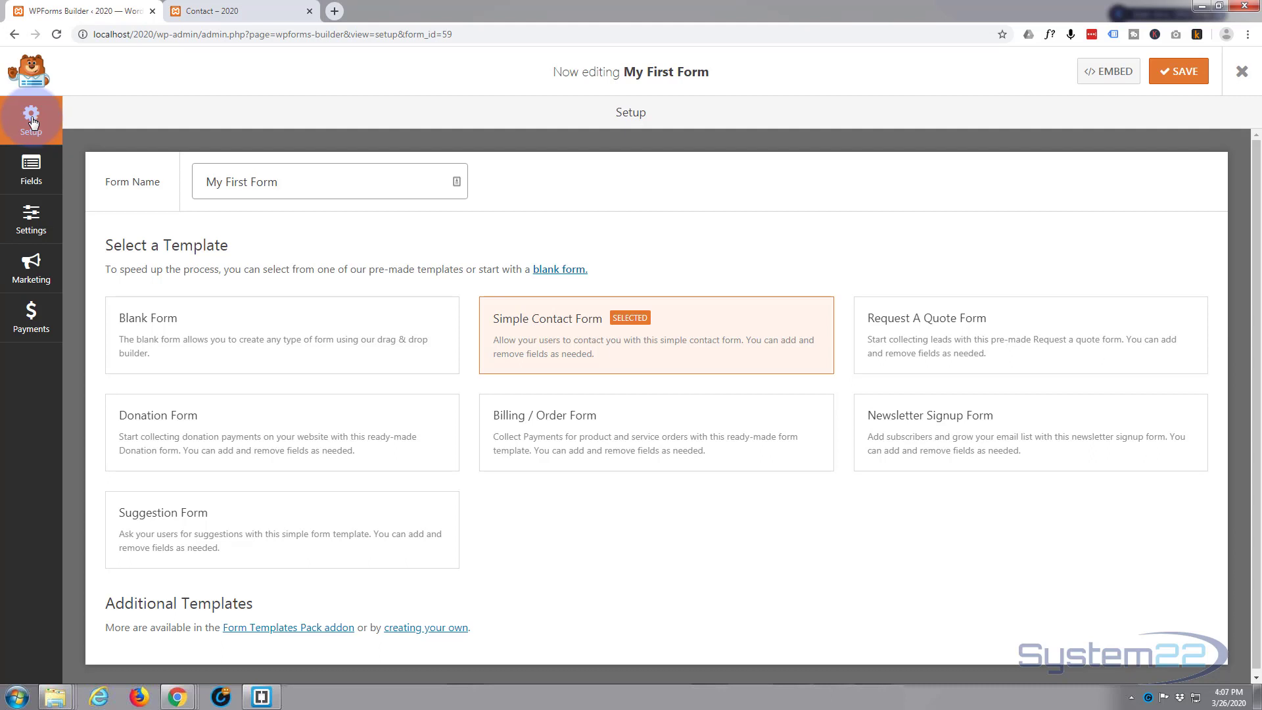
# Step: Open the Fields editor for My First Form
pyautogui.click(31, 168)
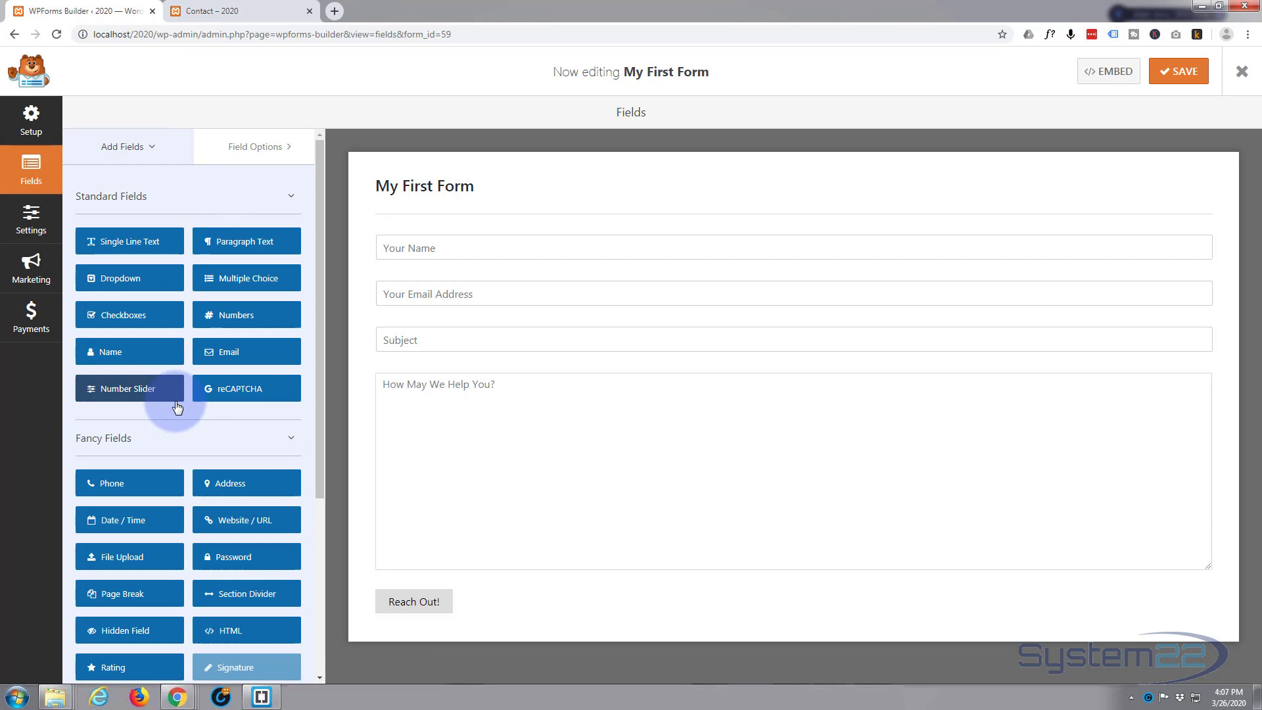
pyautogui.moveTo(176, 422)
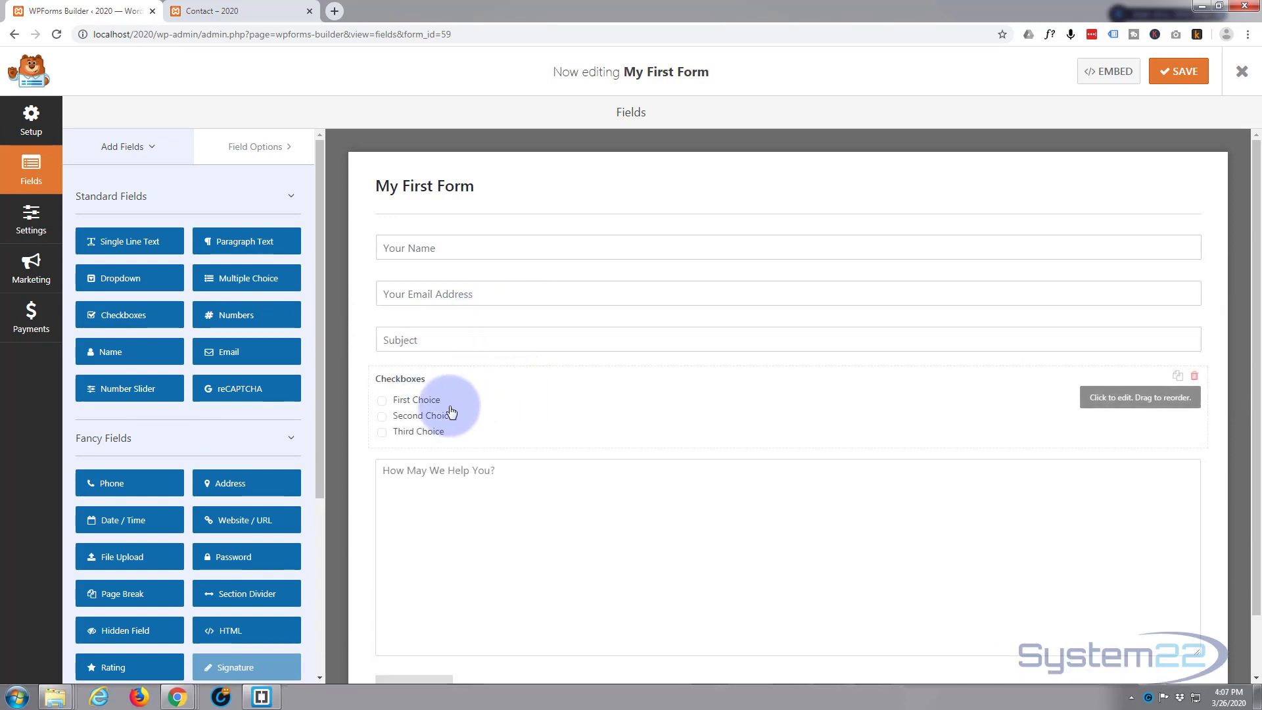
# Step: Retitle the Checkboxes field 'How may we help you?' and start renaming choice one 'I know what department I want'
pyautogui.click(450, 410)
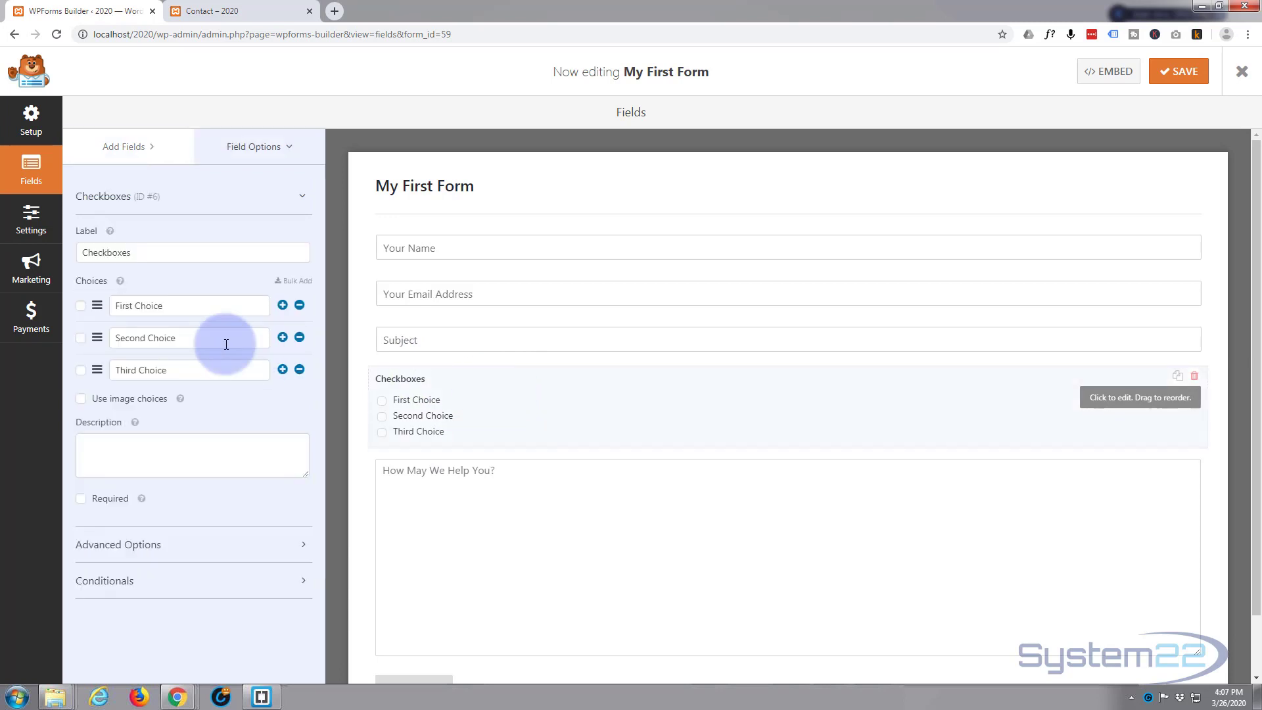
pyautogui.moveTo(222, 457)
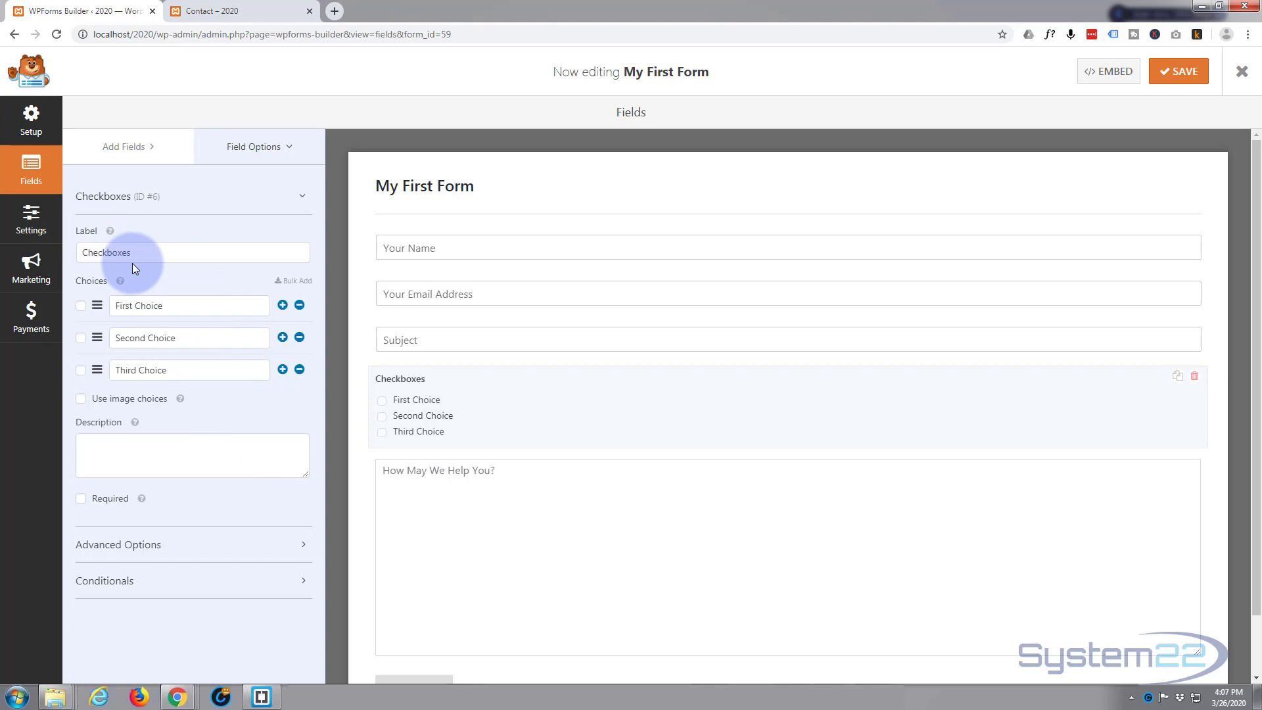
pyautogui.doubleClick(106, 253)
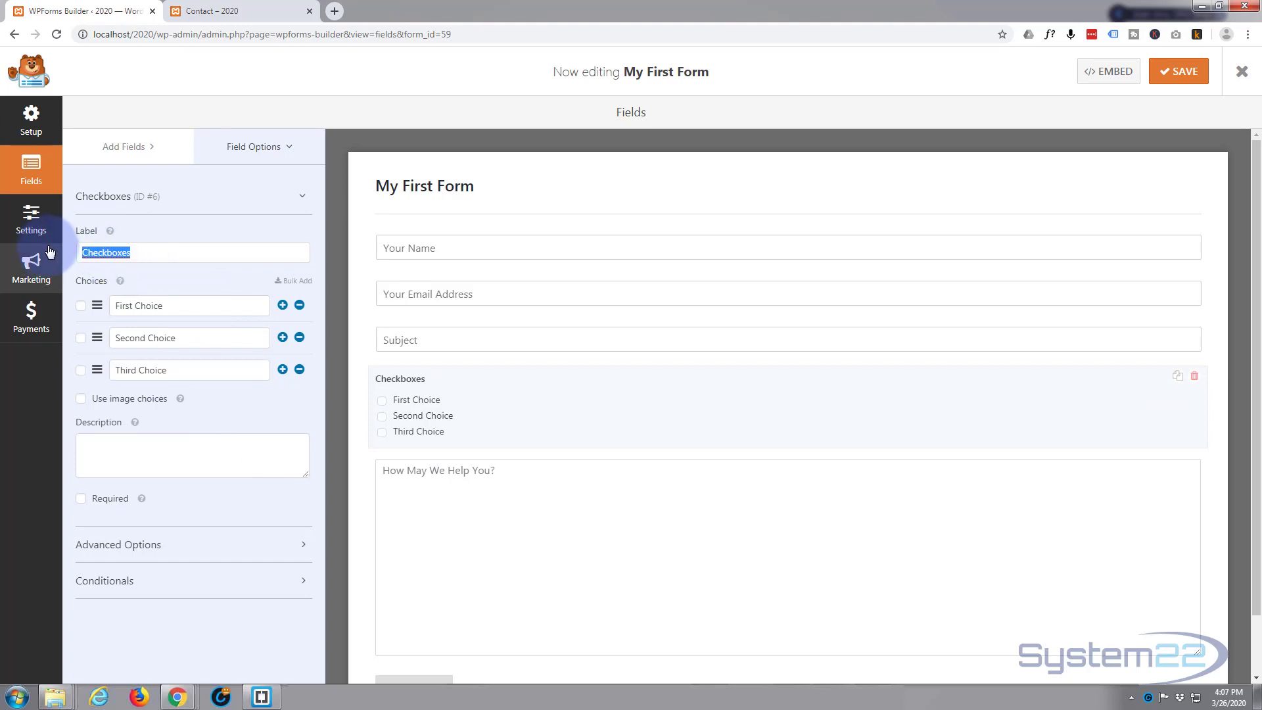
pyautogui.write('Ho')
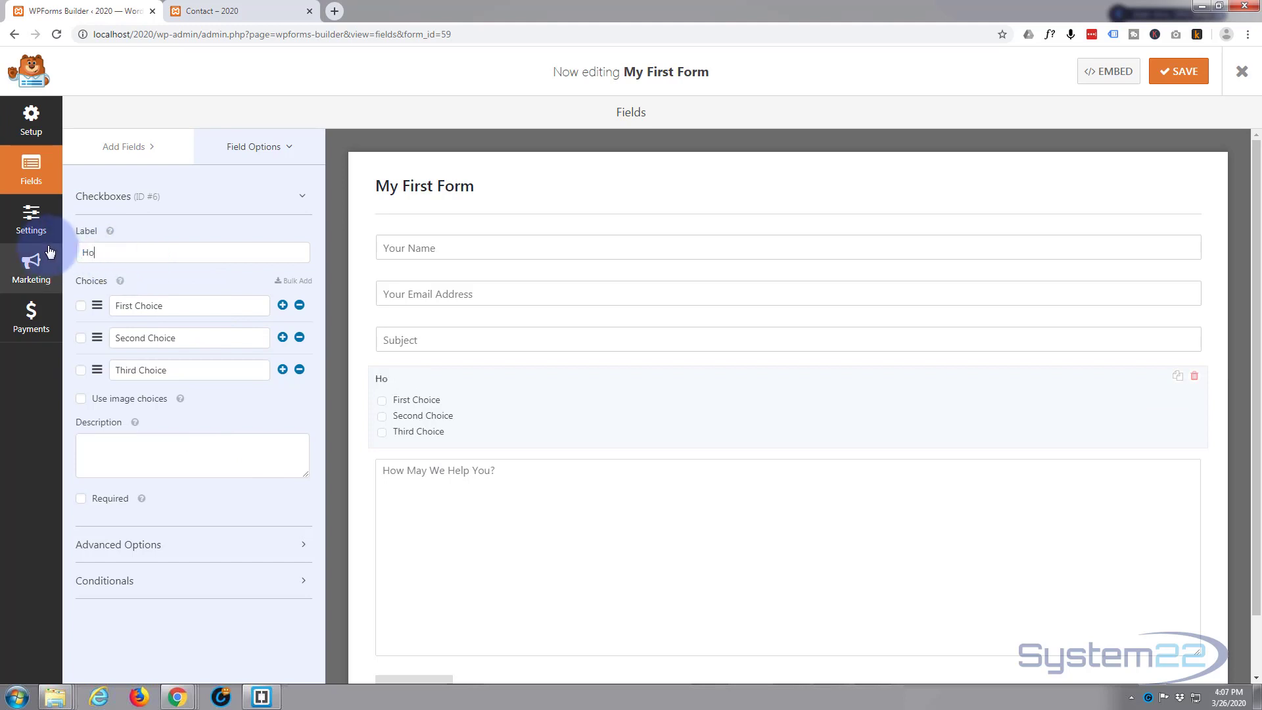
pyautogui.write('ow may we h')
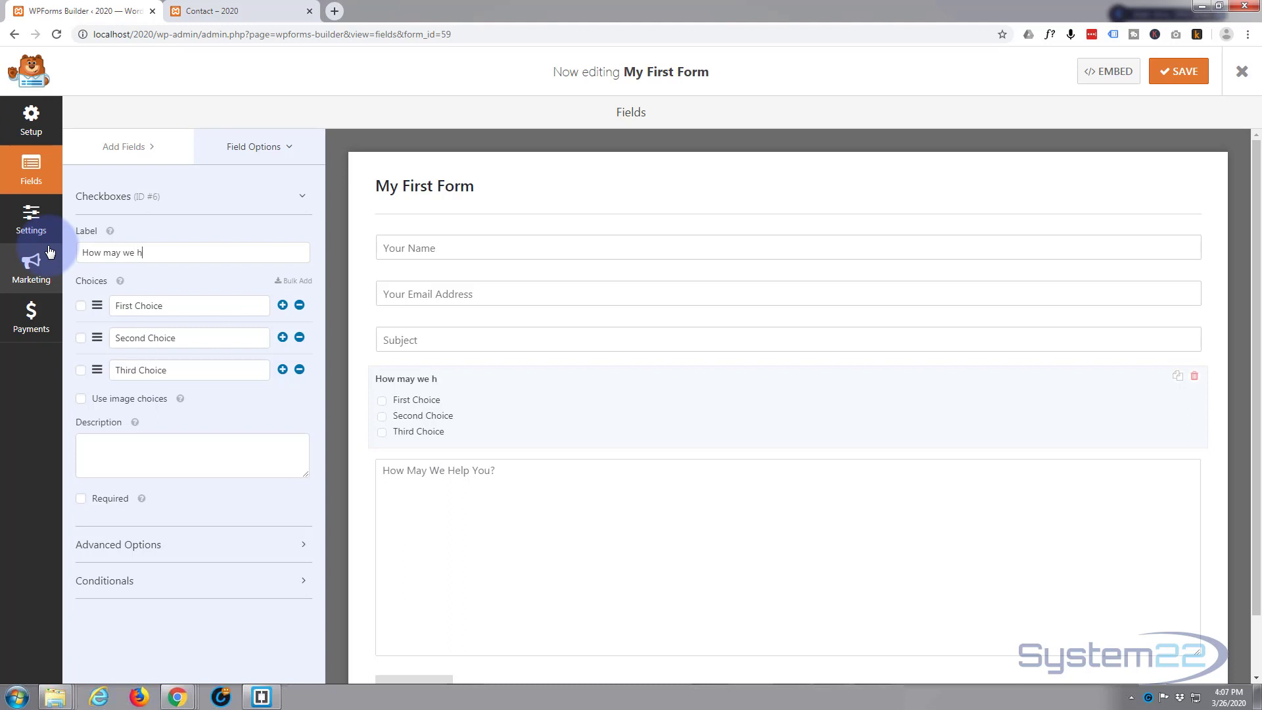
pyautogui.write('elp you')
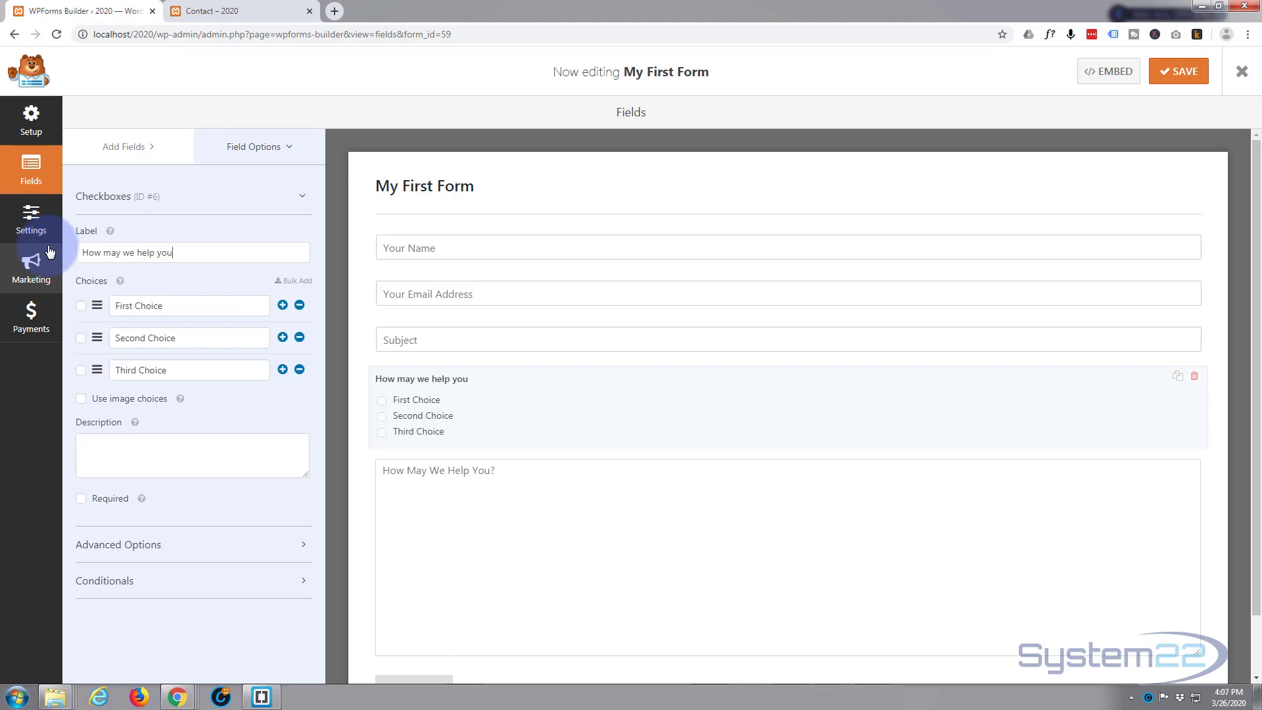
pyautogui.write('?')
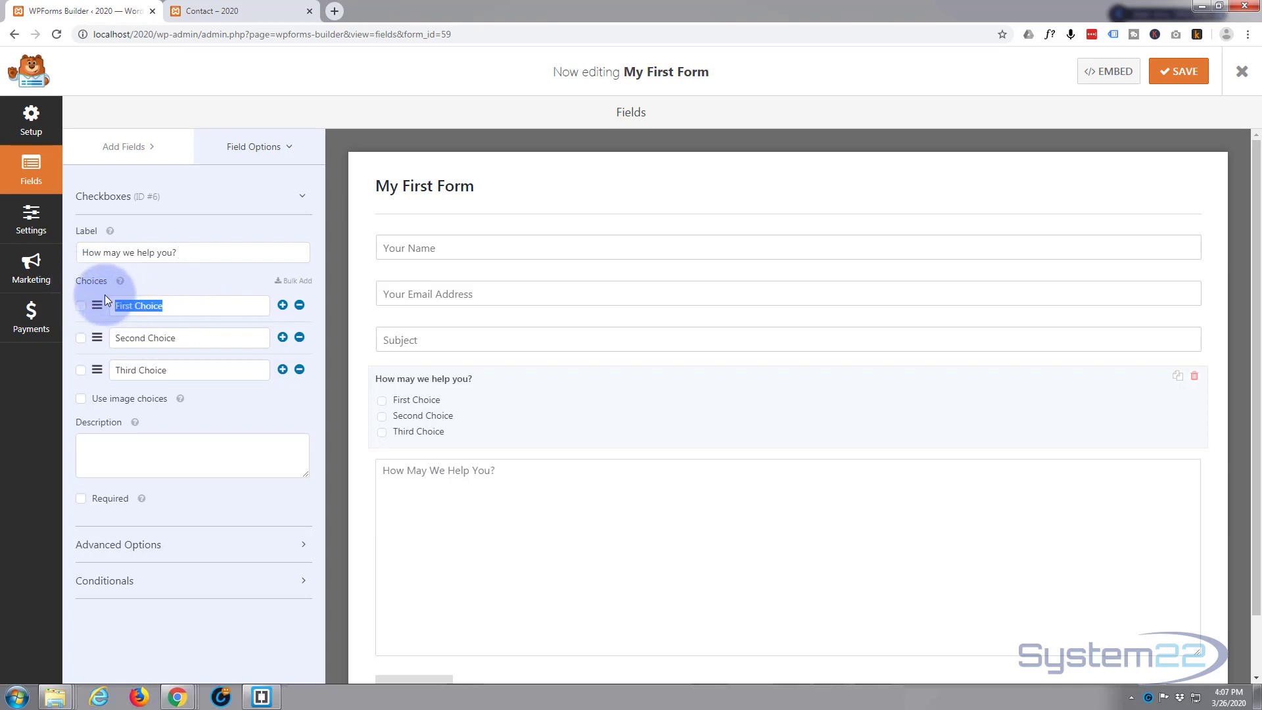
pyautogui.write('I know what departme')
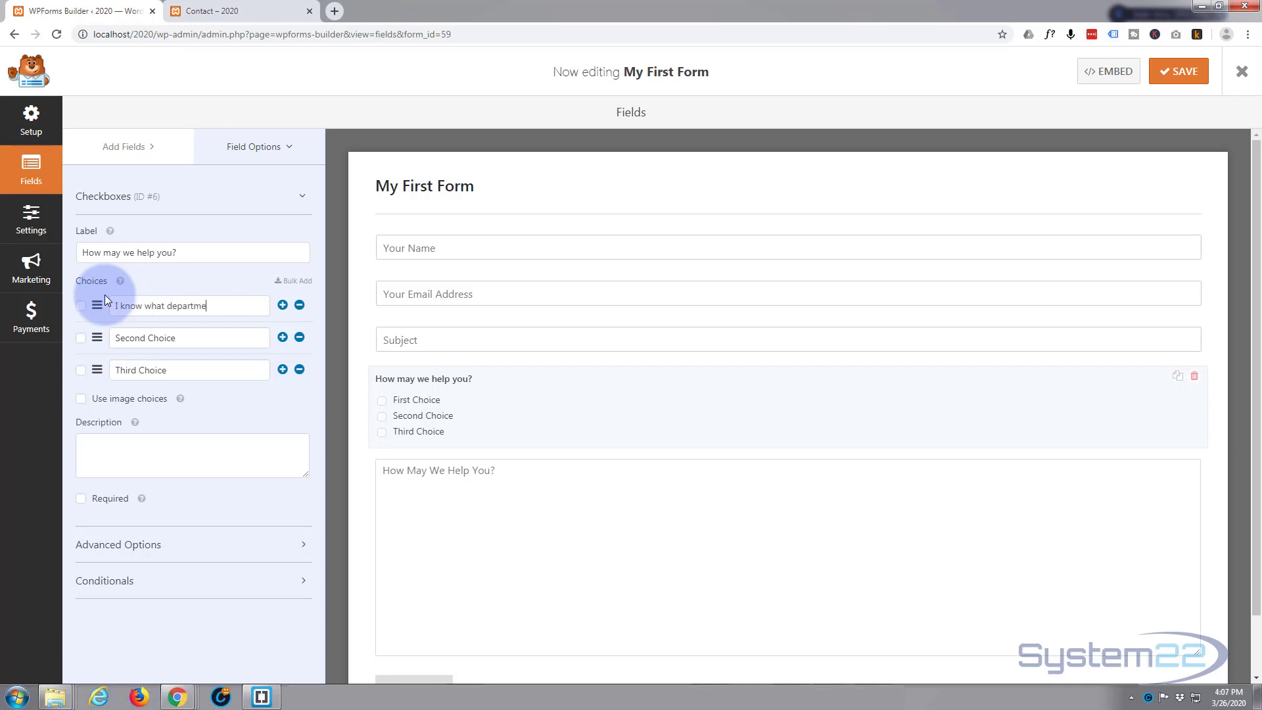
pyautogui.write('nt I want')
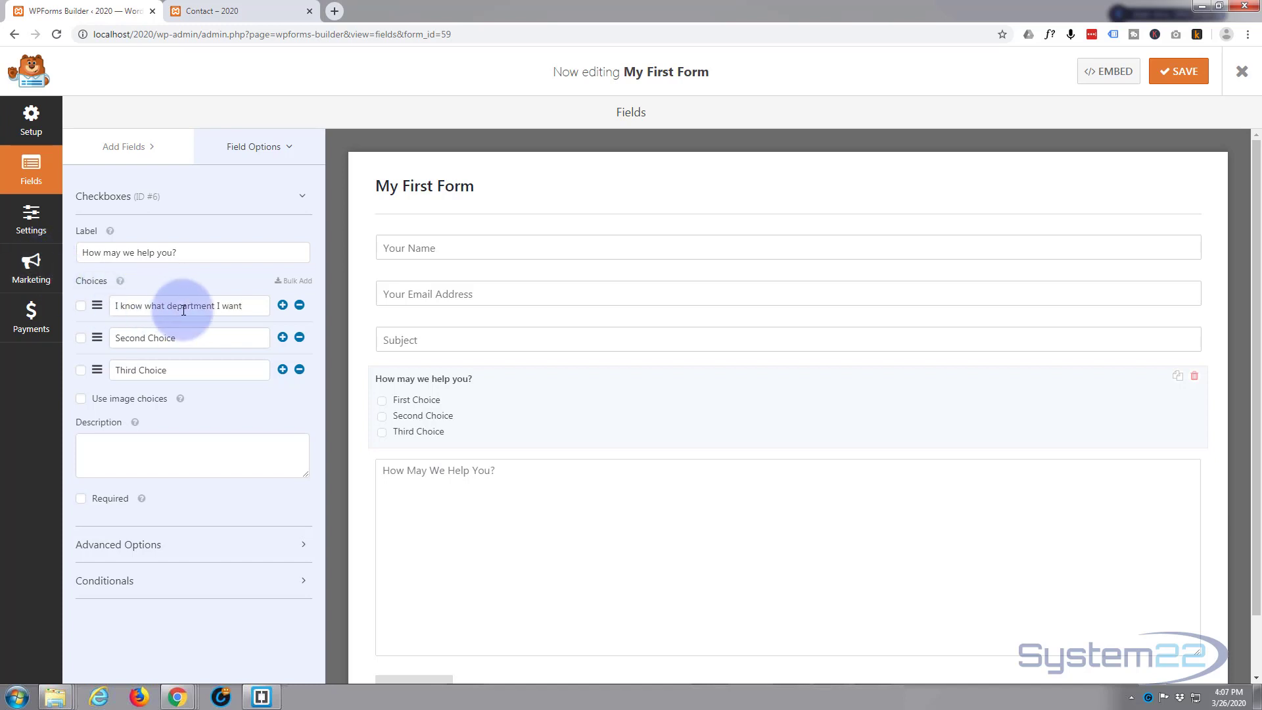
# Step: Rename the second checkbox choice to 'I have a general question'
pyautogui.click(177, 338)
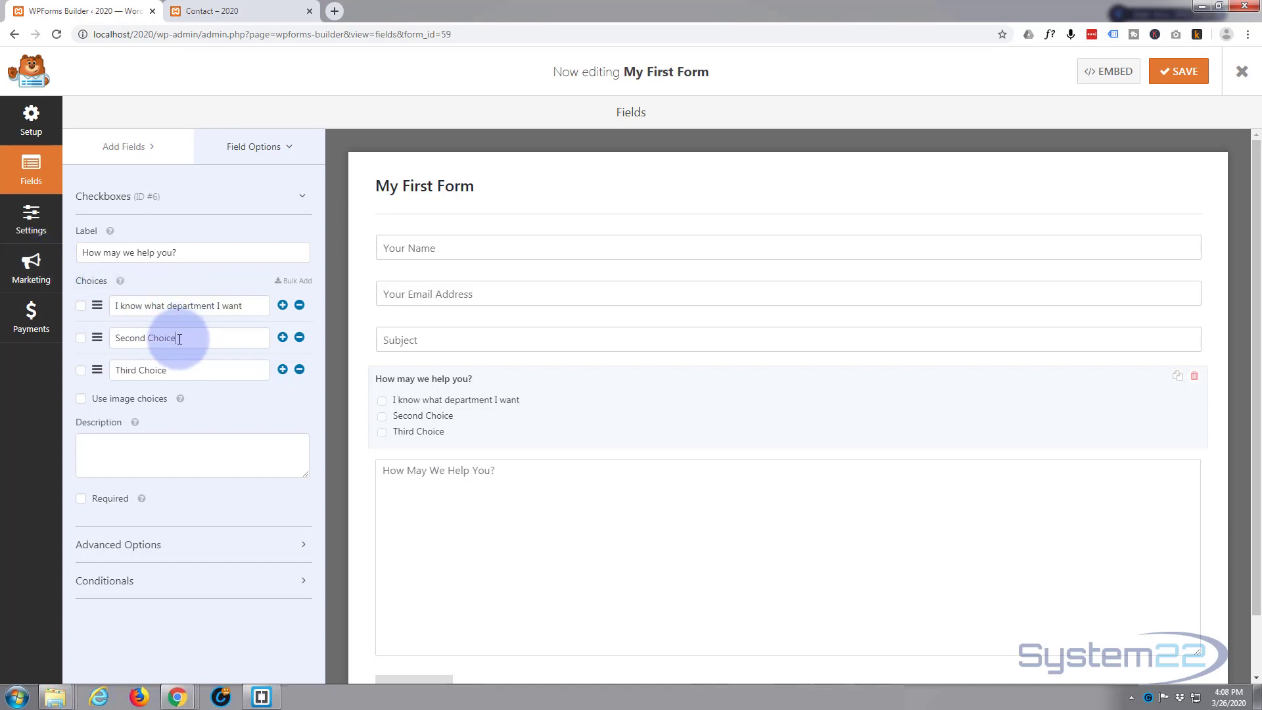
pyautogui.doubleClick(144, 338)
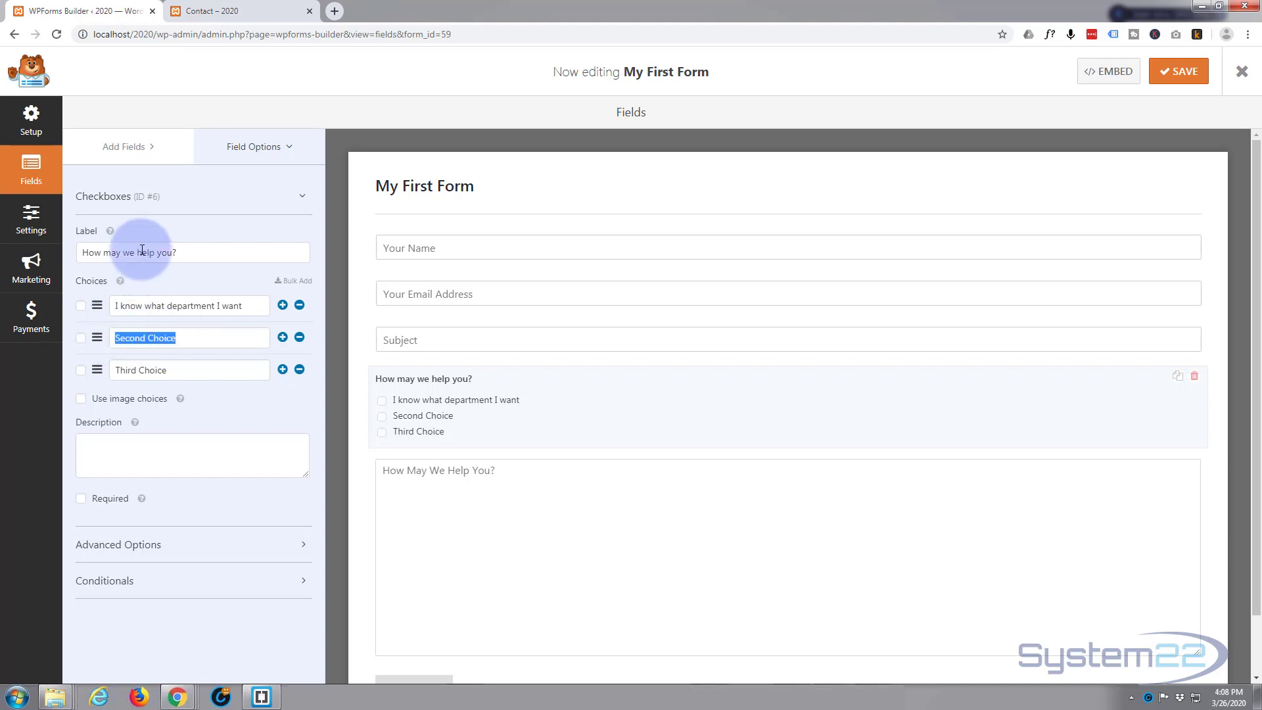
pyautogui.write('I have a gen')
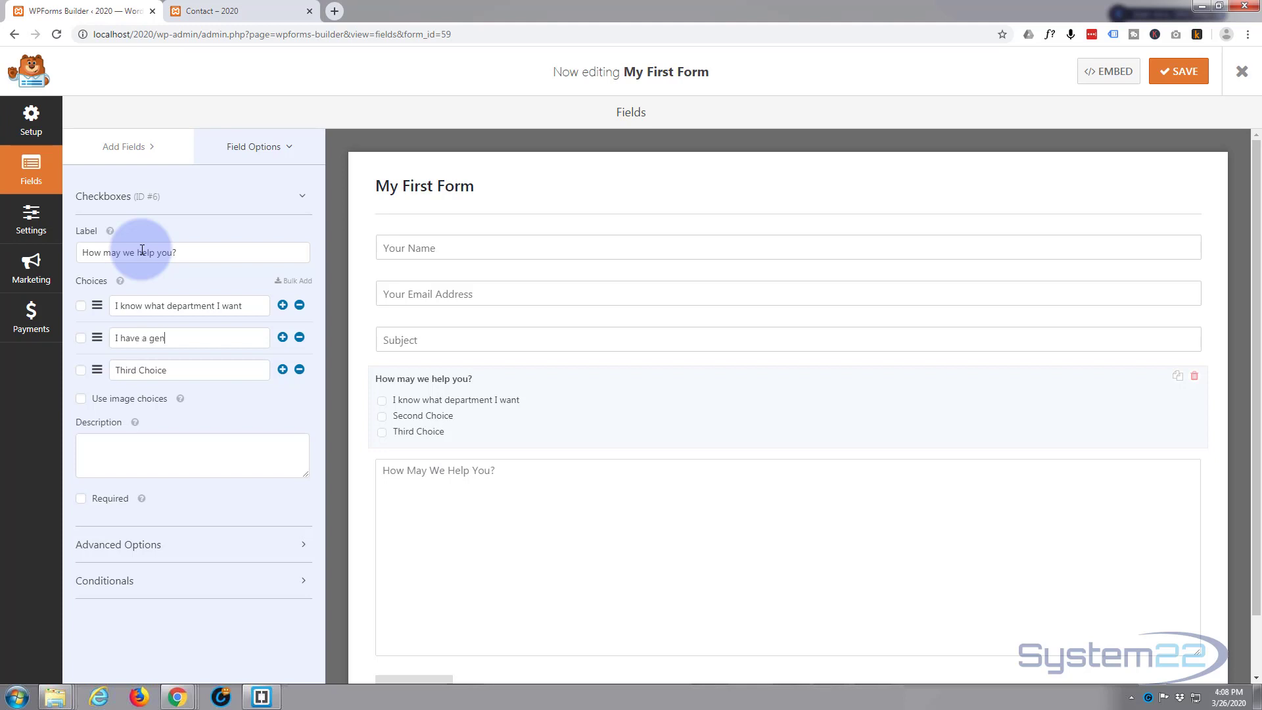
pyautogui.write('eral qu')
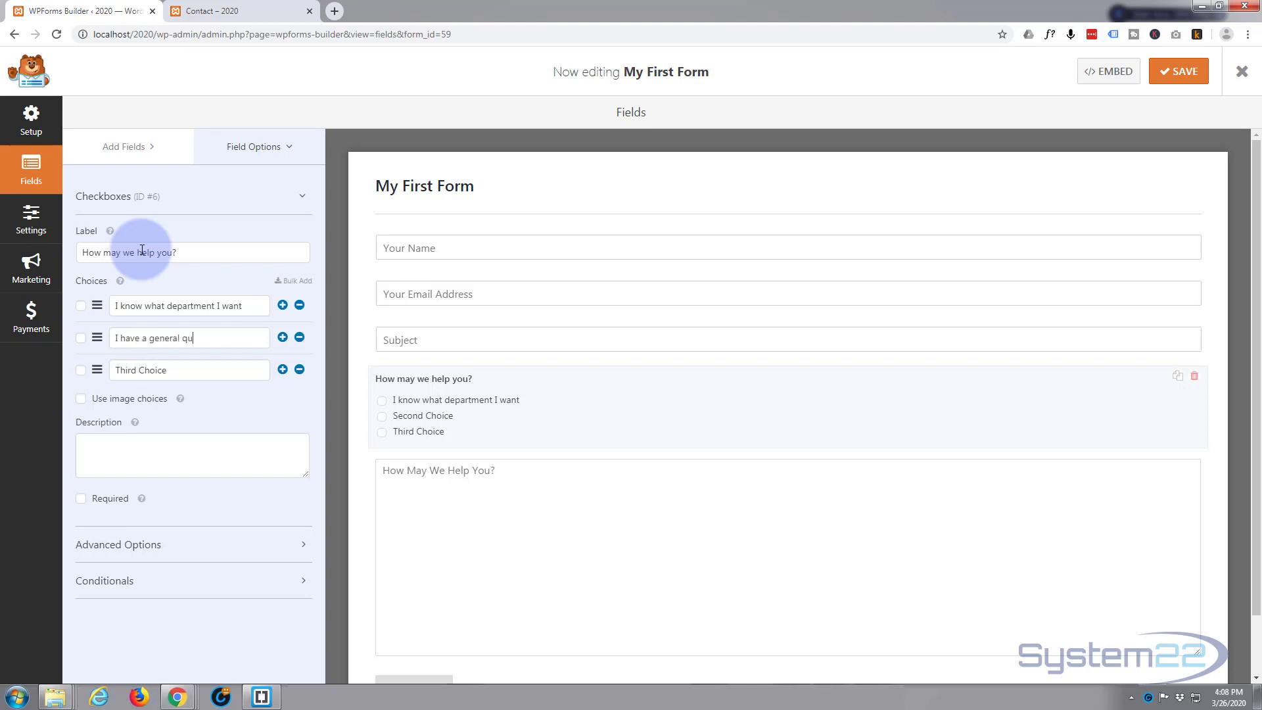
pyautogui.write('estion')
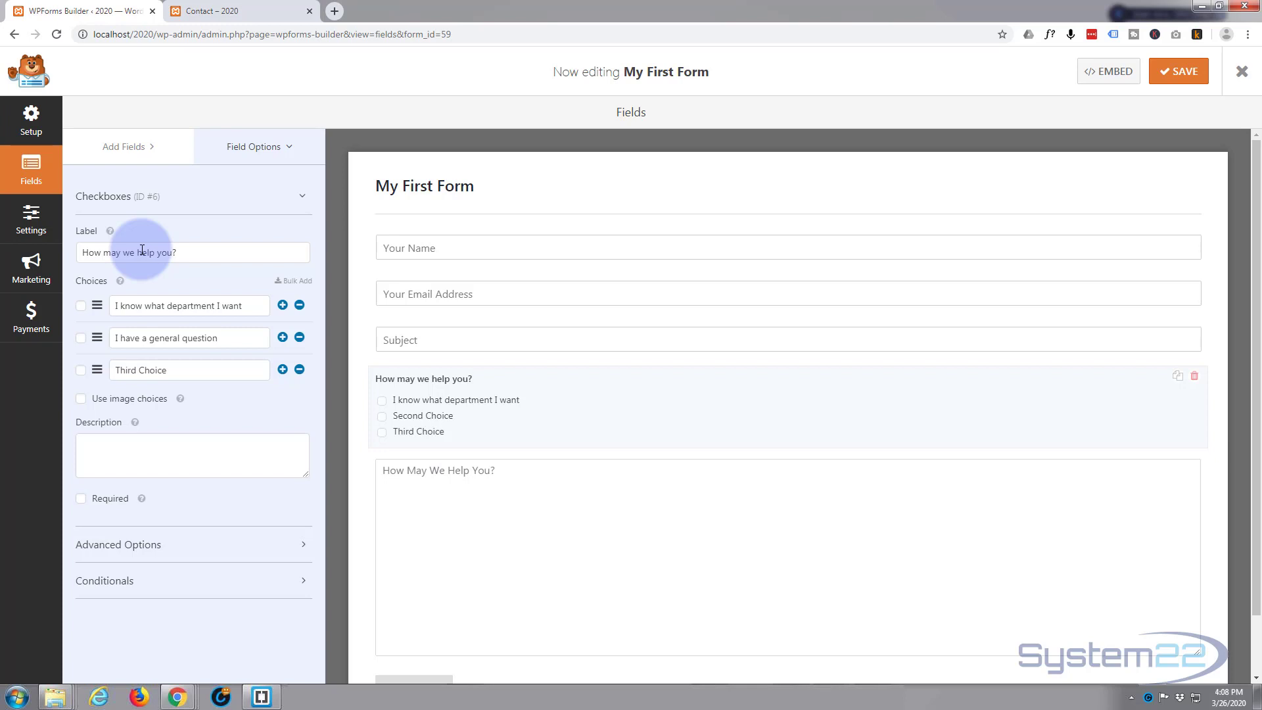
# Step: Rename the third checkbox choice to 'I am not sure!'
pyautogui.click(168, 370)
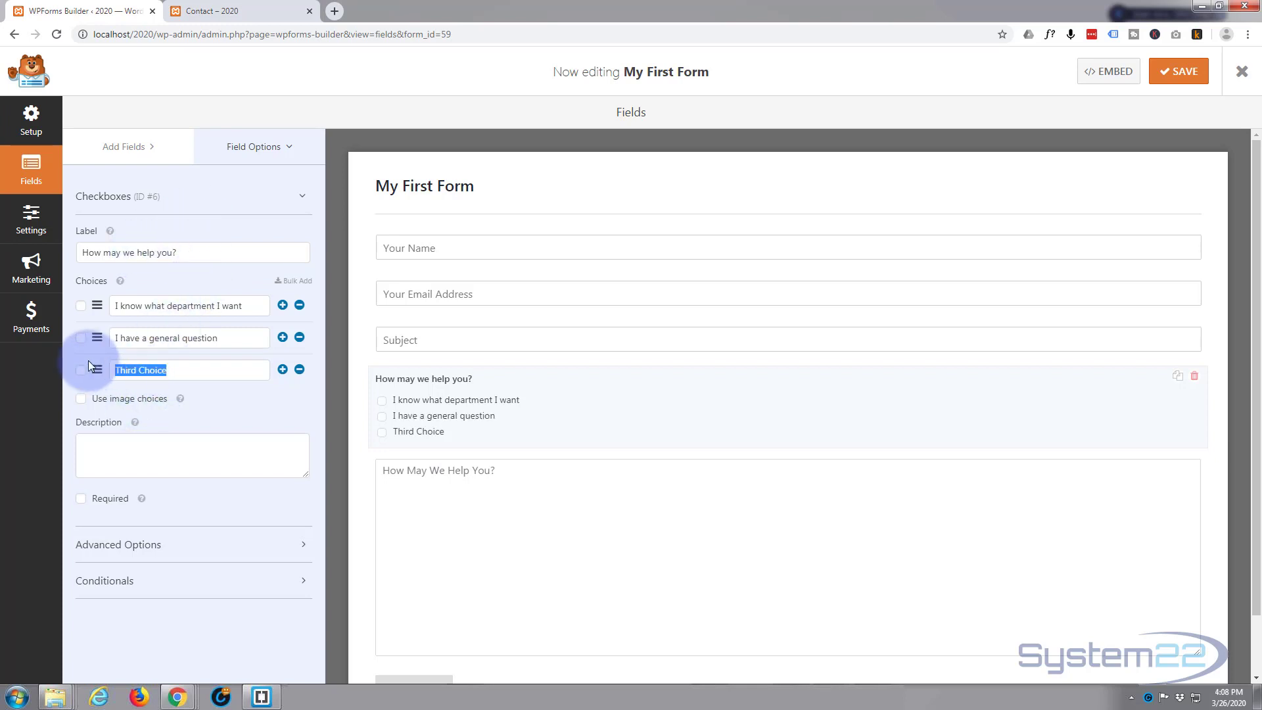
pyautogui.write('I am not sur')
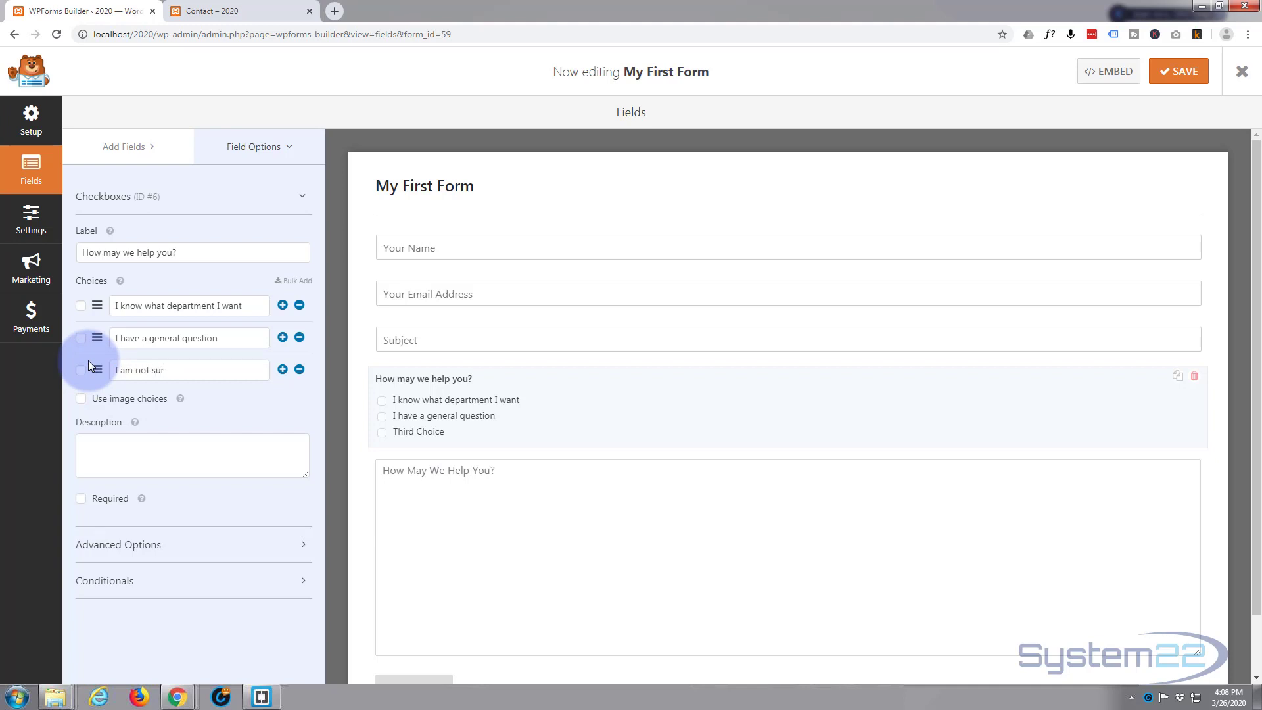
pyautogui.write('e')
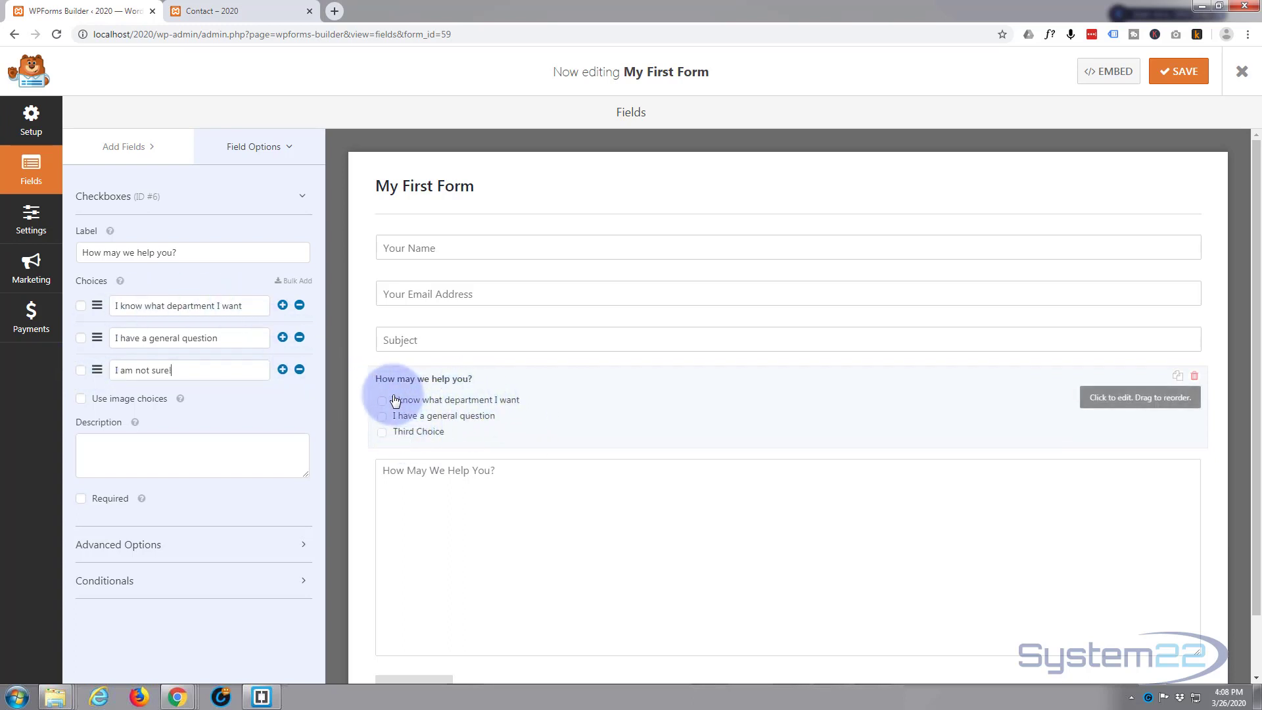
pyautogui.write('!')
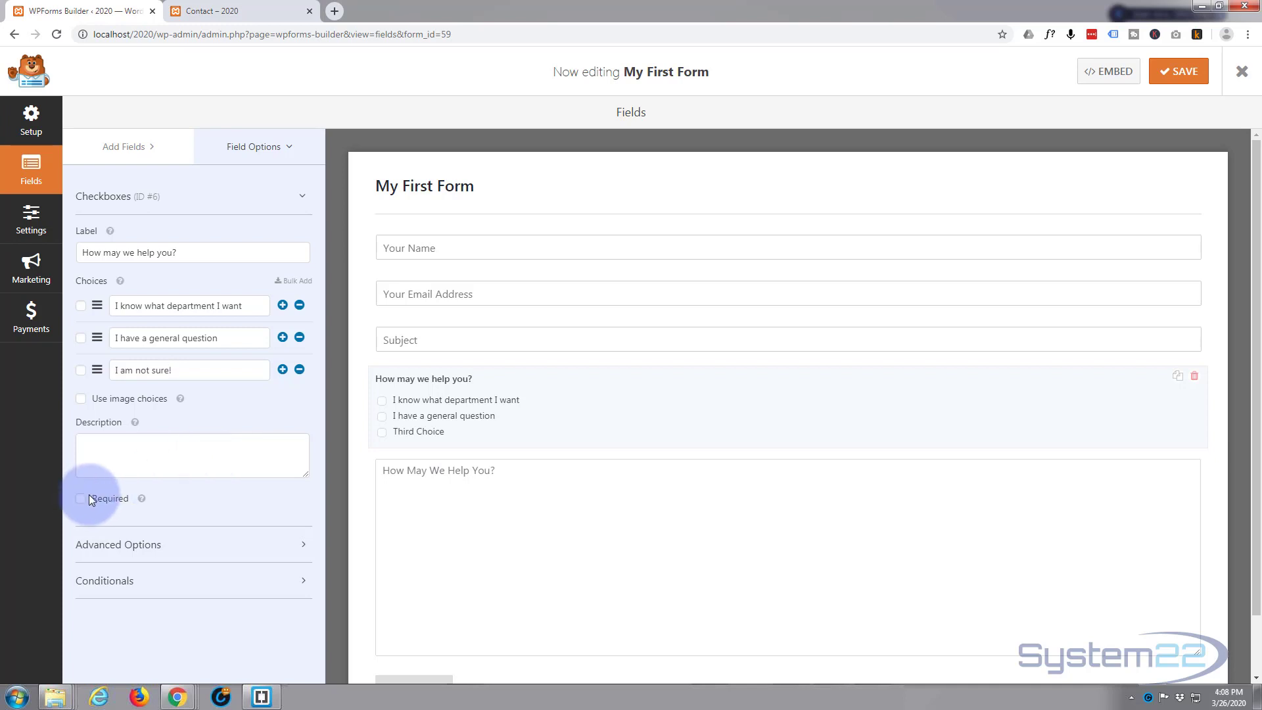
# Step: Mark the help question required and set its Choice Layout to One Column
pyautogui.click(81, 498)
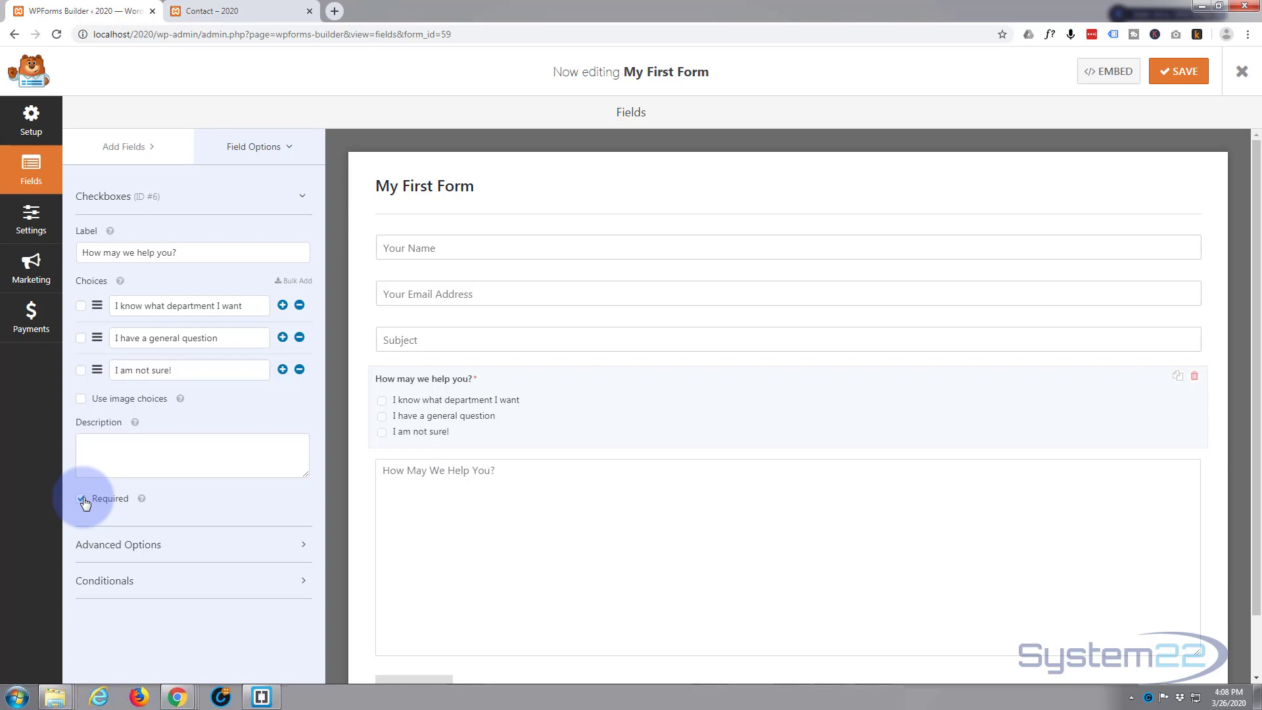
pyautogui.click(81, 498)
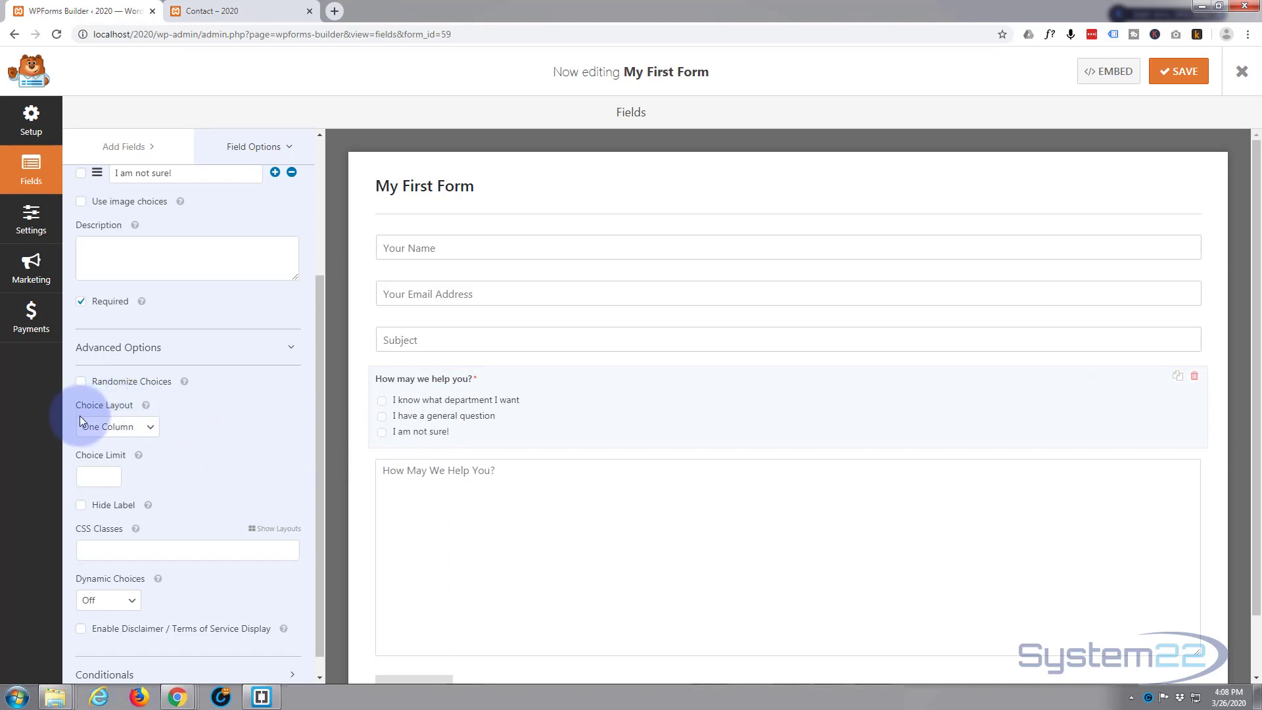
pyautogui.moveTo(400, 431)
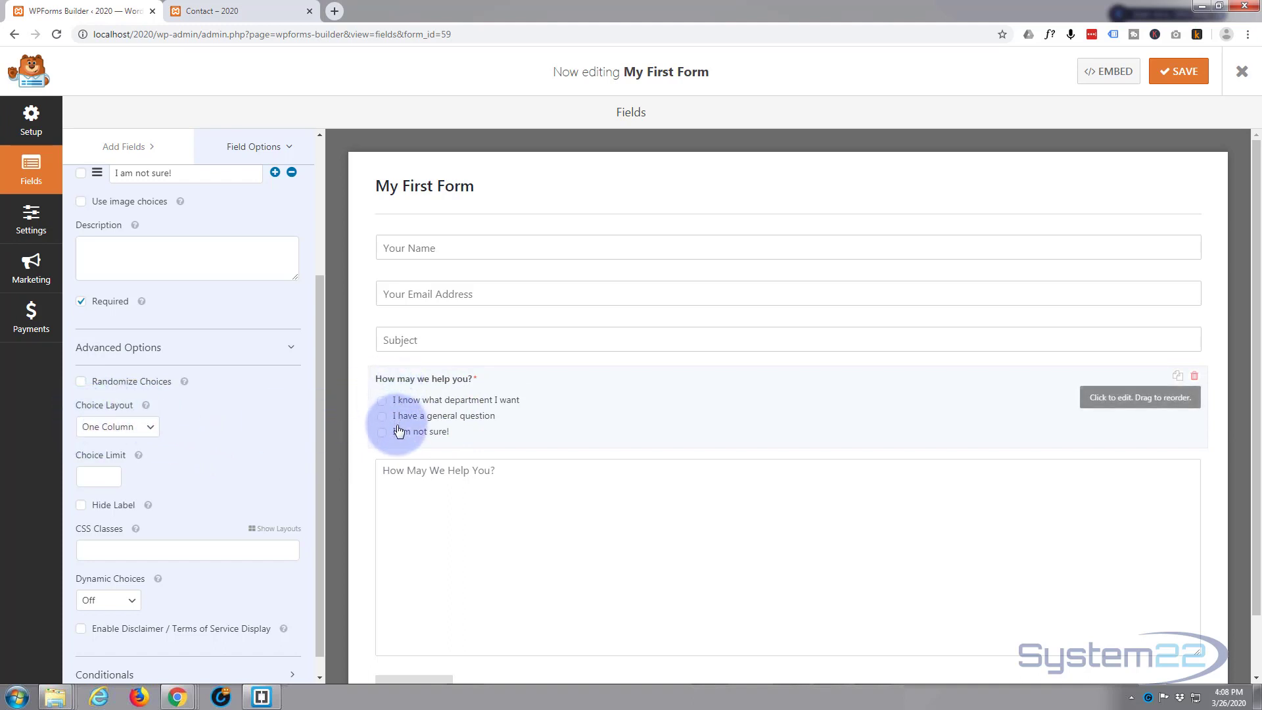
pyautogui.click(117, 426)
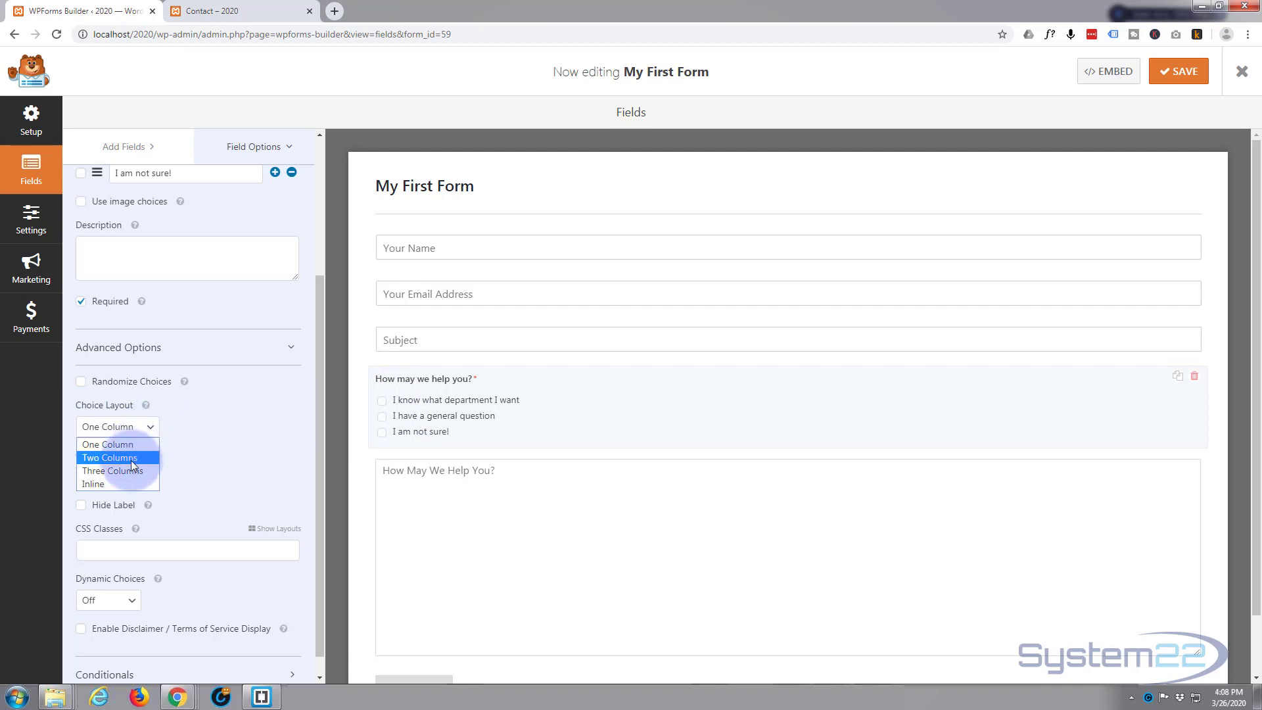
pyautogui.click(113, 470)
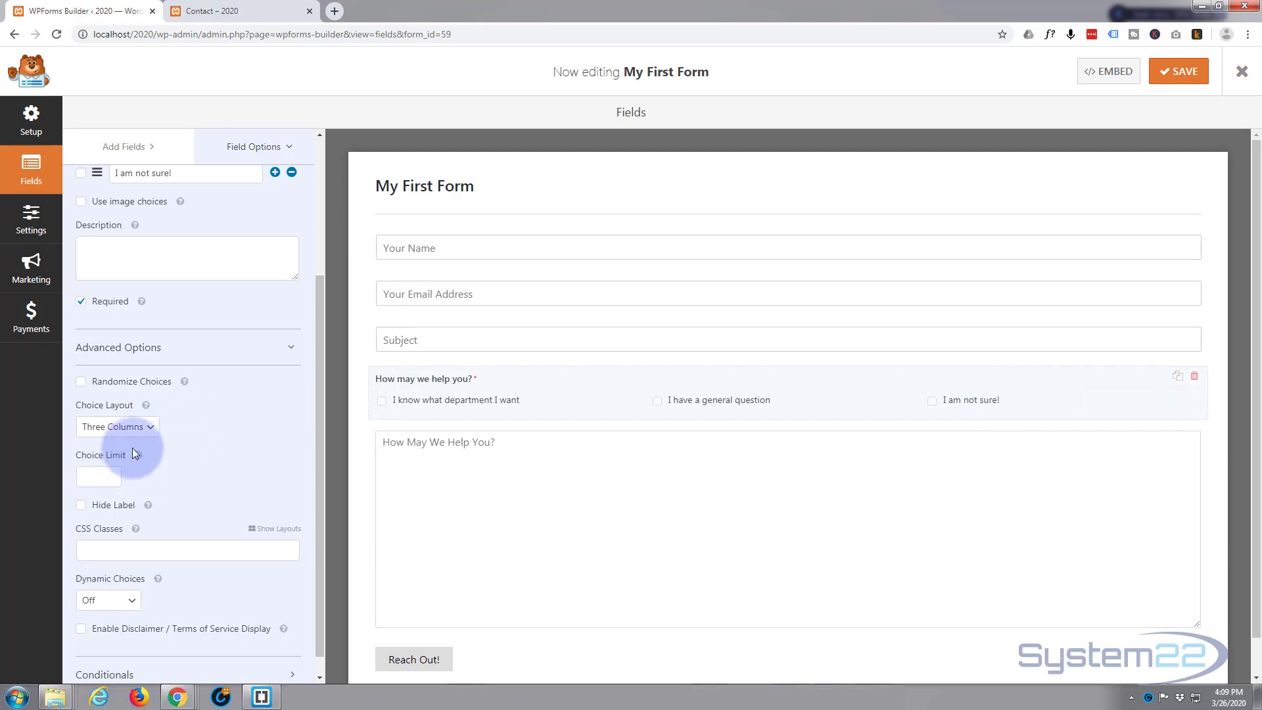
pyautogui.click(118, 427)
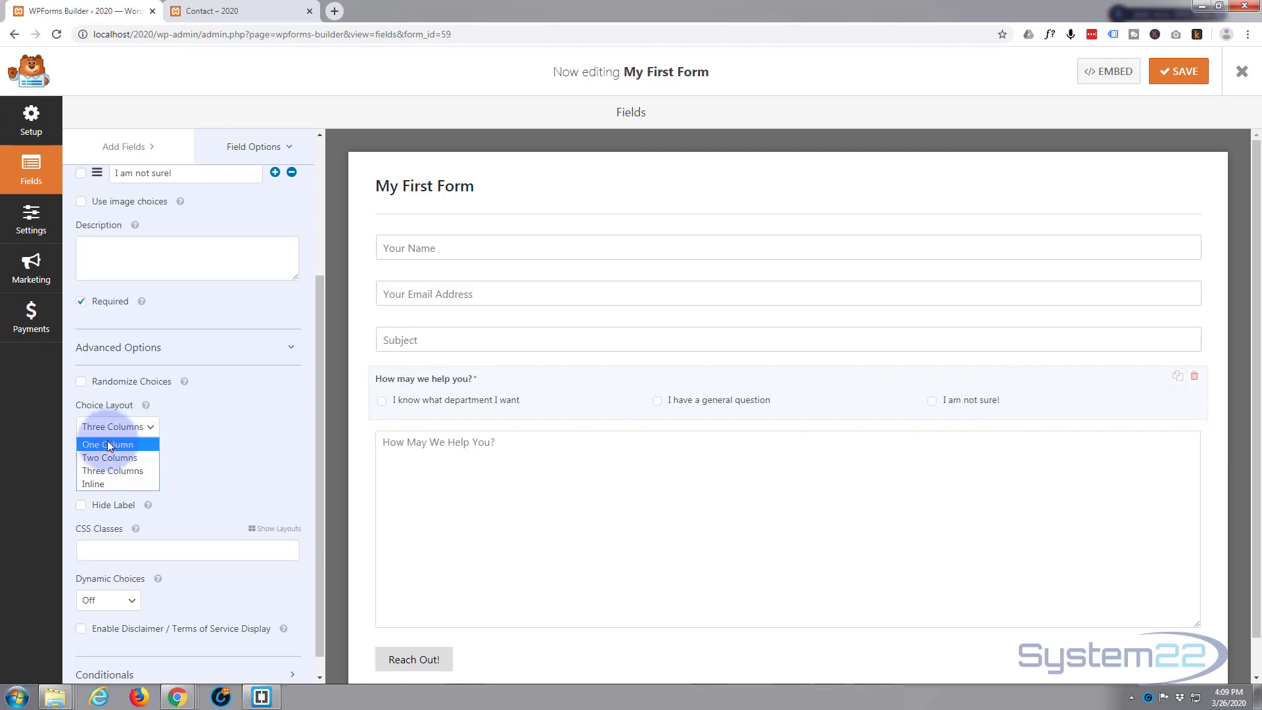
pyautogui.click(108, 443)
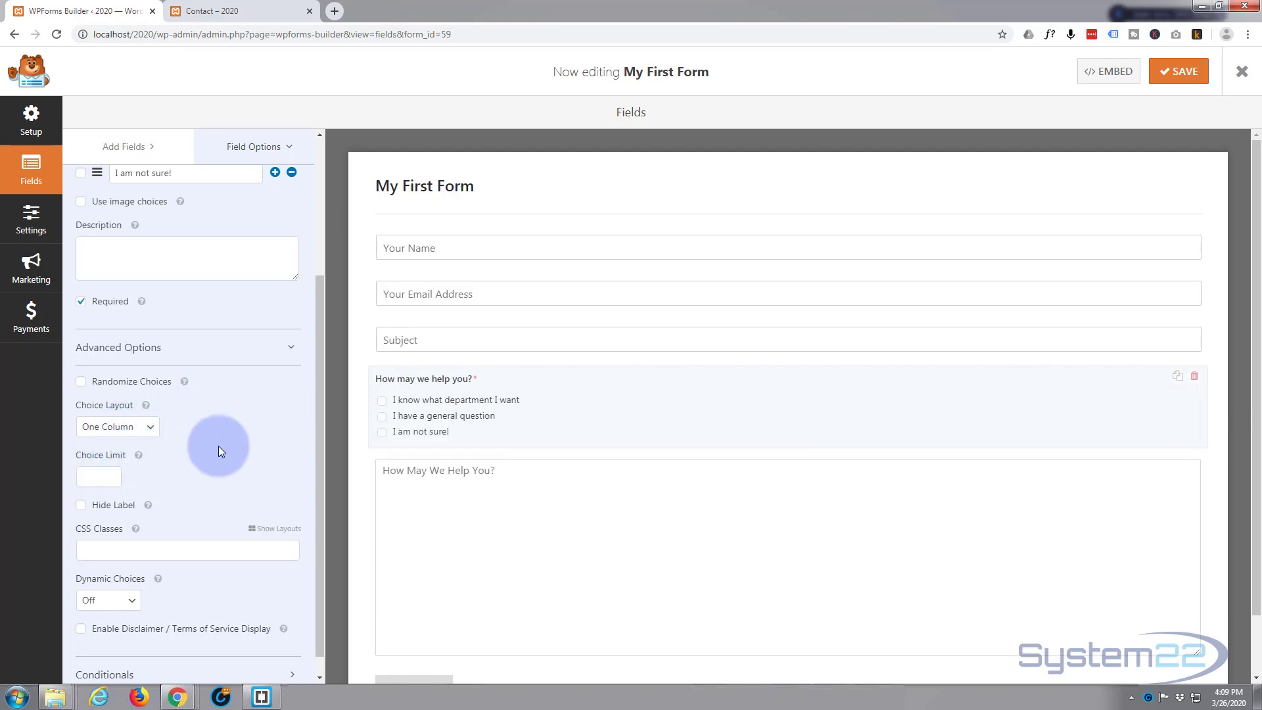
pyautogui.click(95, 476)
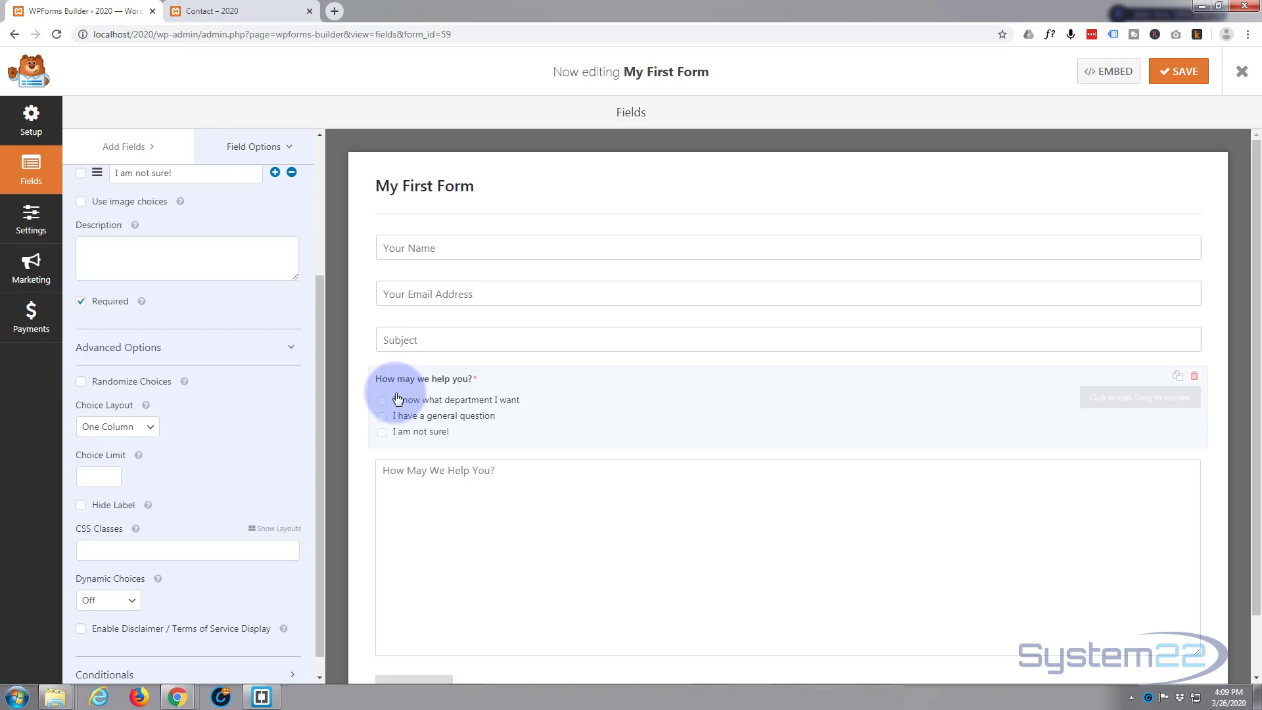
# Step: Set the checkbox Choice Limit to 1 and return to the Add Fields list
pyautogui.click(98, 477)
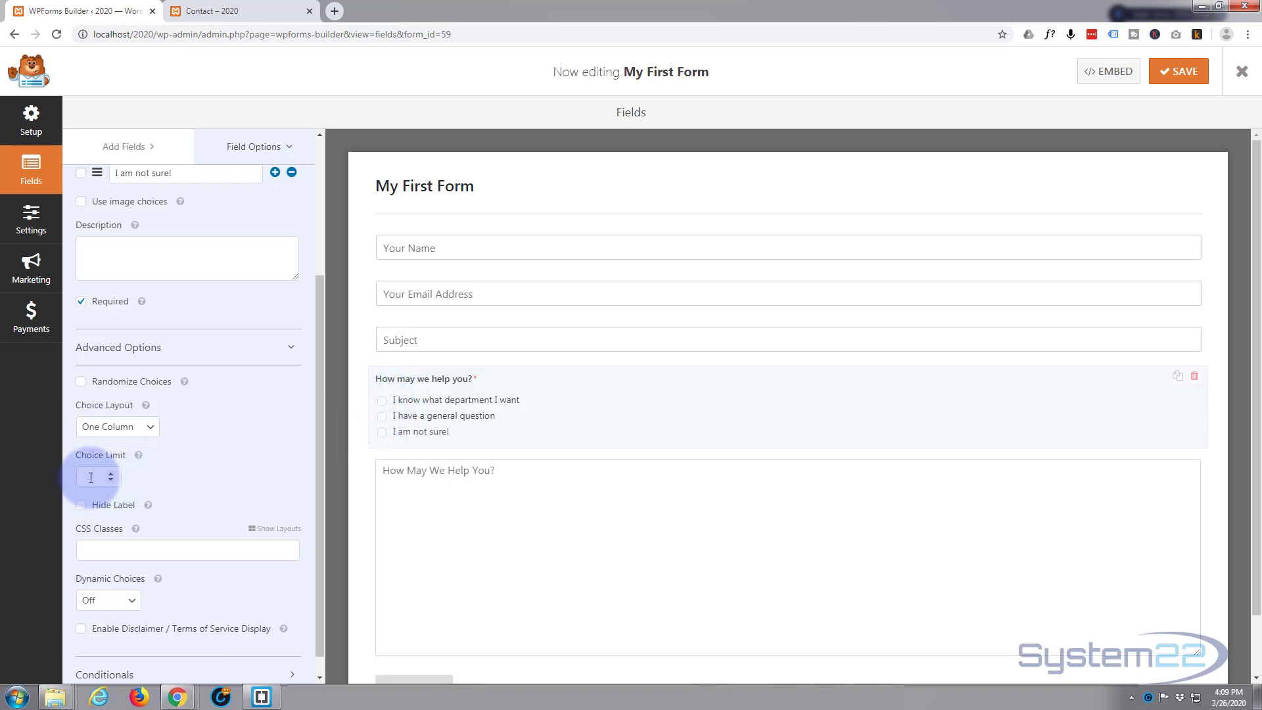
pyautogui.moveTo(210, 465)
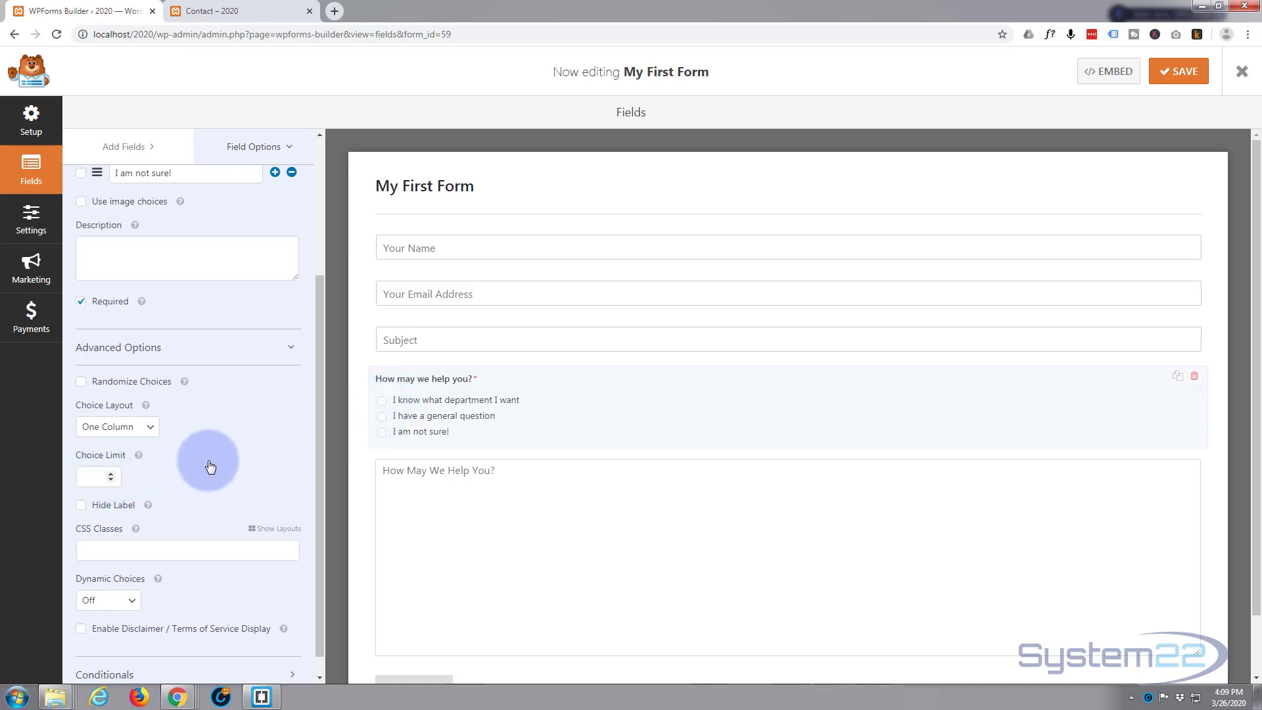
pyautogui.write('1')
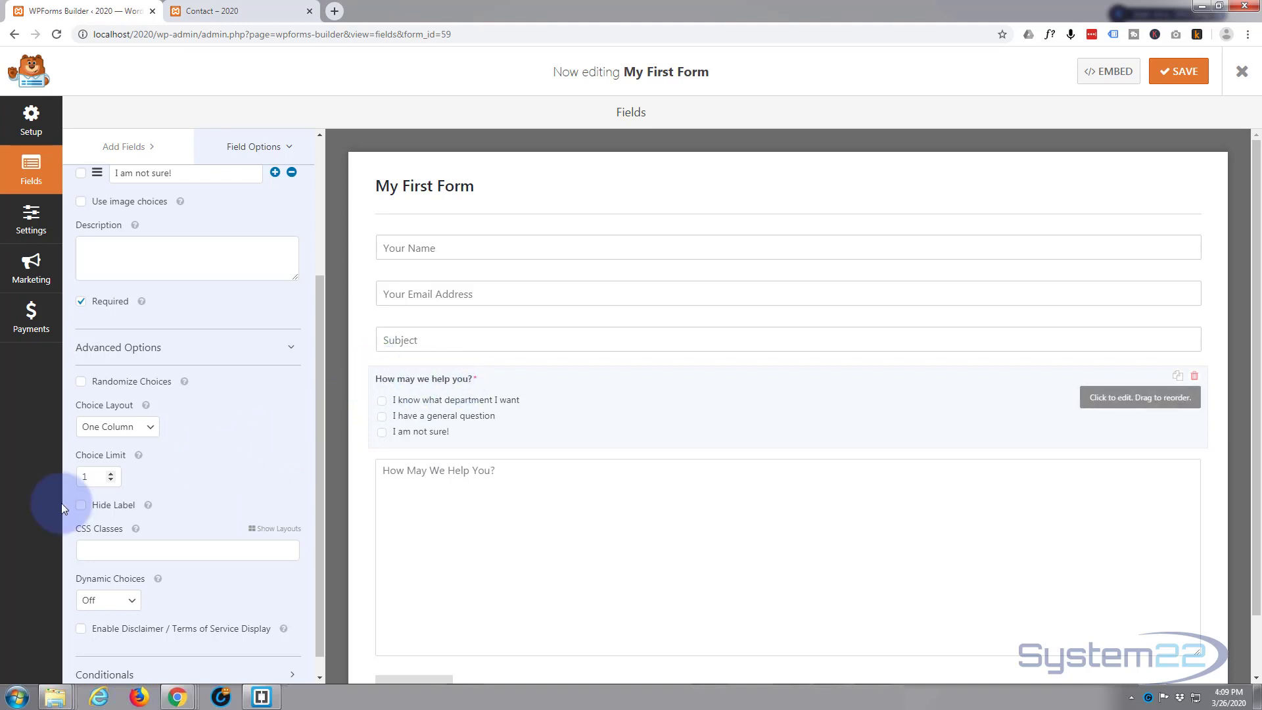
pyautogui.moveTo(206, 478)
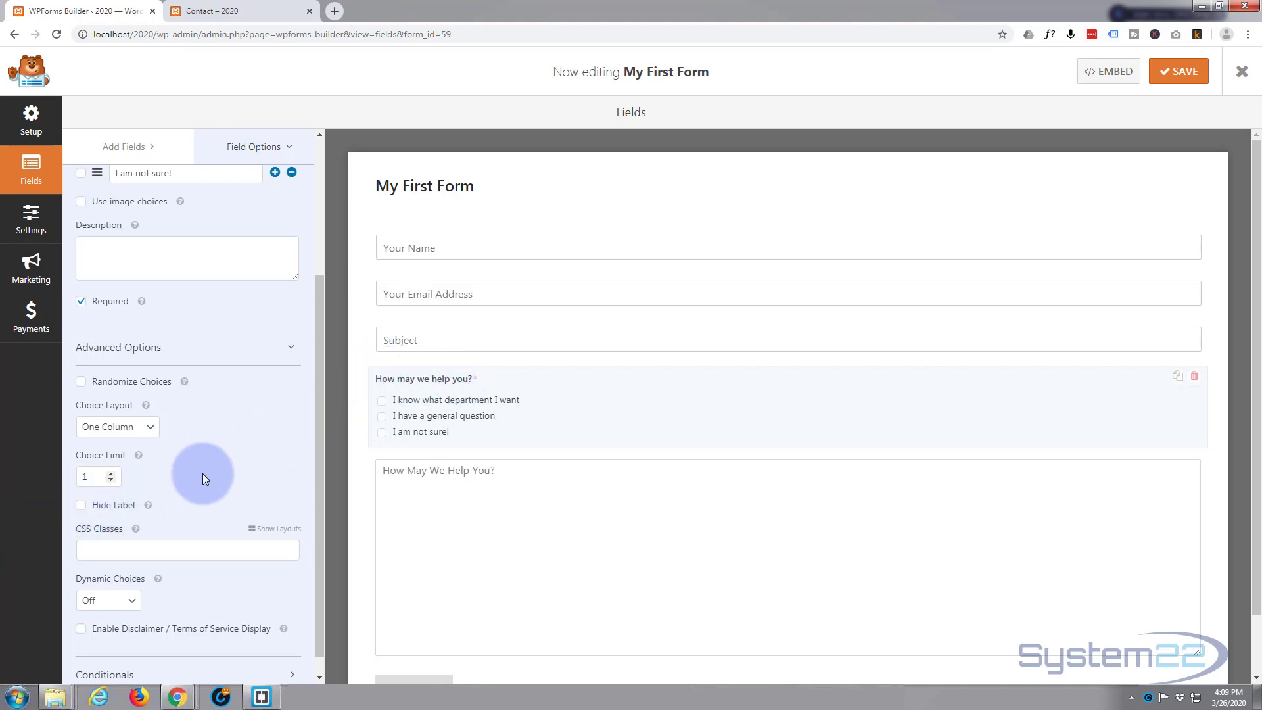
pyautogui.scroll(-3)
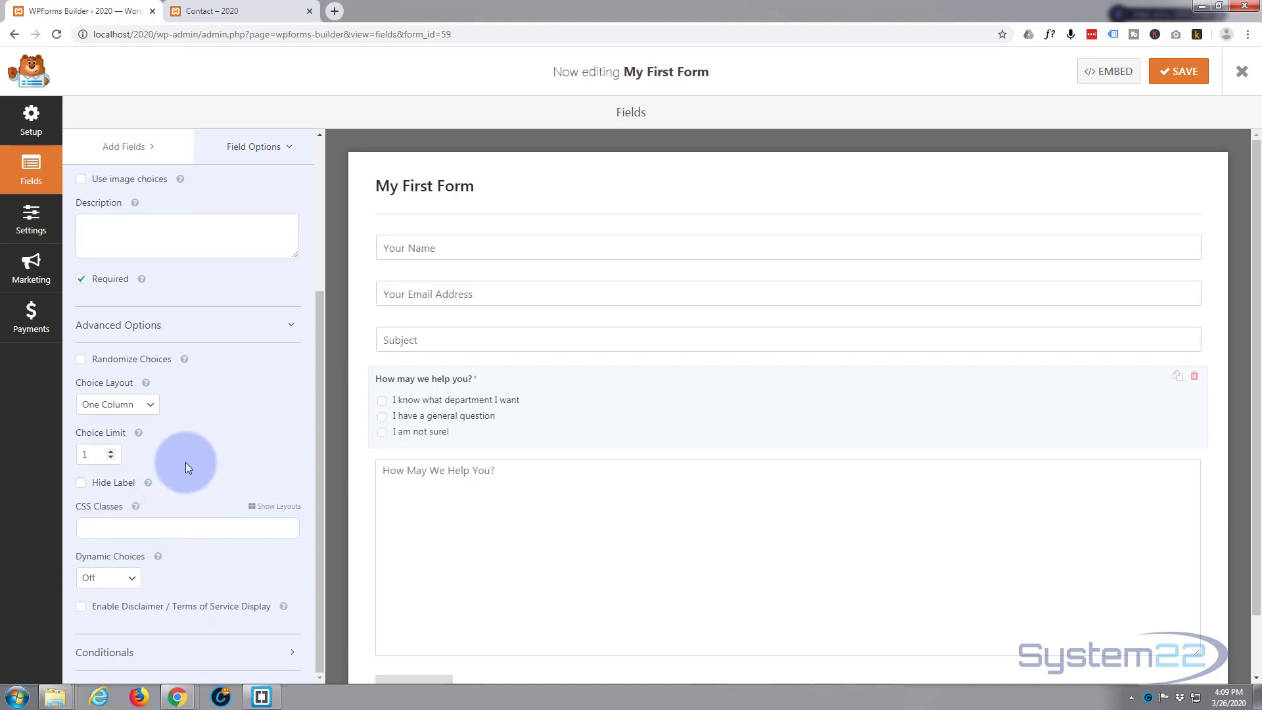
pyautogui.moveTo(219, 441)
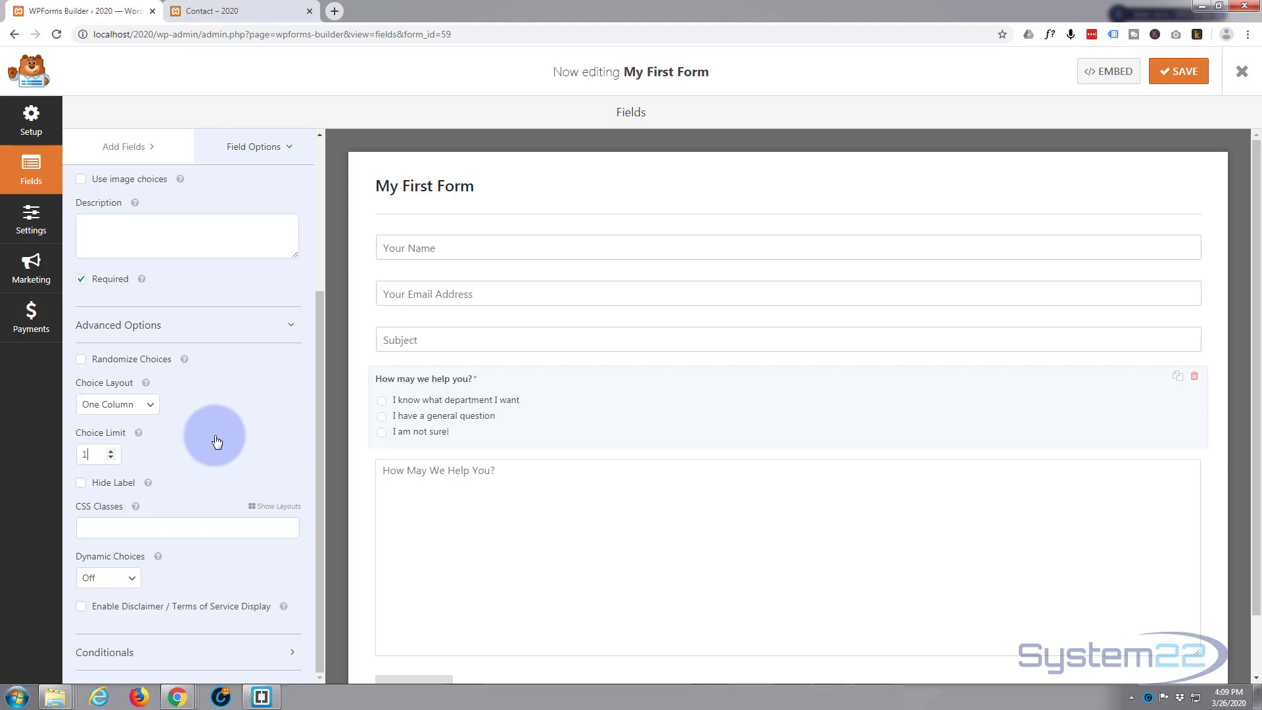
pyautogui.moveTo(470, 422)
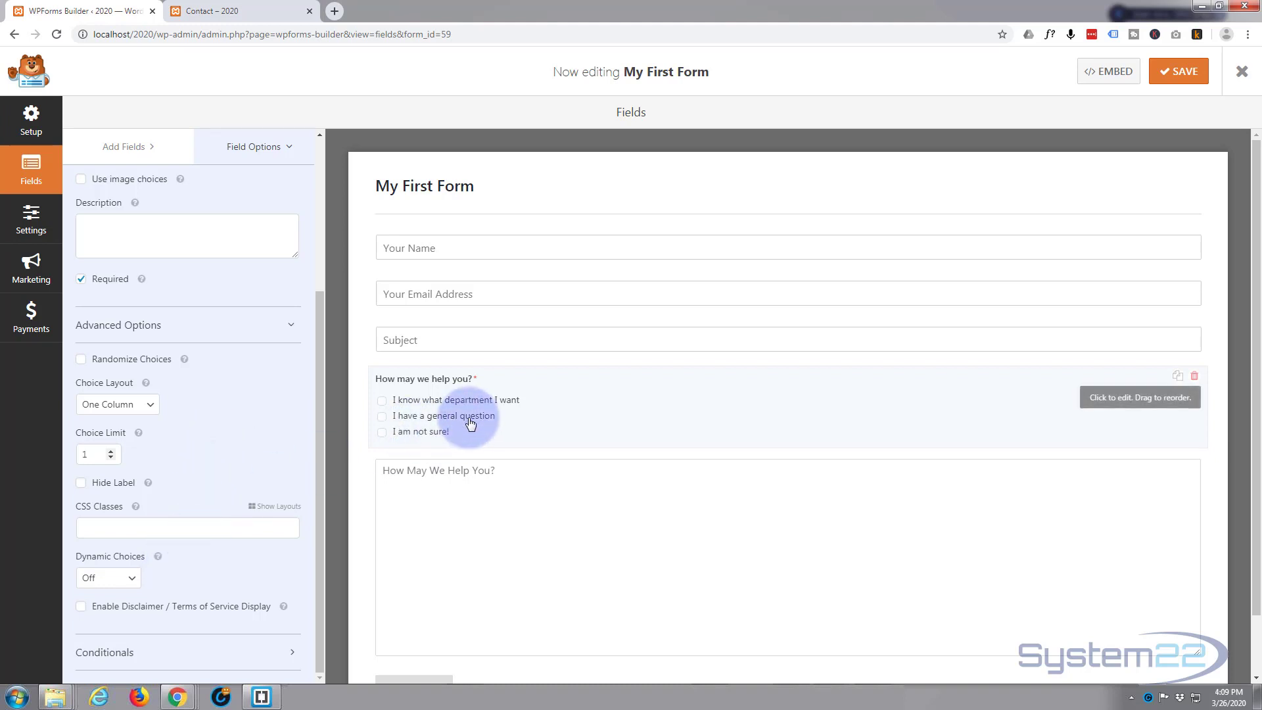
pyautogui.moveTo(215, 133)
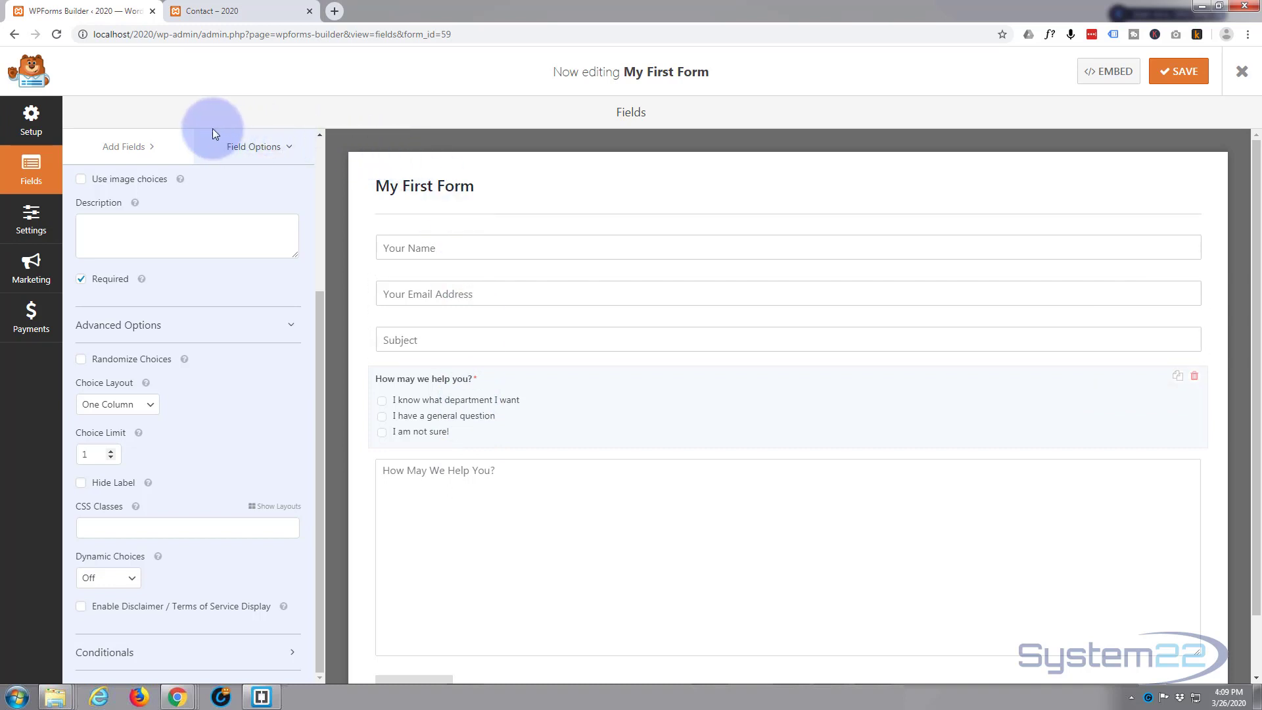
pyautogui.click(123, 146)
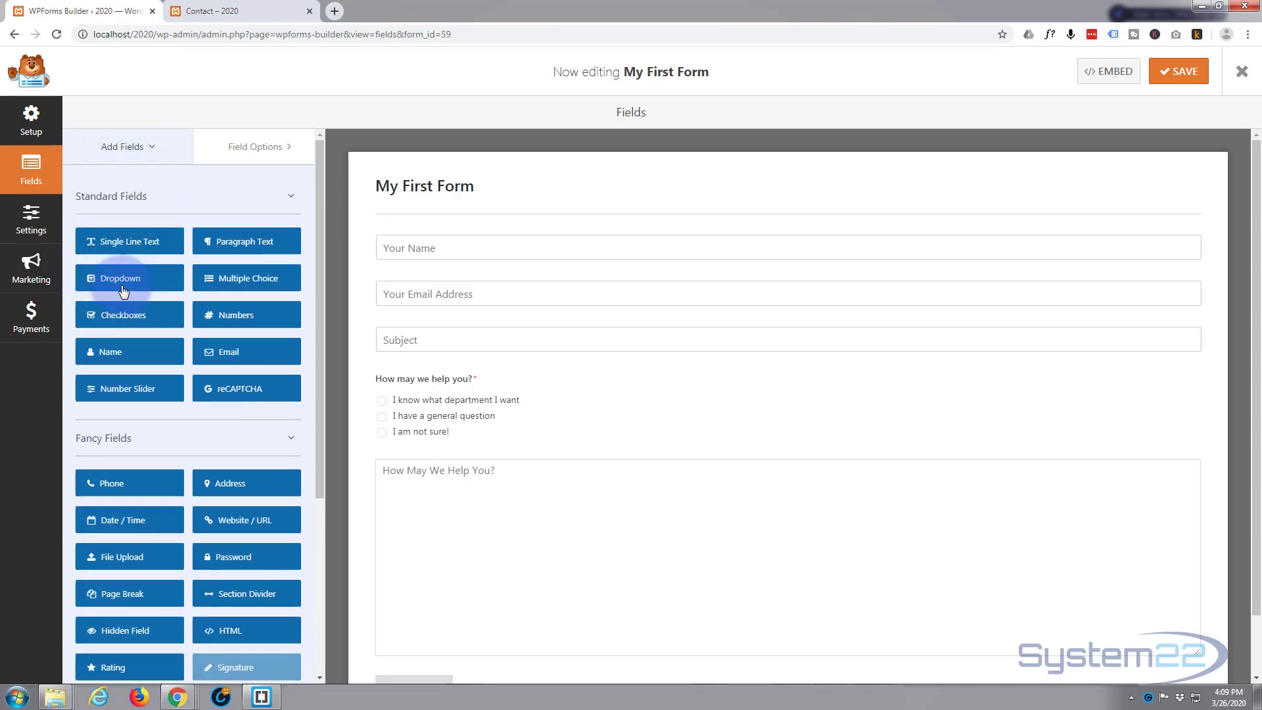
# Step: Drag a Dropdown field below the help question and label it 'I am interested in'
pyautogui.moveTo(122, 277); pyautogui.dragTo(410, 461)
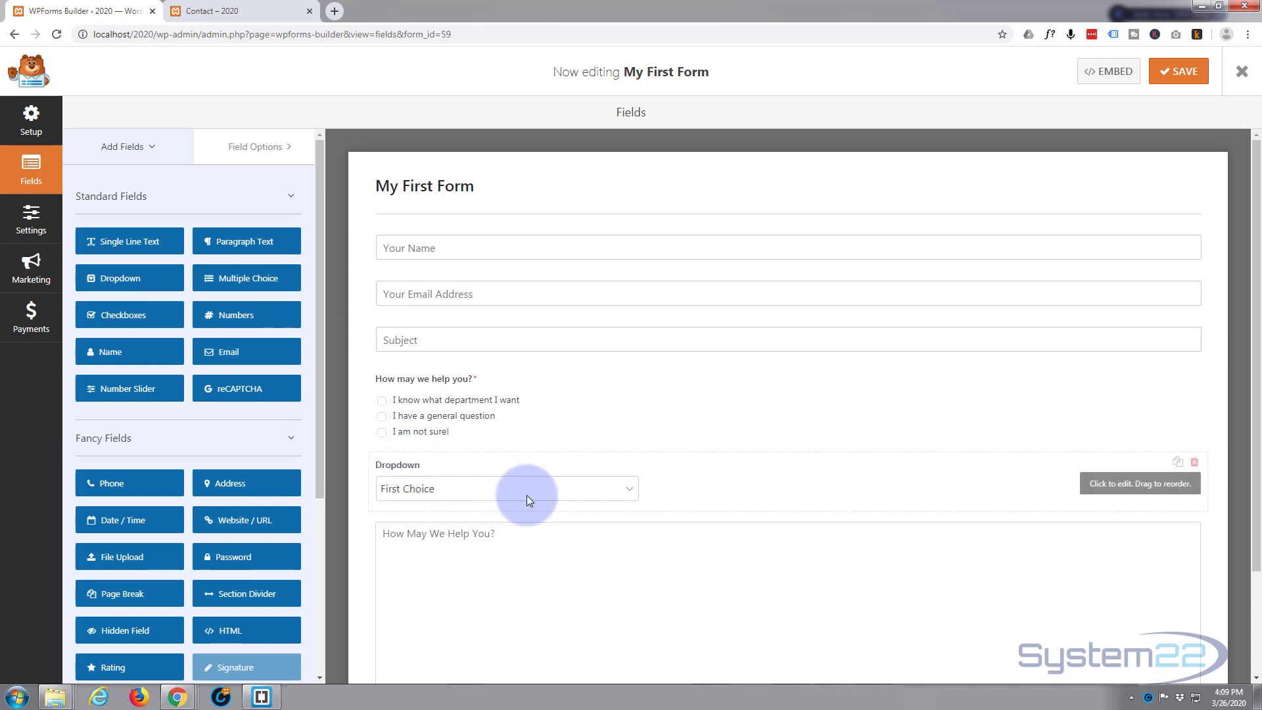
pyautogui.moveTo(680, 477)
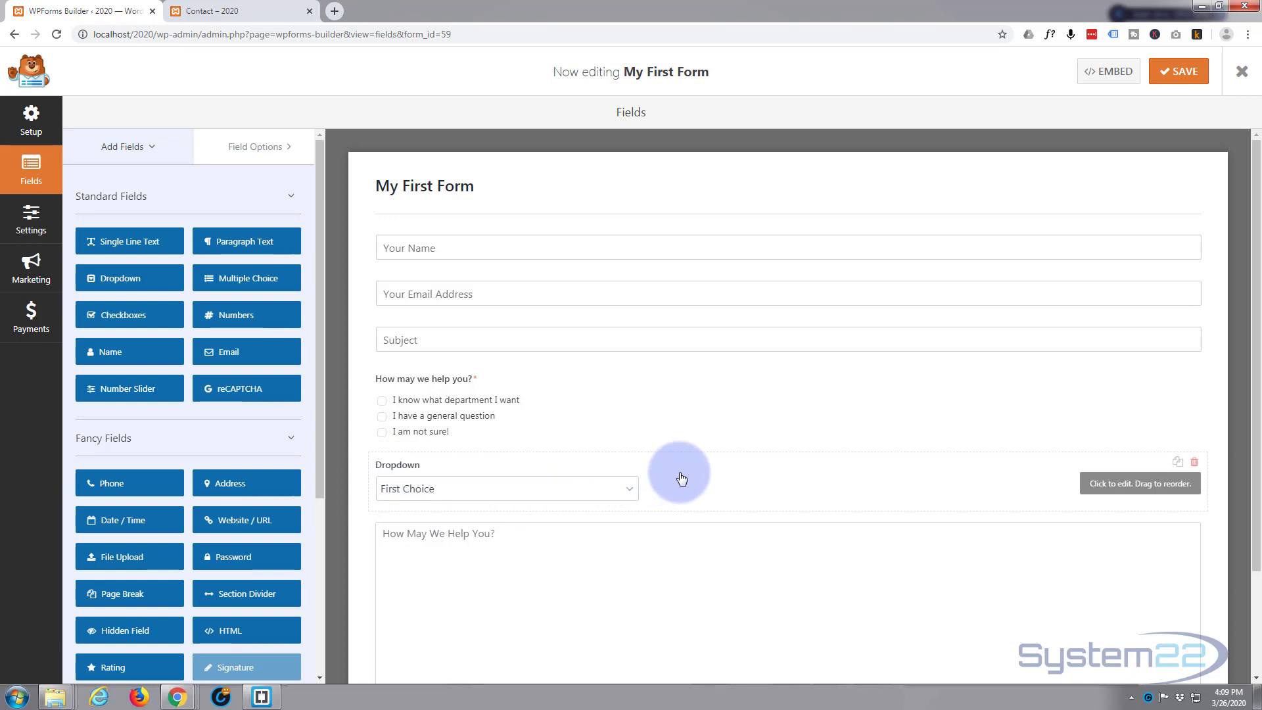
pyautogui.click(681, 478)
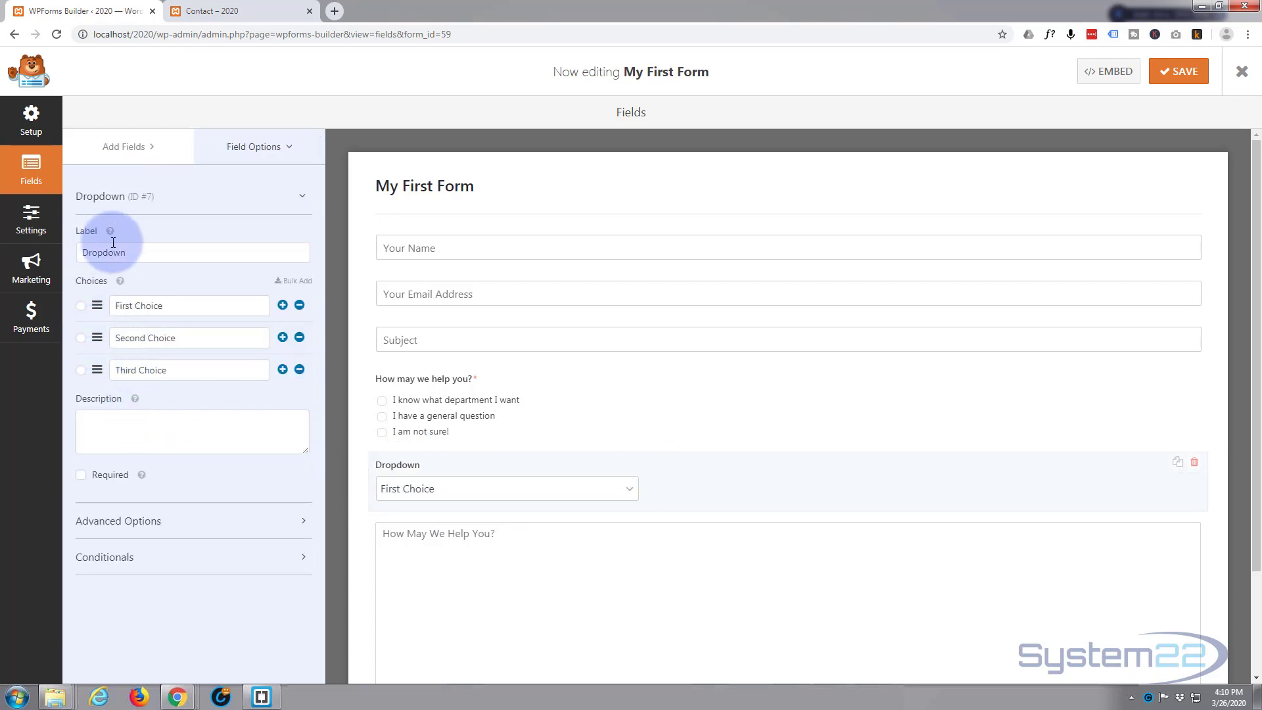
pyautogui.doubleClick(103, 252)
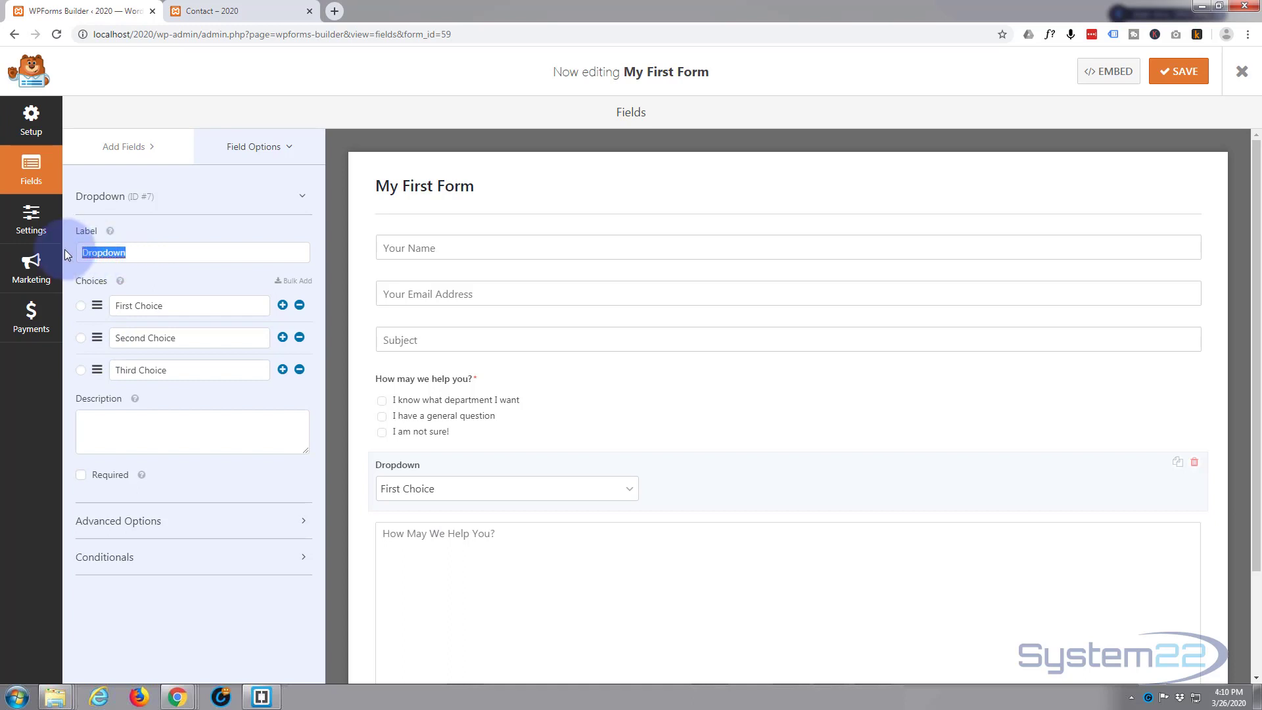
pyautogui.moveTo(206, 220)
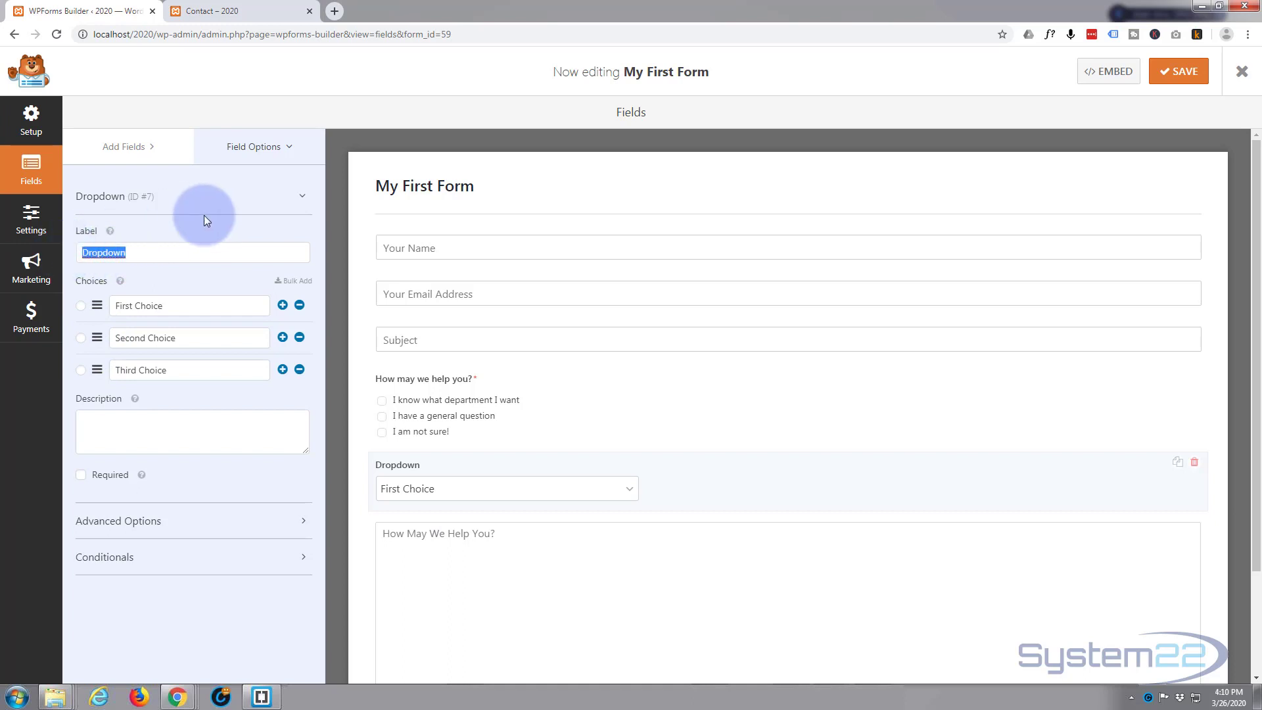
pyautogui.write('I am')
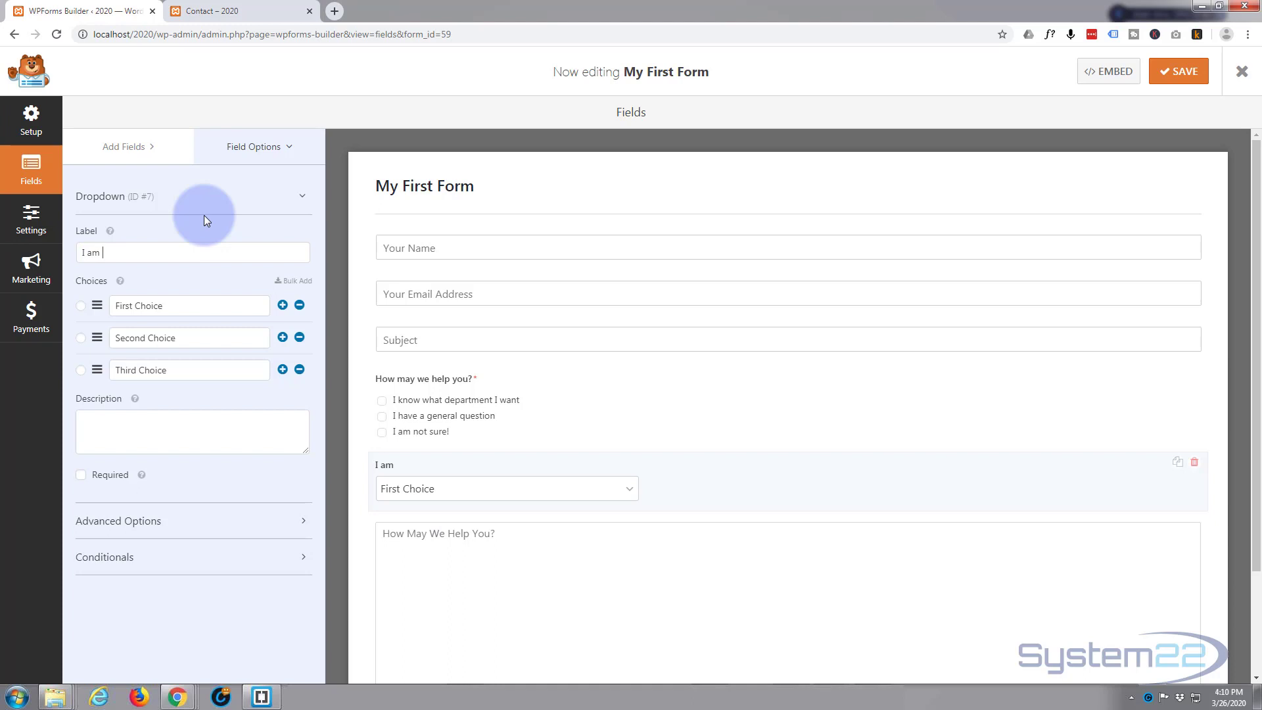
pyautogui.write('intere')
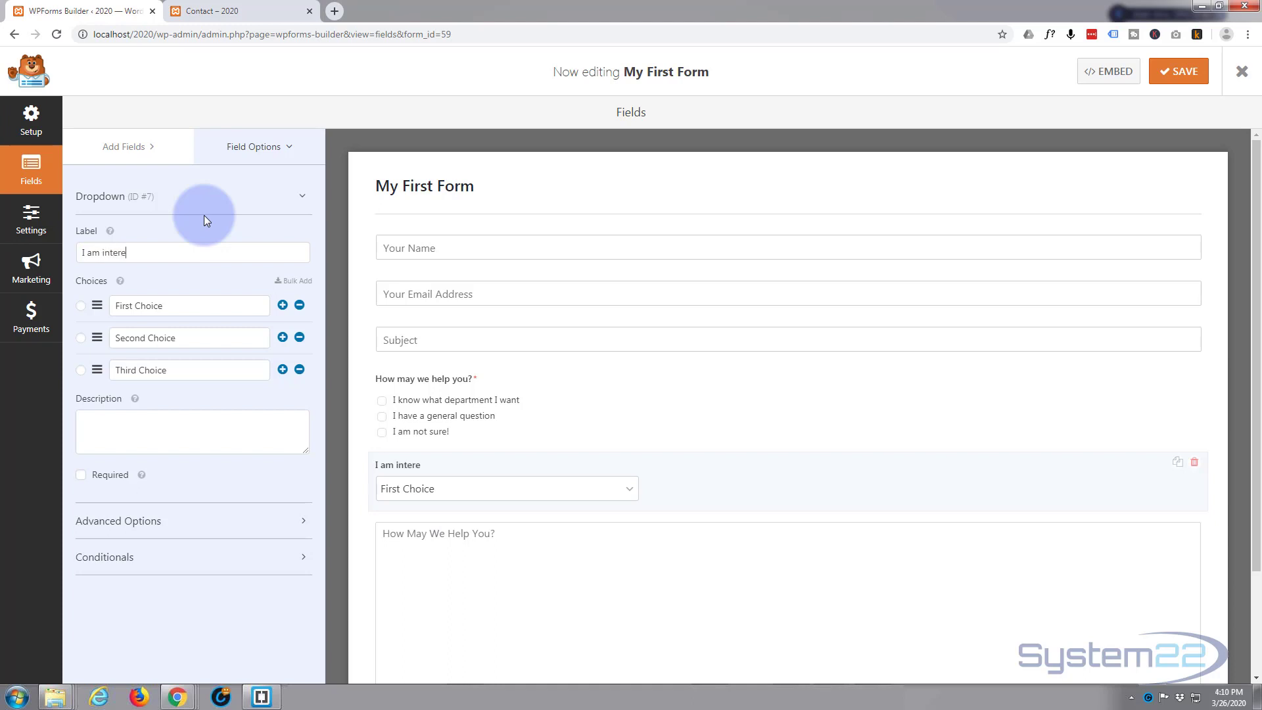
pyautogui.write('sted in')
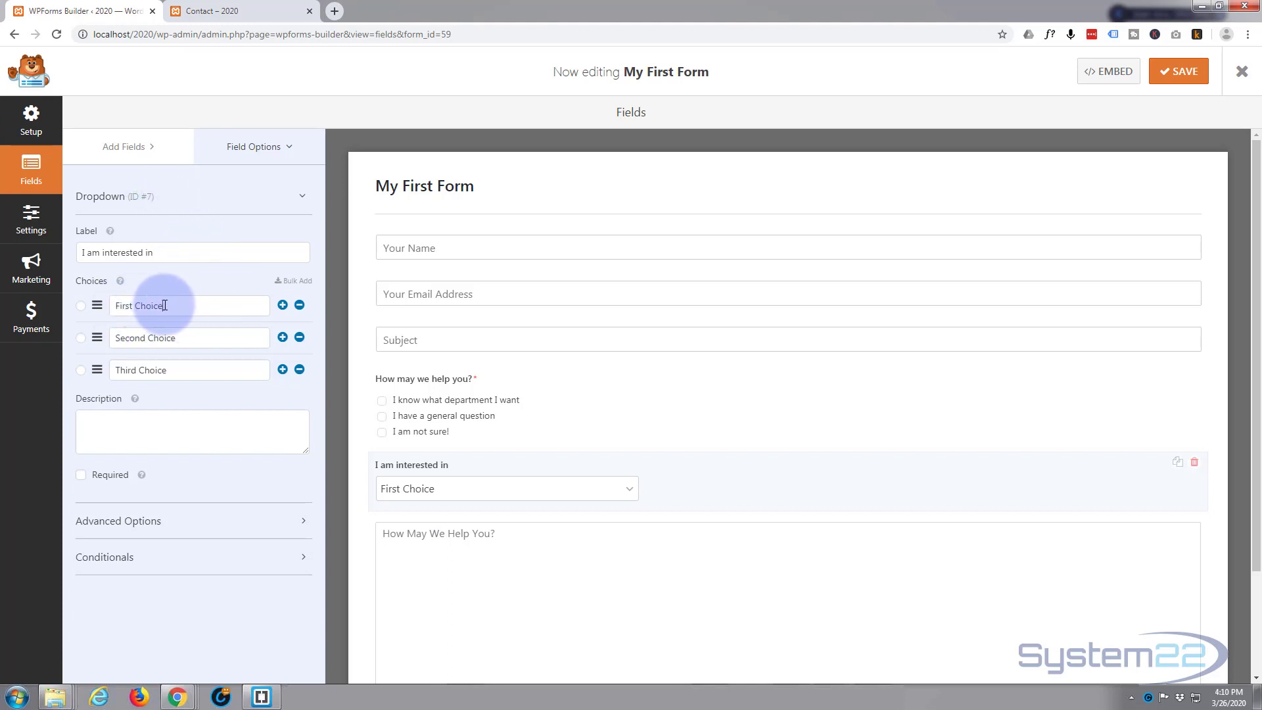
# Step: Fill the dropdown choices with Computers, Netwotking, Servers and an added fourth, Software
pyautogui.doubleClick(138, 306)
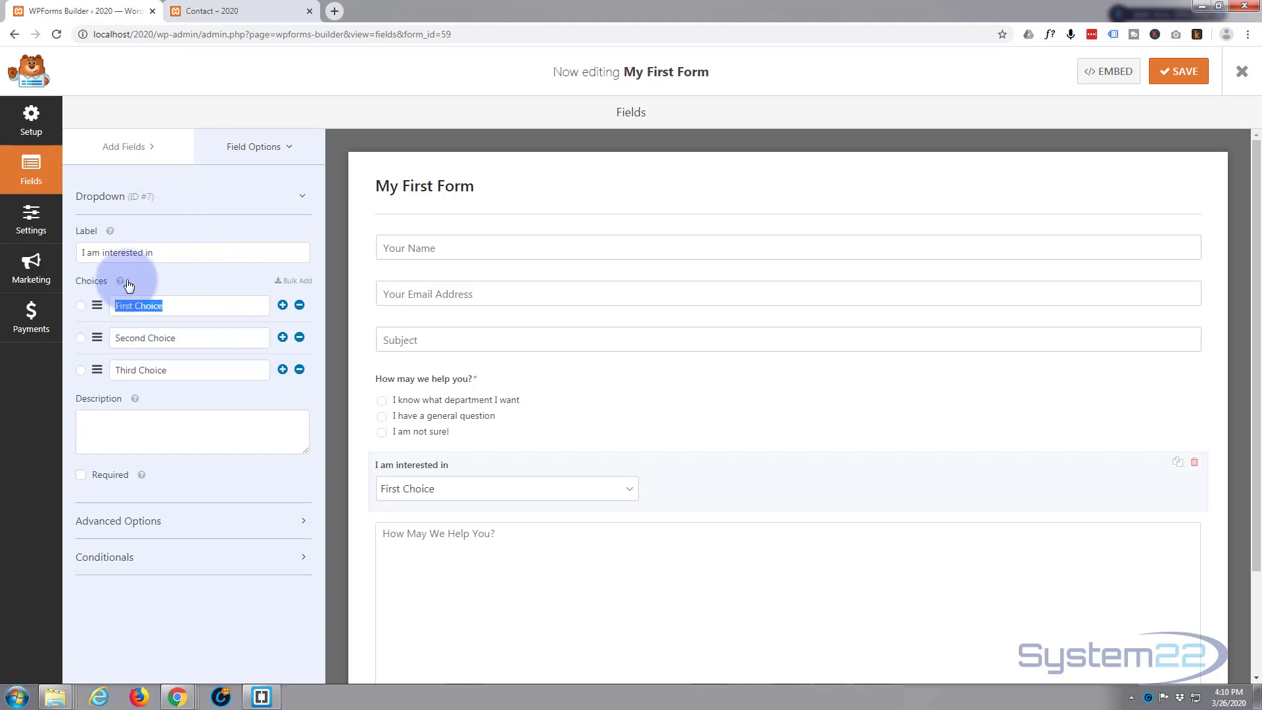
pyautogui.write('Computers')
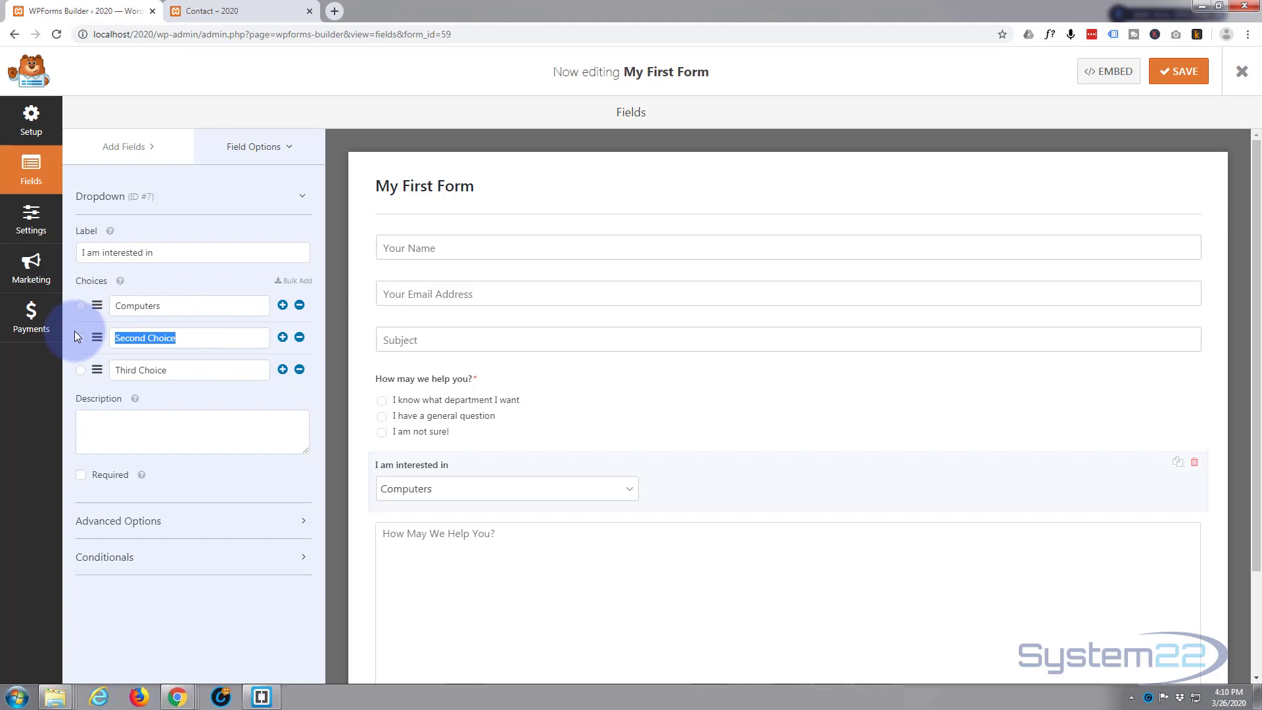
pyautogui.write('Netwot')
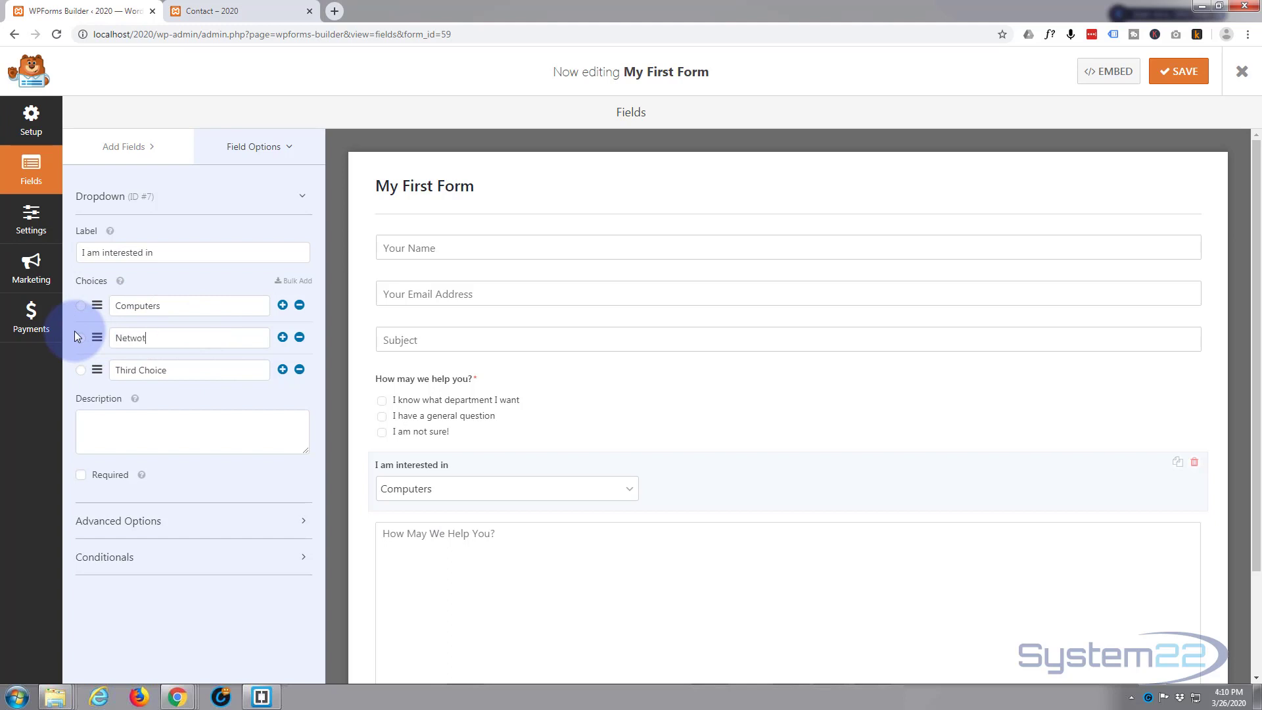
pyautogui.write('king')
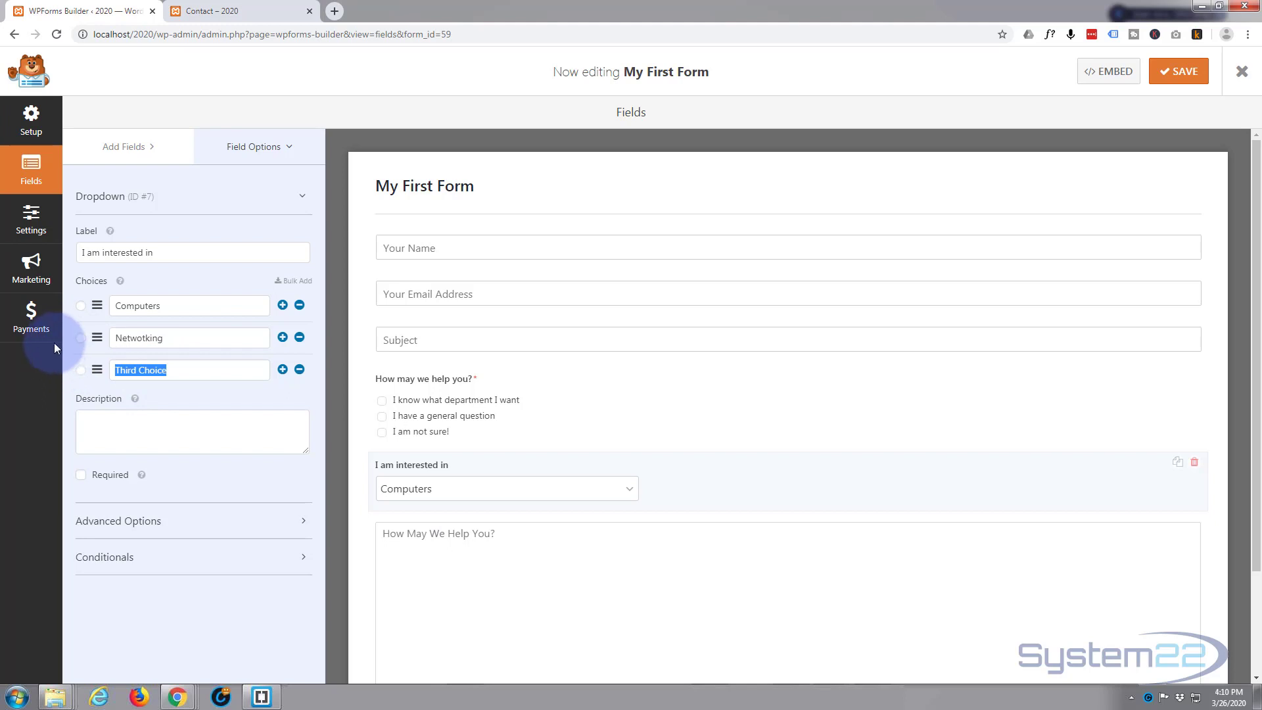
pyautogui.write('Servers')
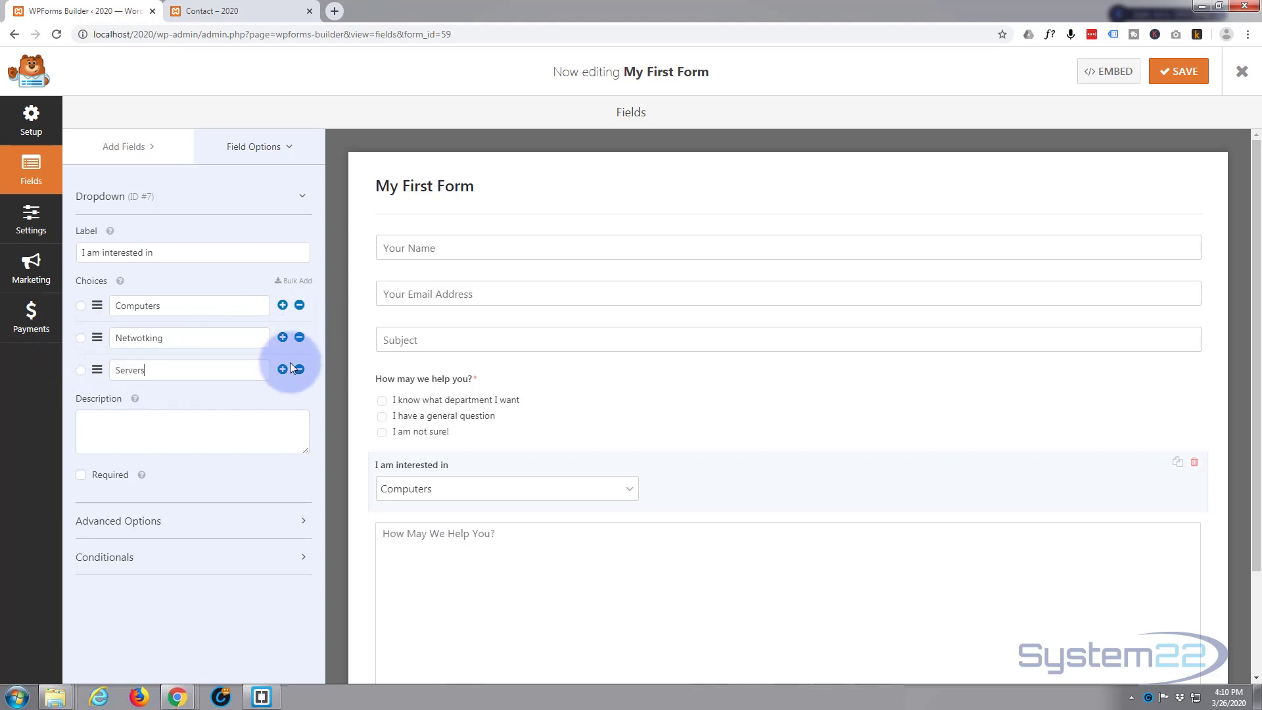
pyautogui.click(282, 369)
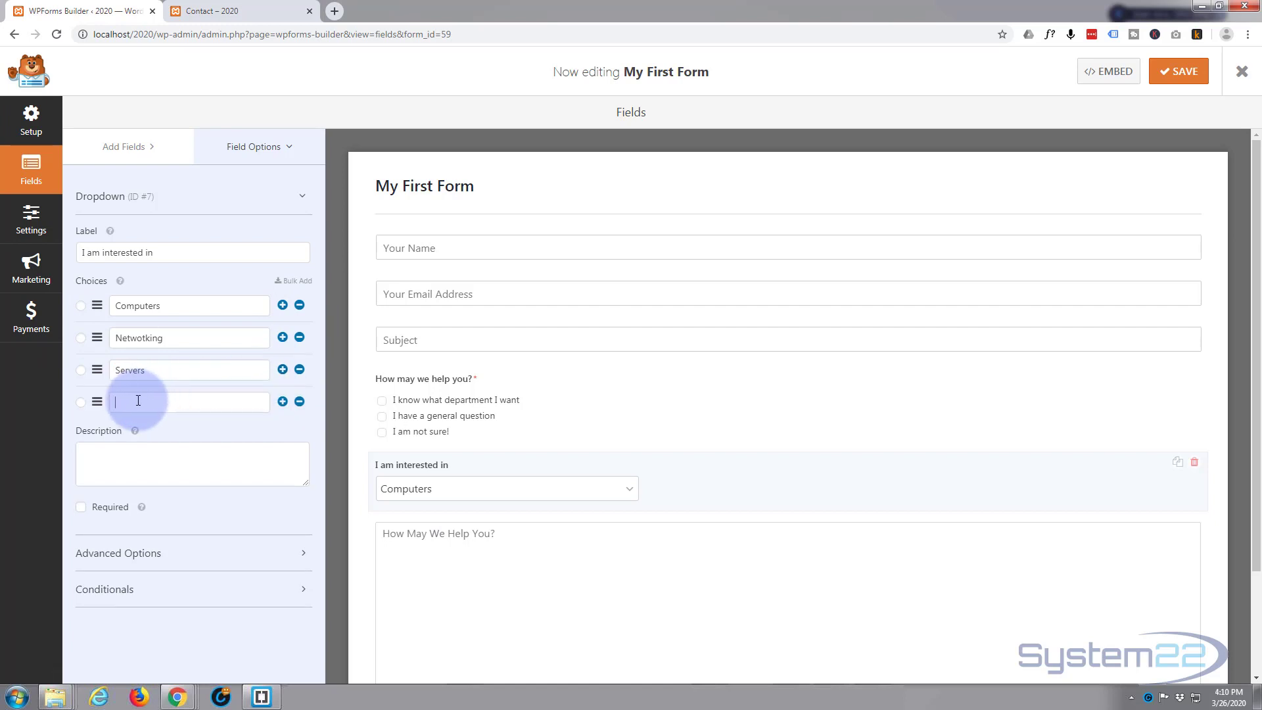
pyautogui.write('Soft')
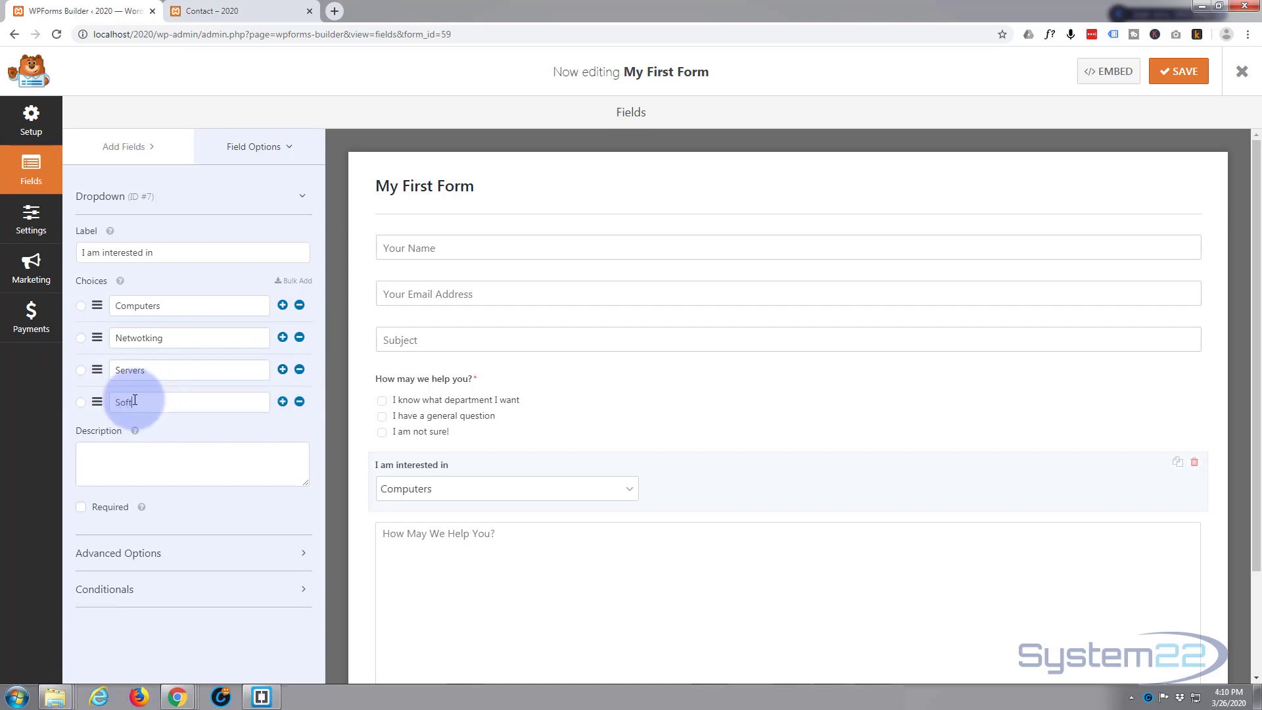
pyautogui.write('ware')
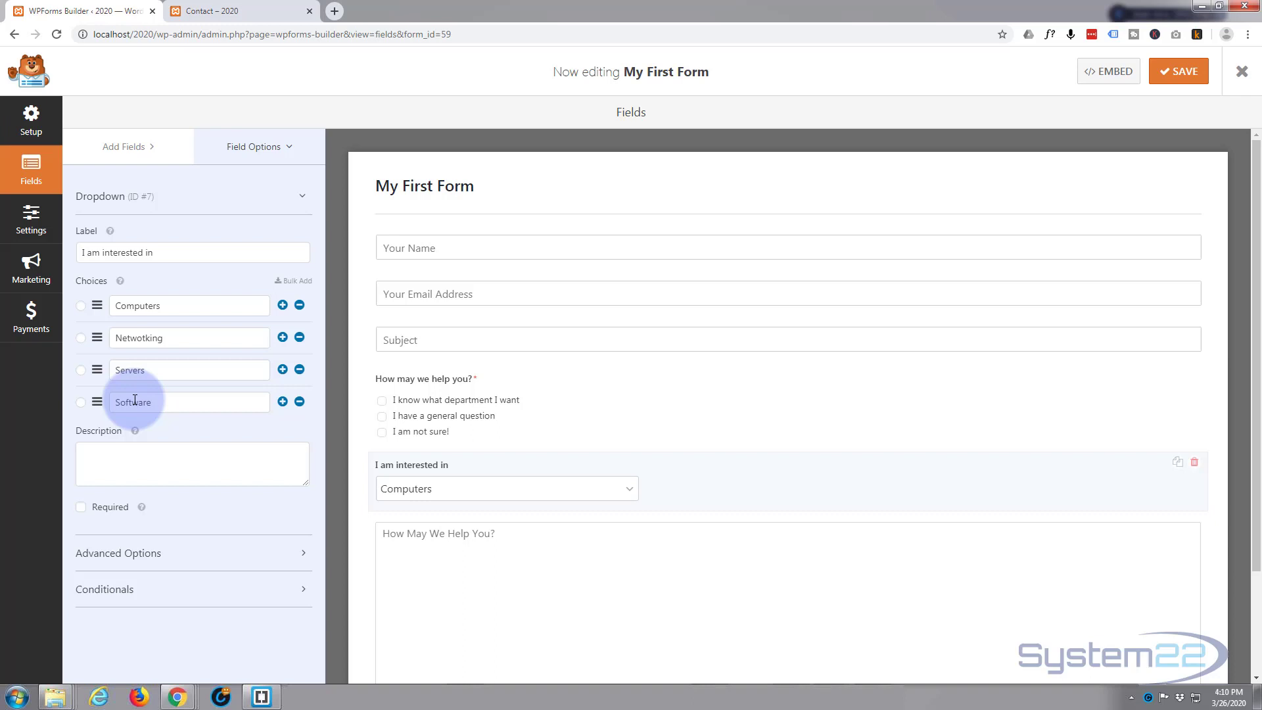
pyautogui.moveTo(632, 488)
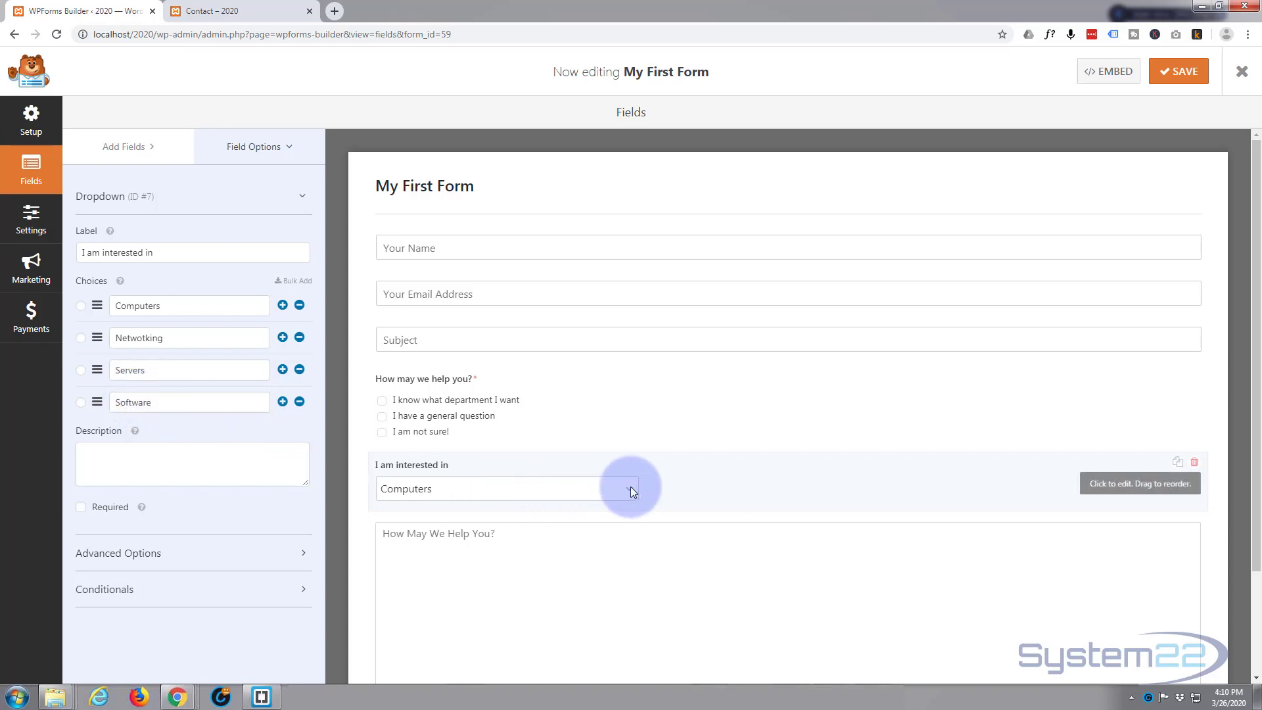
pyautogui.moveTo(386, 469)
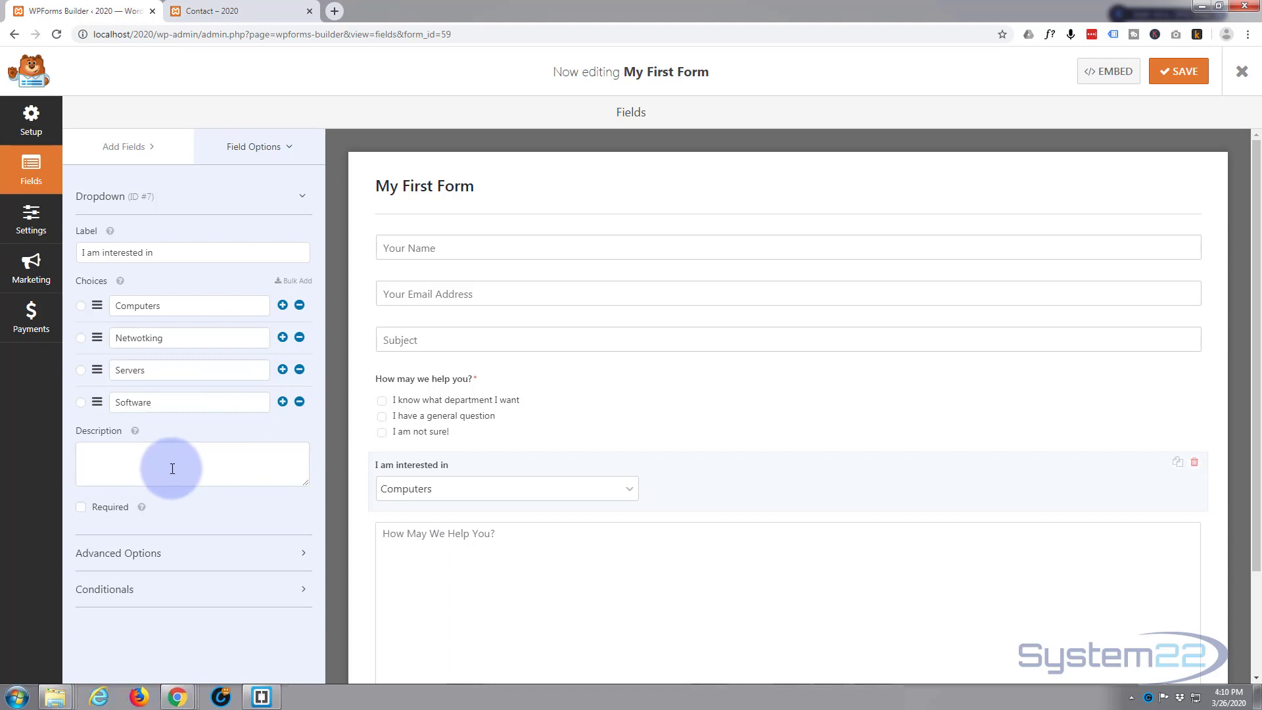
pyautogui.moveTo(169, 463)
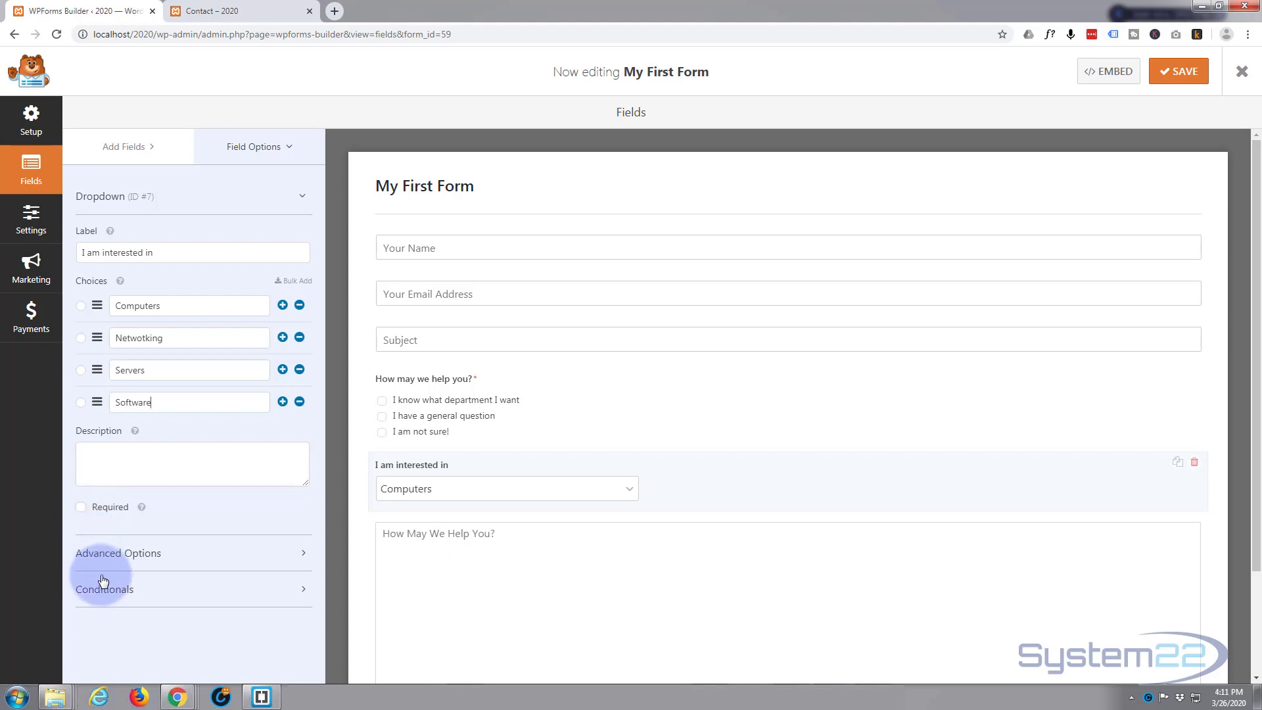
pyautogui.moveTo(414, 397)
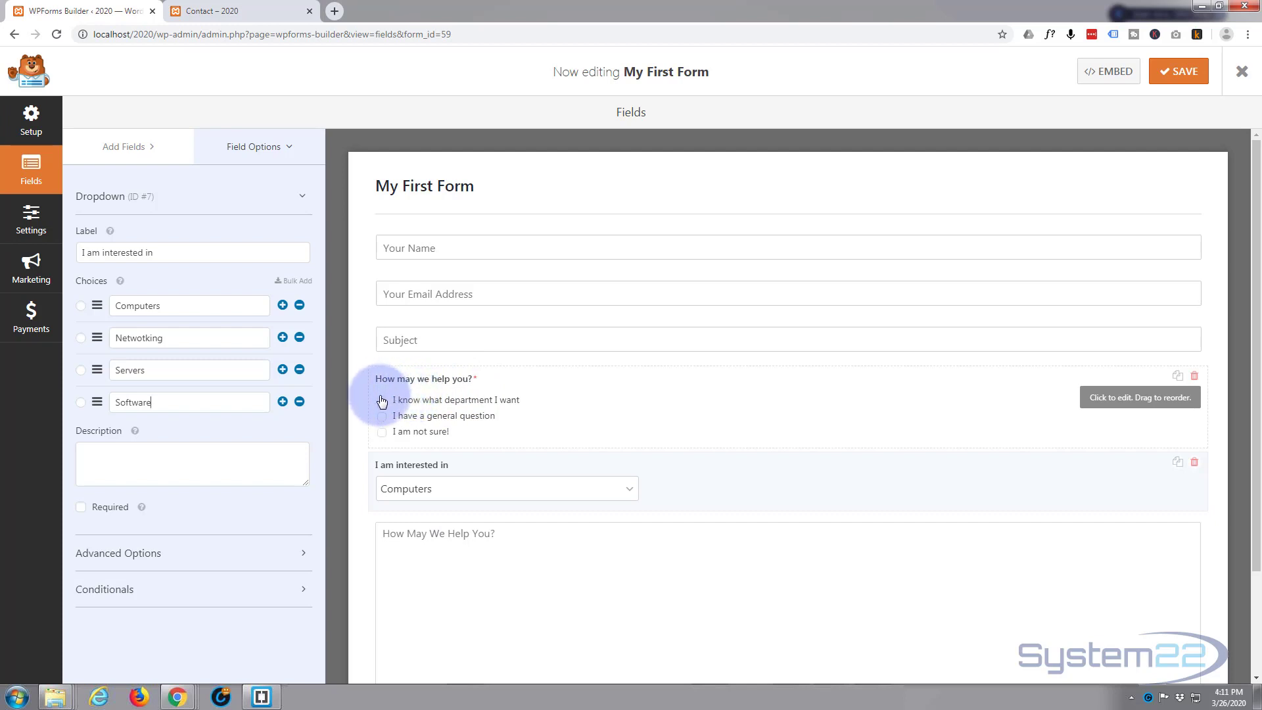
pyautogui.moveTo(382, 435)
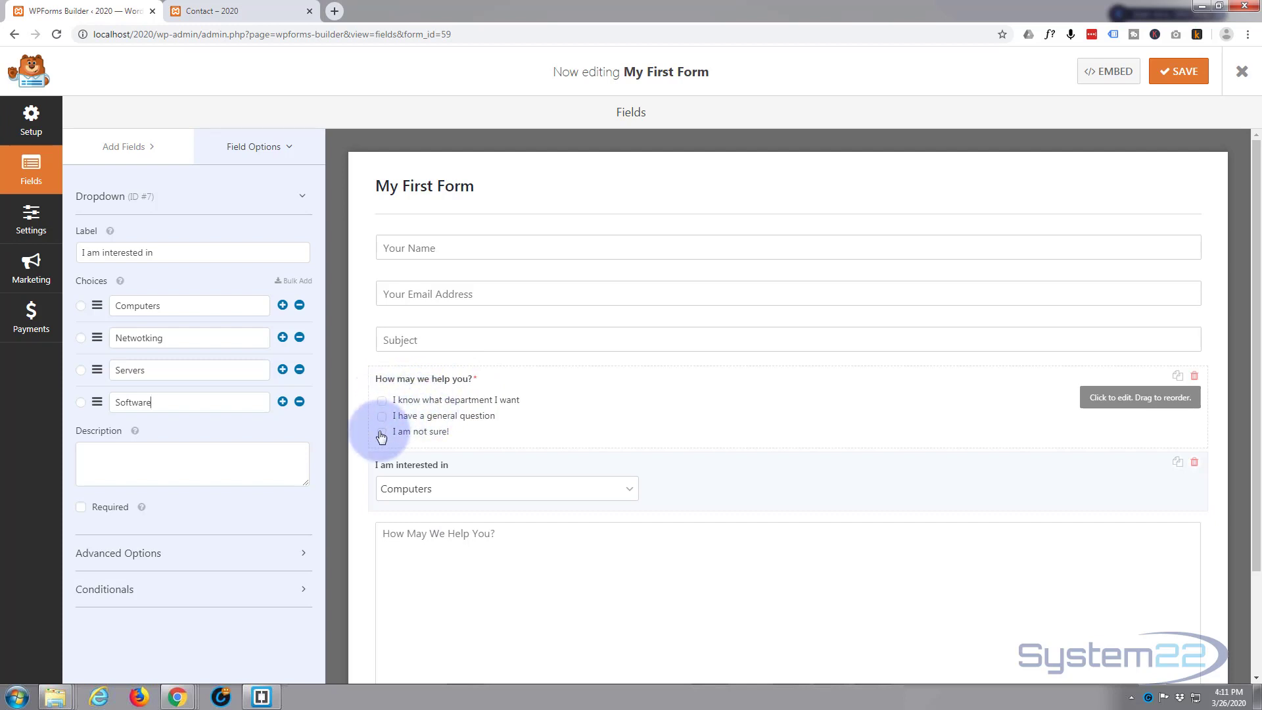
pyautogui.moveTo(482, 468)
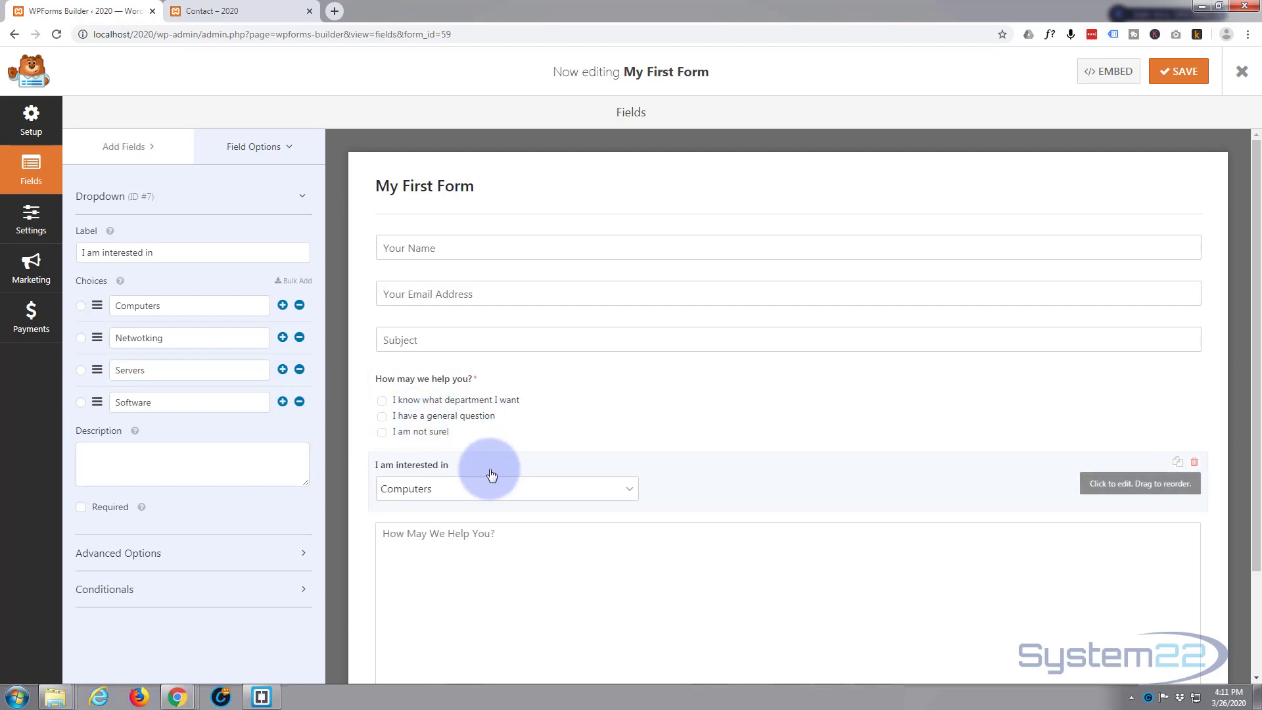
pyautogui.moveTo(502, 424)
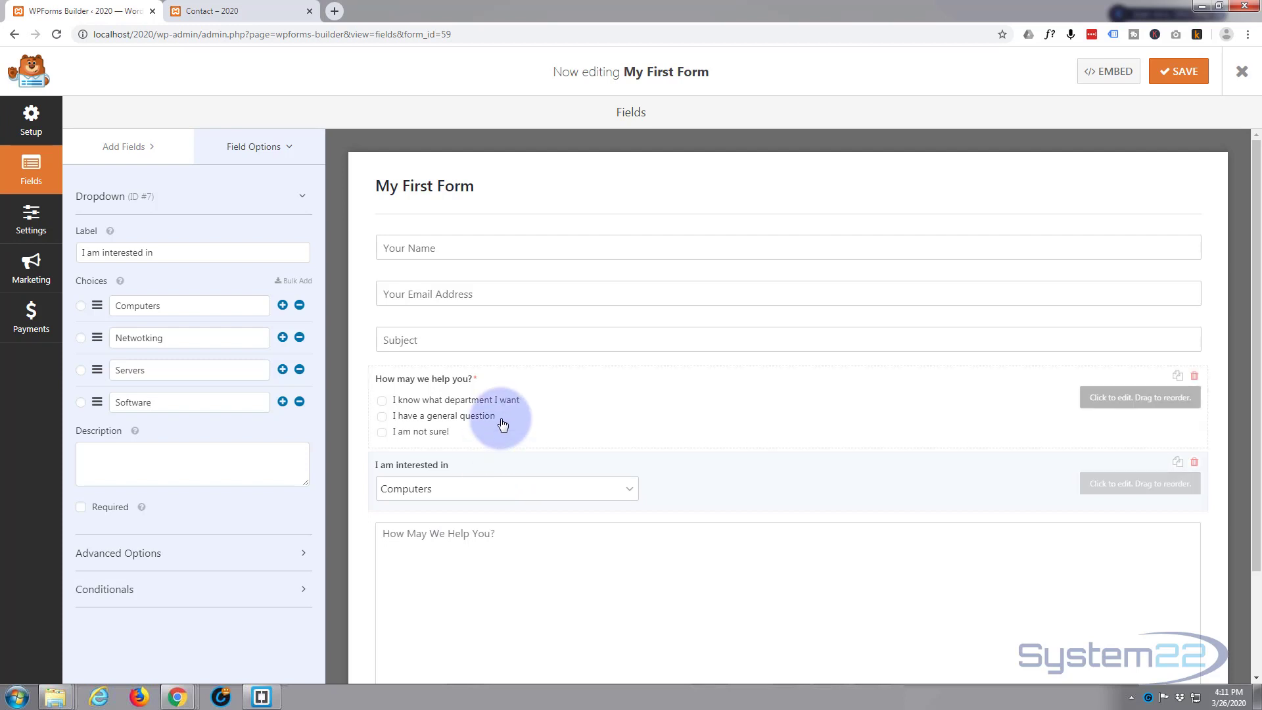
pyautogui.click(188, 402)
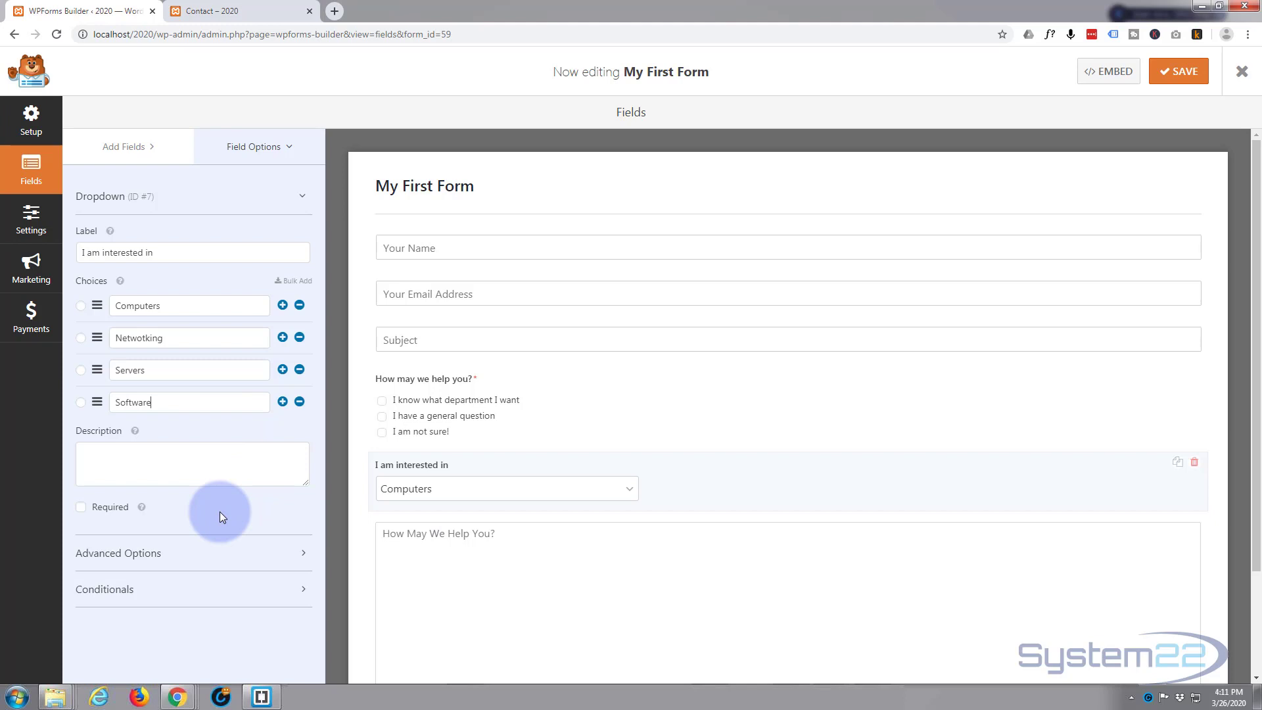
# Step: Set the dropdown's Field Size to Large under Advanced Options
pyautogui.click(118, 553)
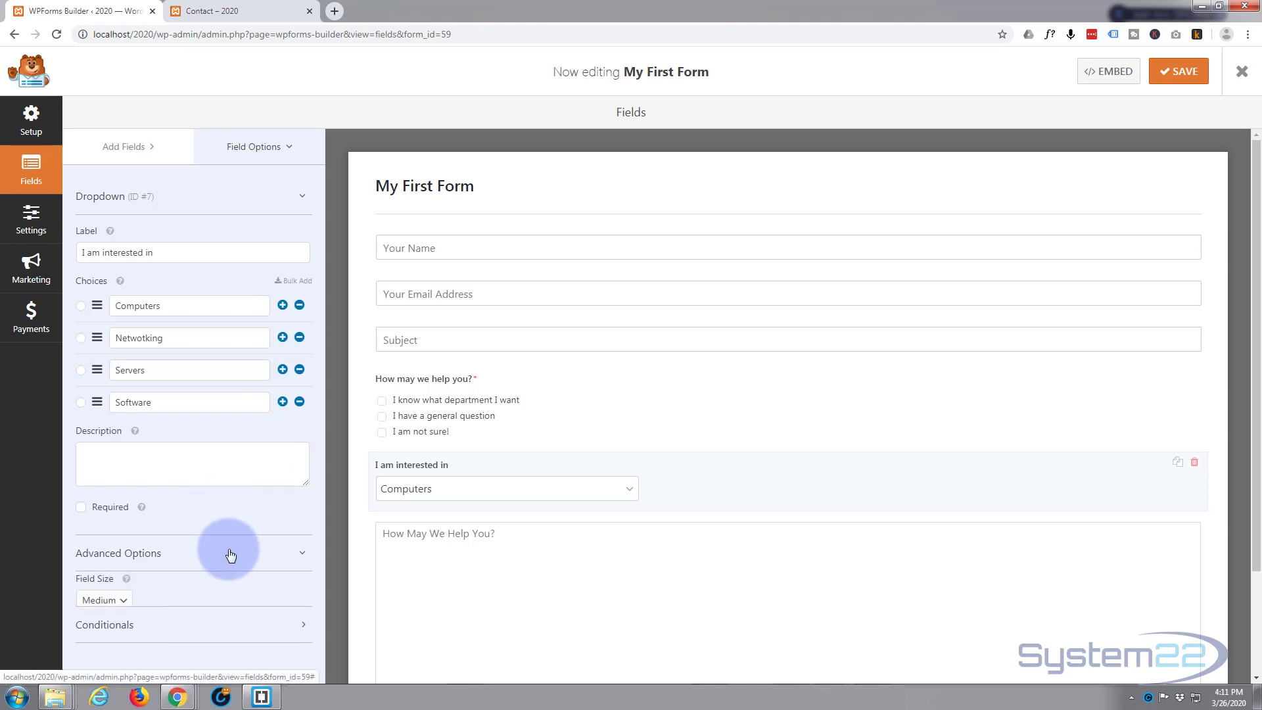
pyautogui.click(230, 552)
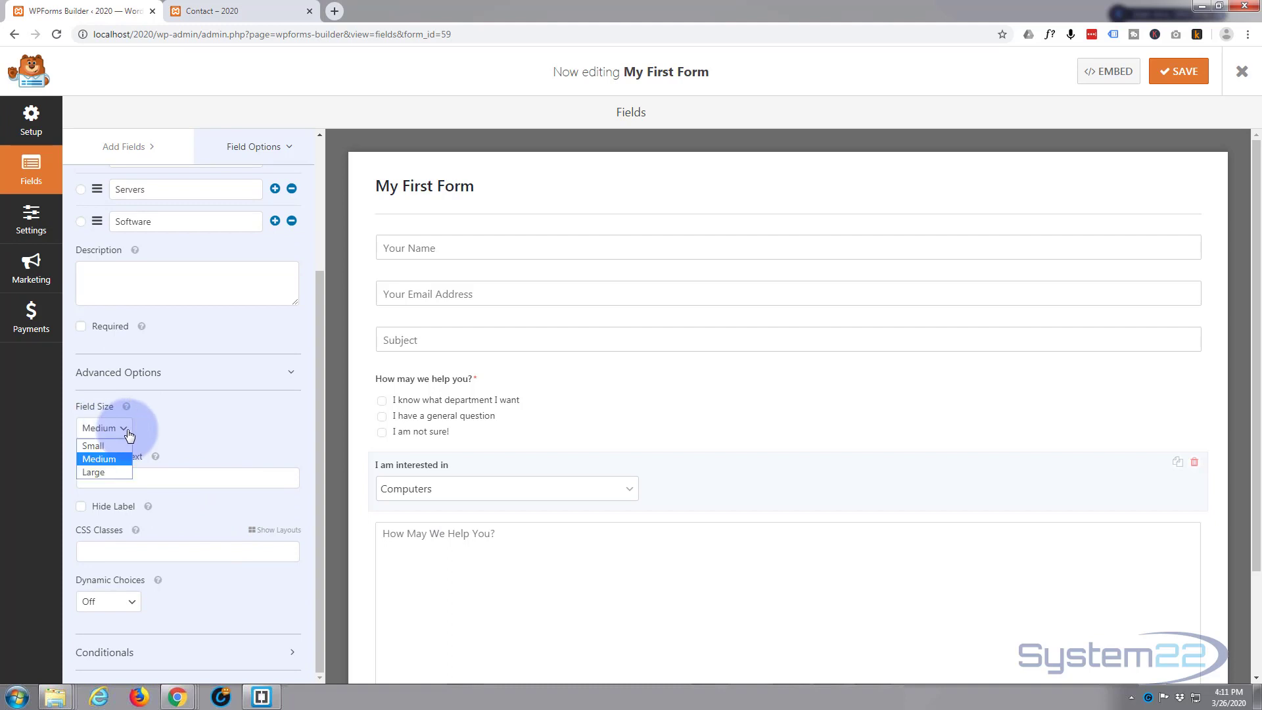
pyautogui.click(93, 472)
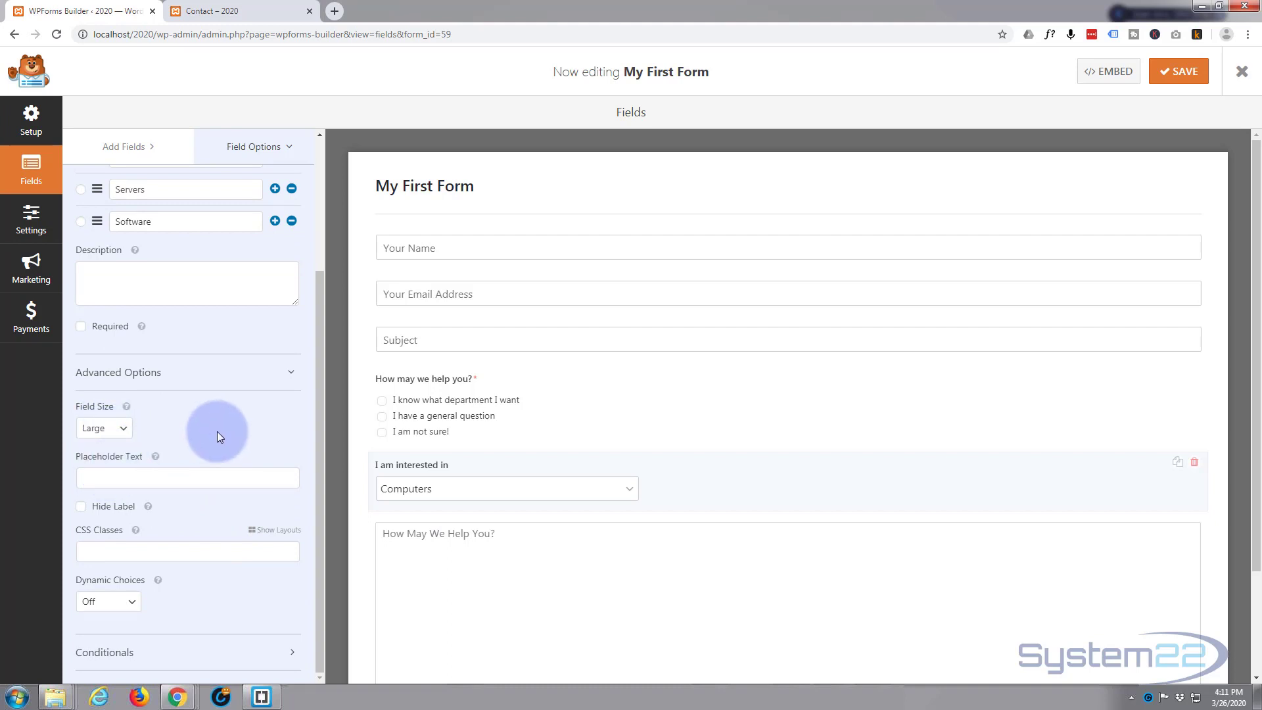
pyautogui.moveTo(440, 489)
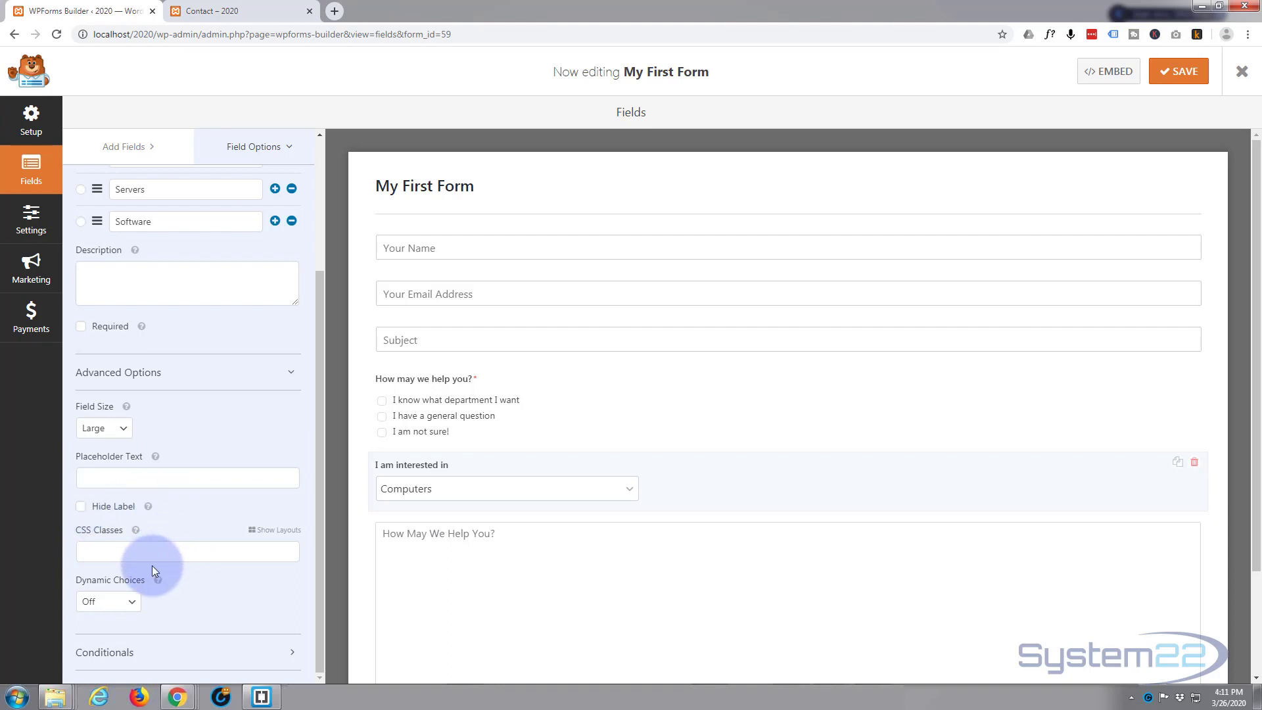
pyautogui.moveTo(170, 653)
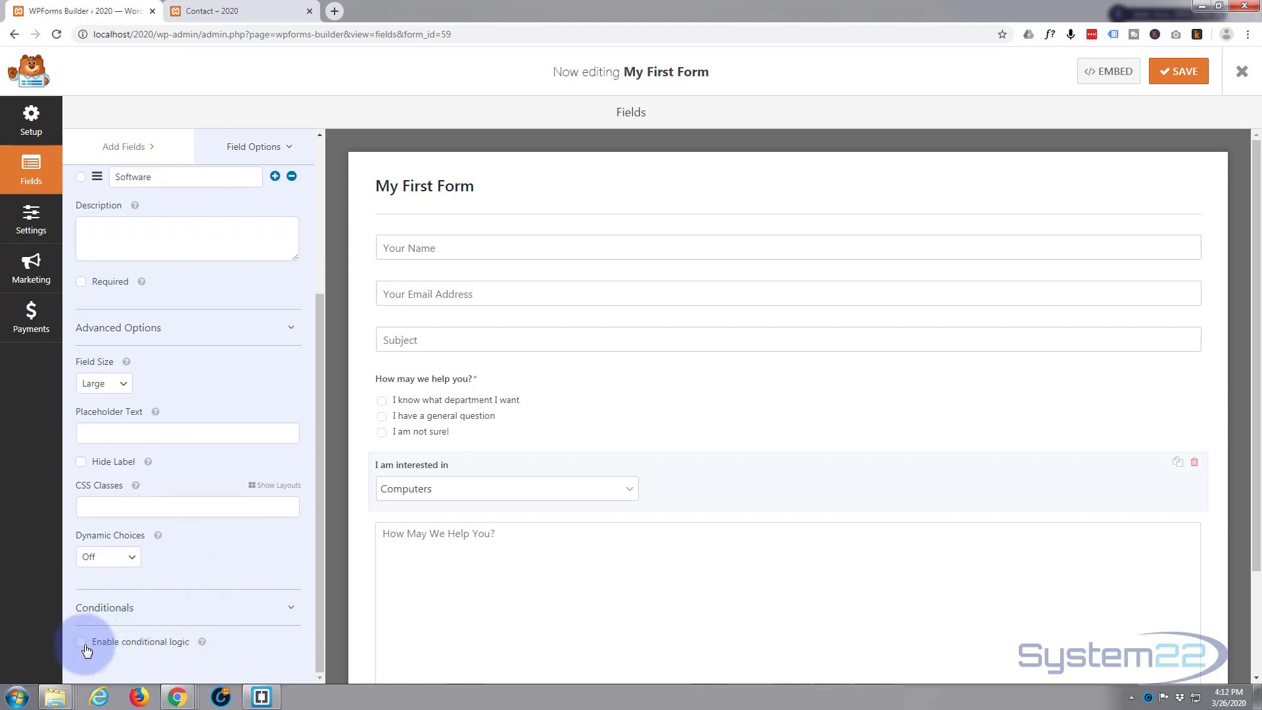
# Step: Enable conditional logic: Show if 'How may we help you?' is 'I know what department I want'
pyautogui.click(81, 641)
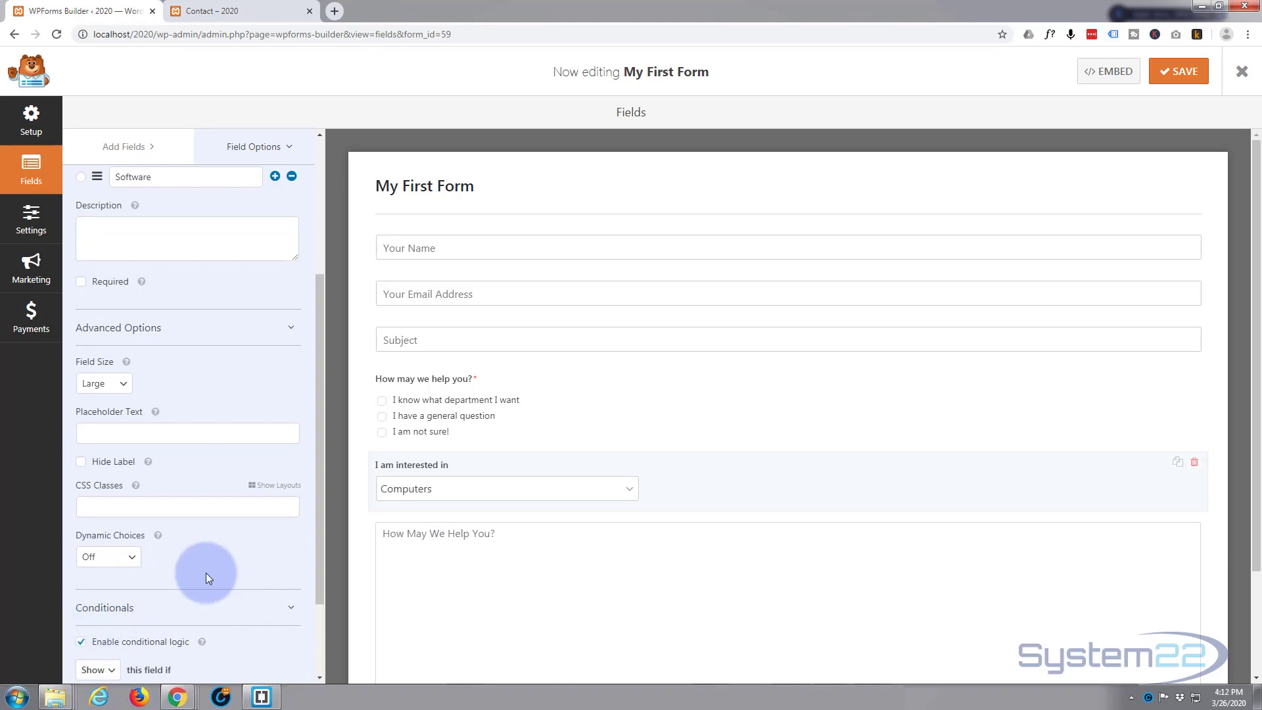
pyautogui.scroll(-3)
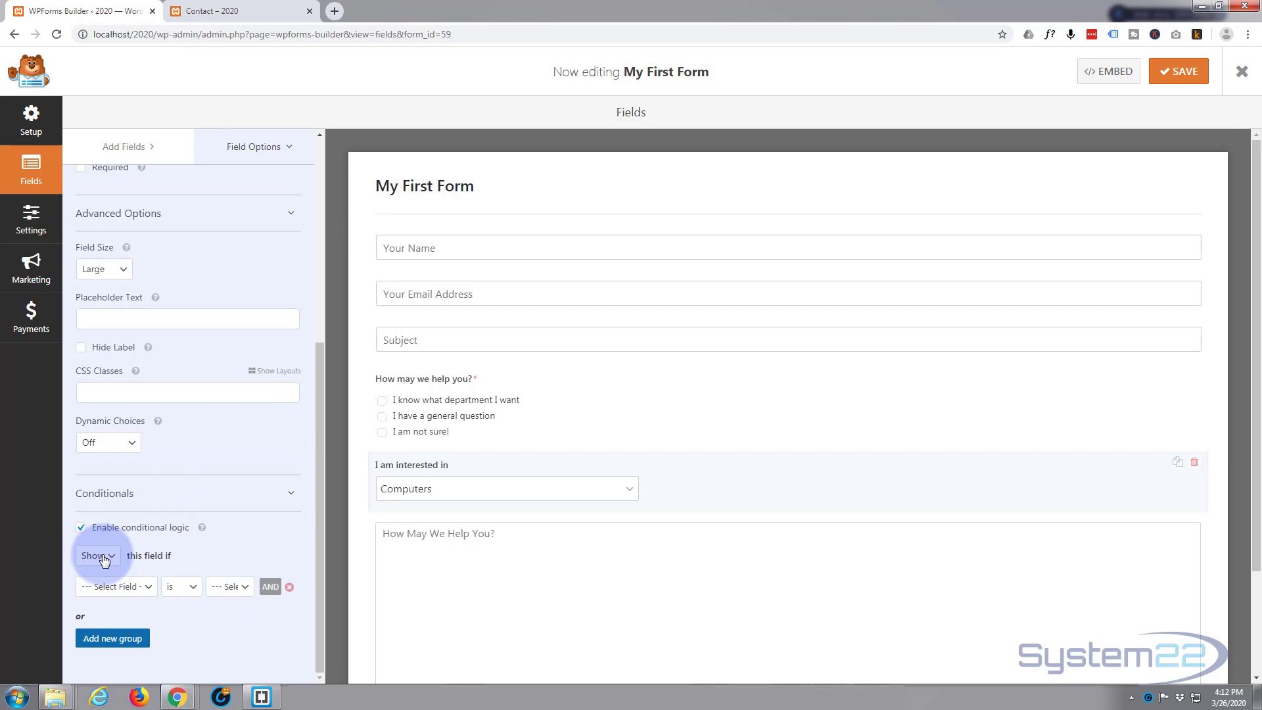
pyautogui.click(97, 555)
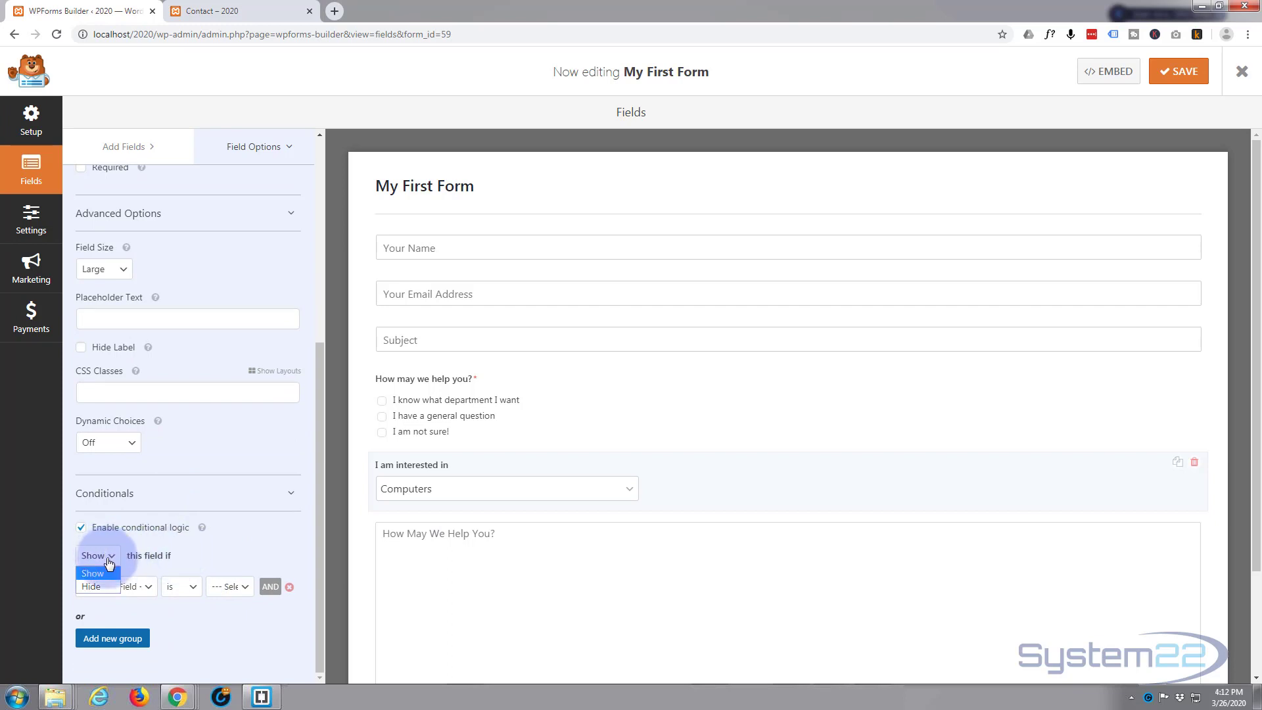
pyautogui.click(92, 573)
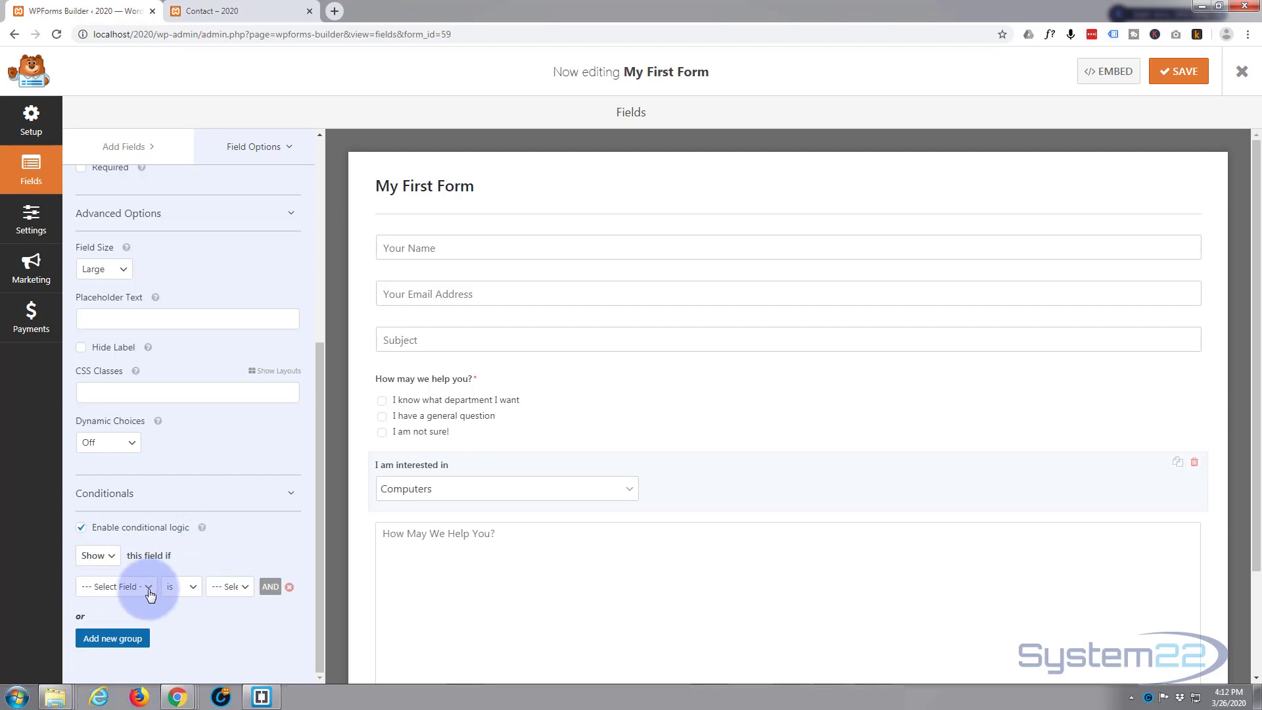
pyautogui.click(116, 586)
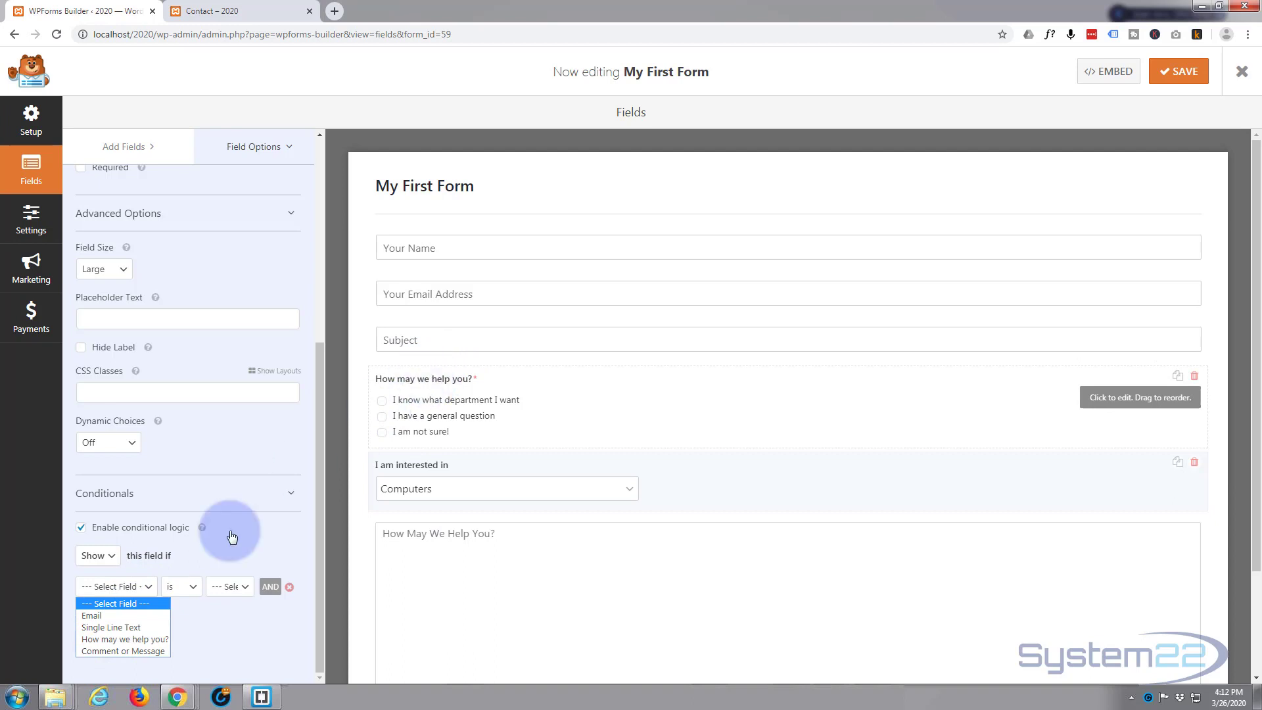
pyautogui.click(122, 639)
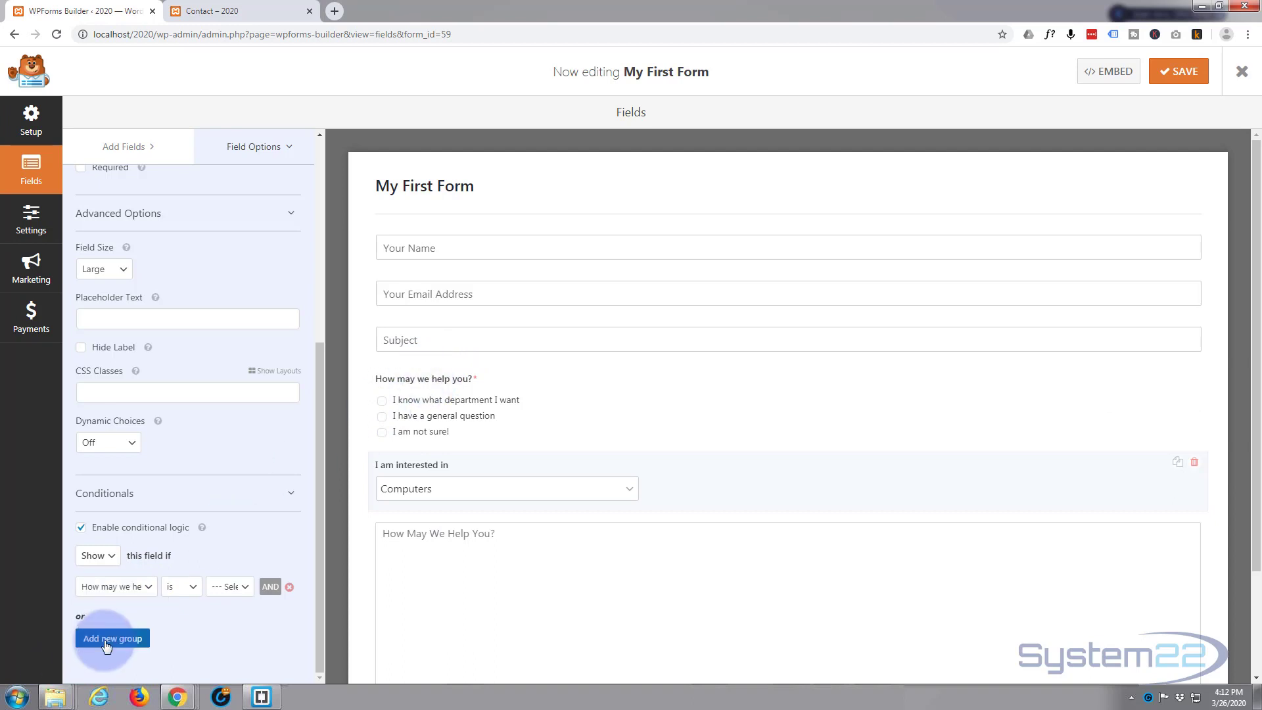
pyautogui.moveTo(169, 589)
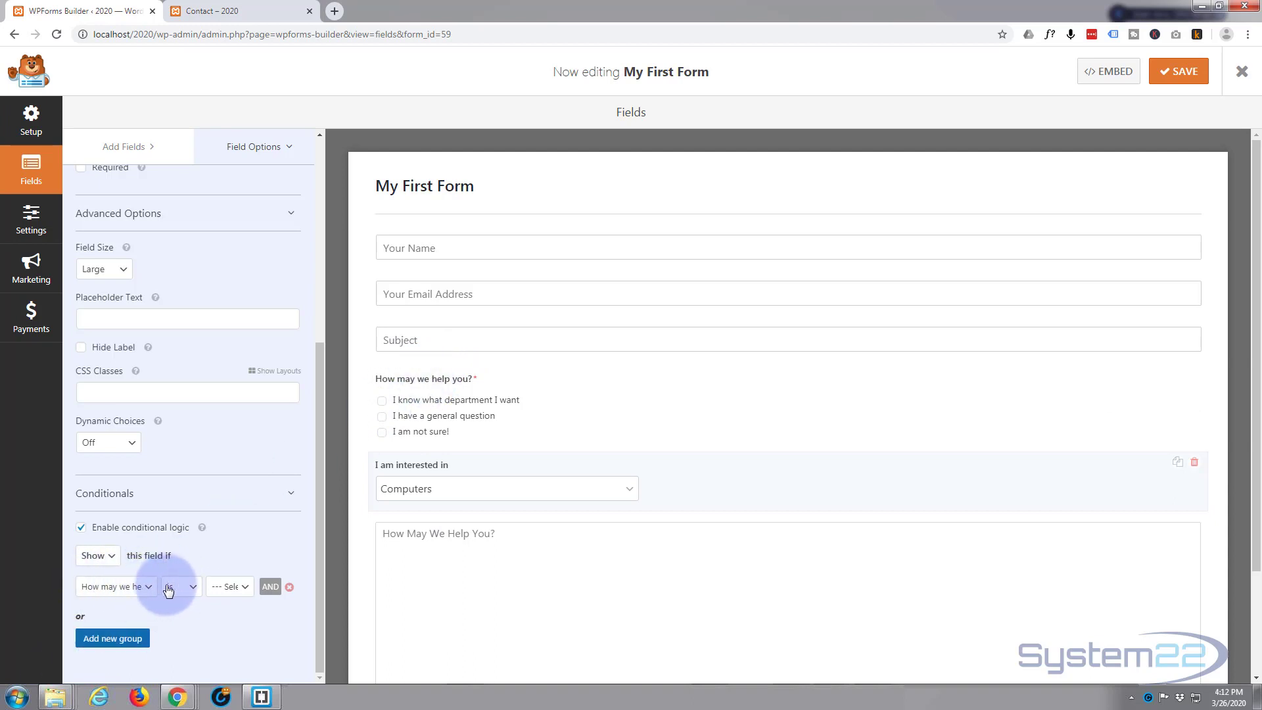
pyautogui.click(230, 586)
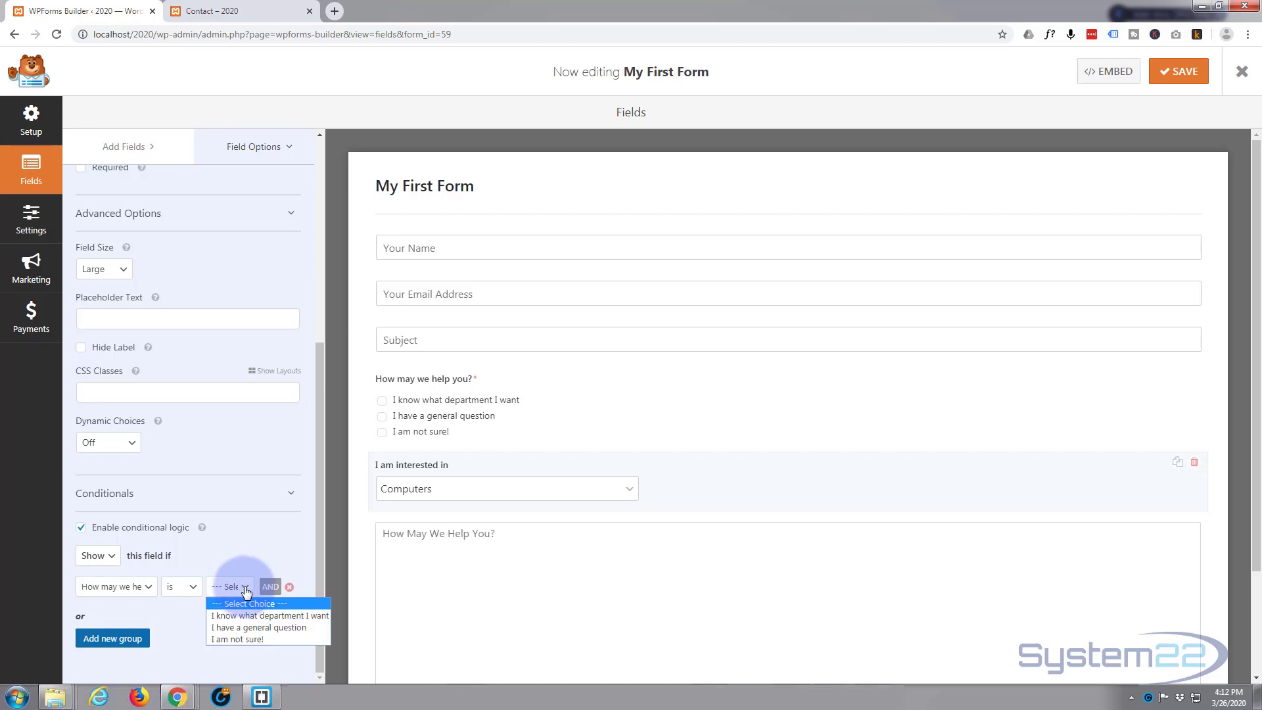
pyautogui.moveTo(245, 615)
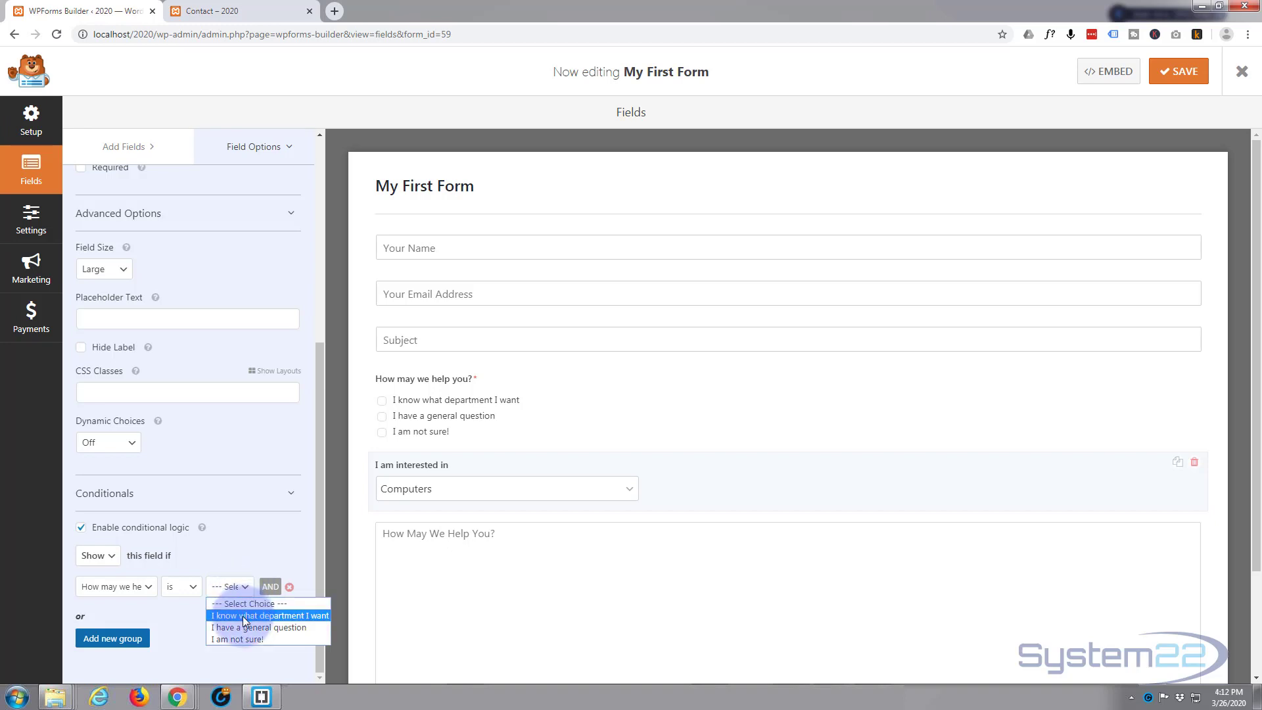
pyautogui.click(269, 615)
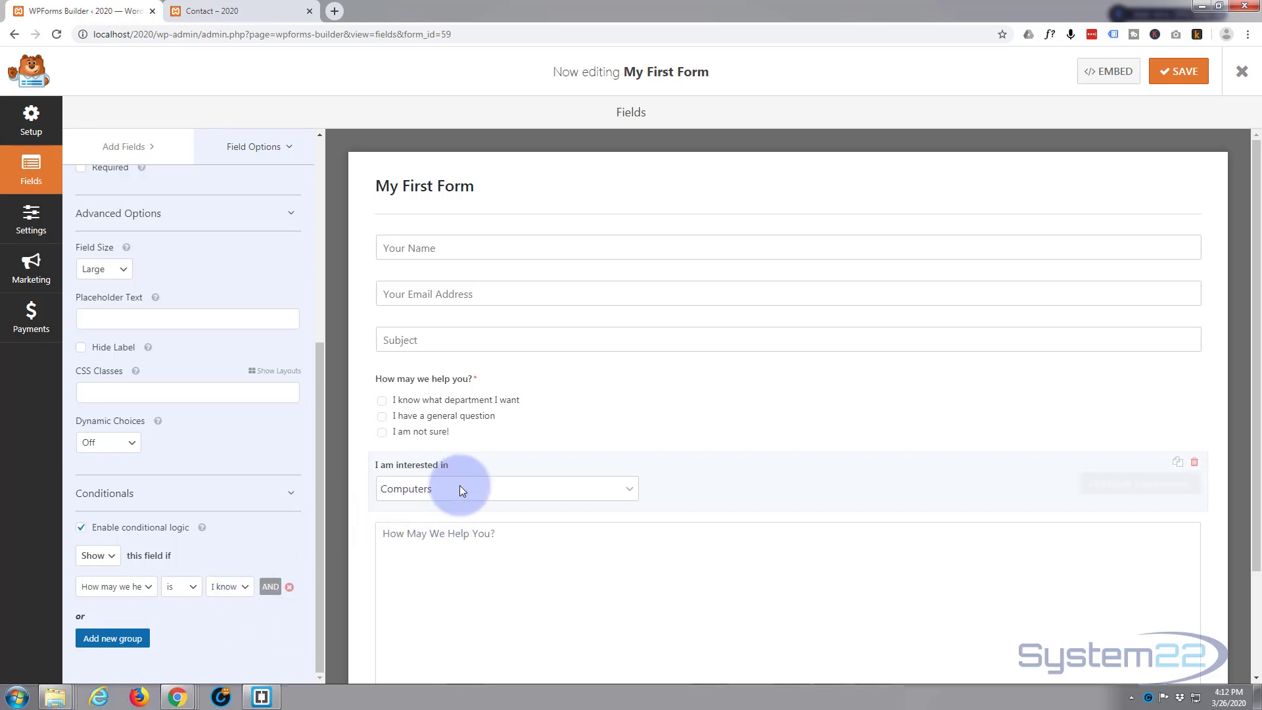
pyautogui.moveTo(270, 586)
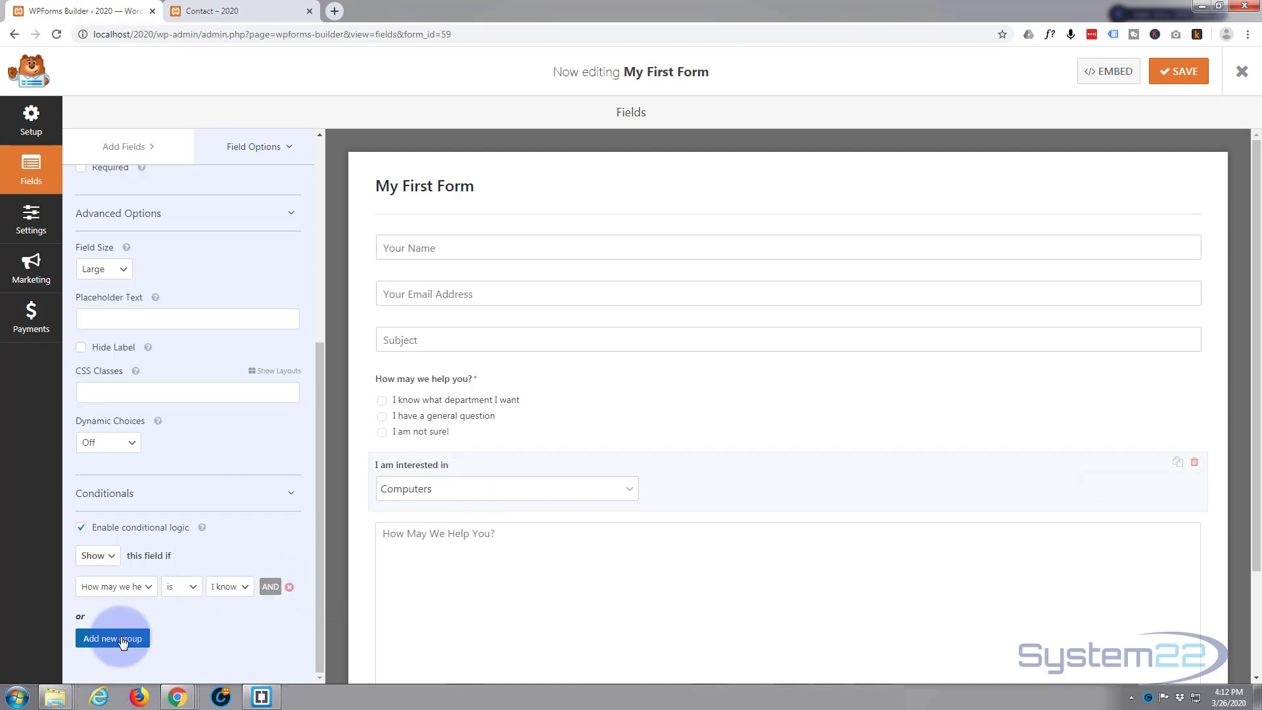
# Step: Add a second OR rule showing the dropdown when 'How may we help you?' is 'I am not sure!'
pyautogui.click(112, 638)
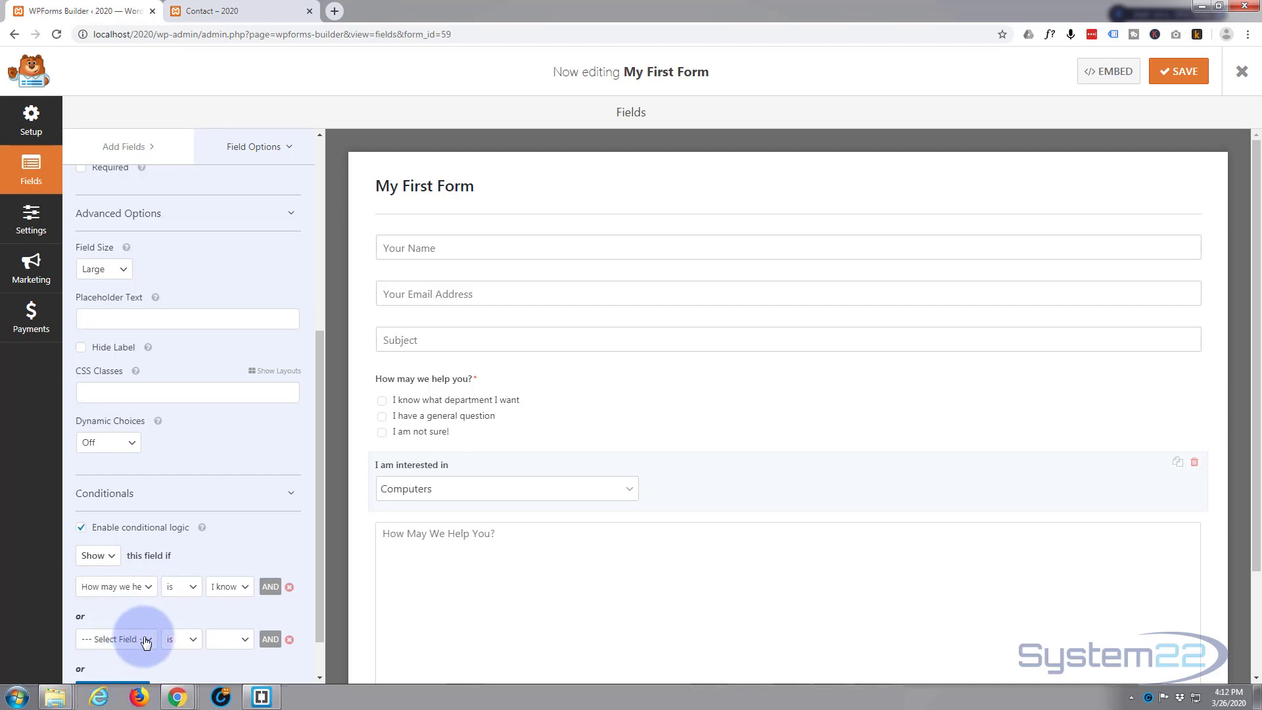
pyautogui.click(115, 638)
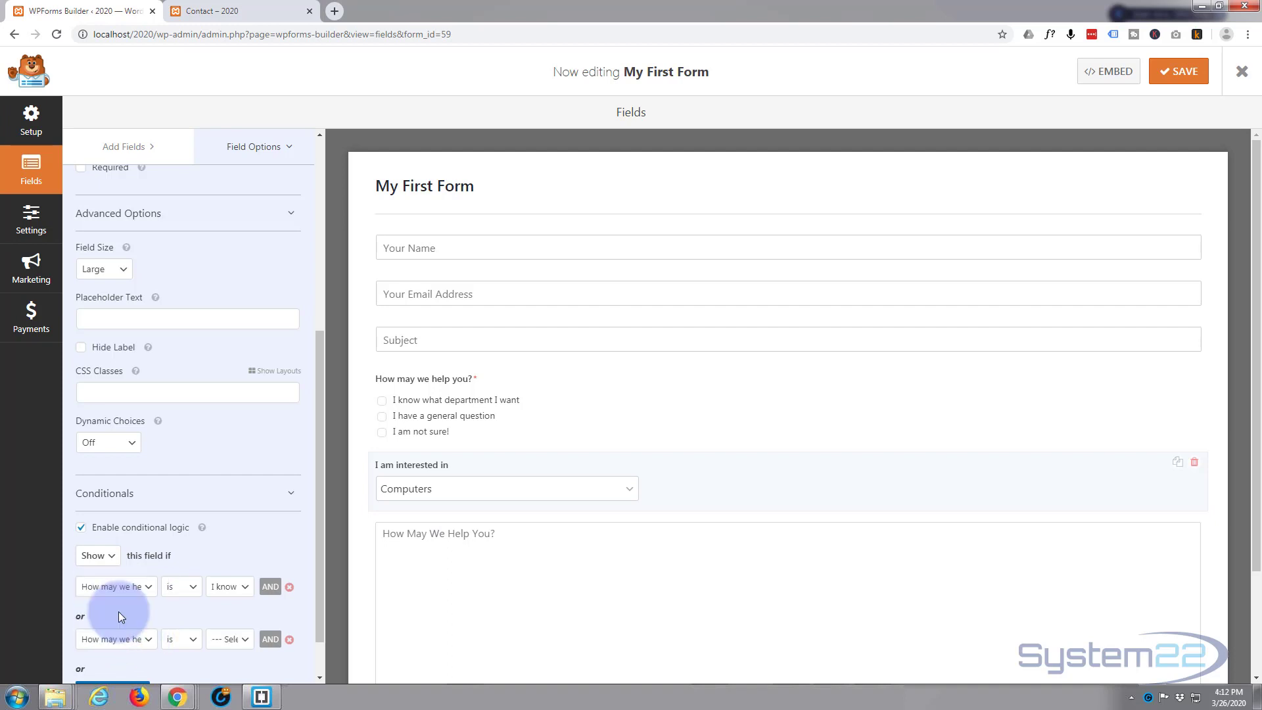
pyautogui.moveTo(399, 435)
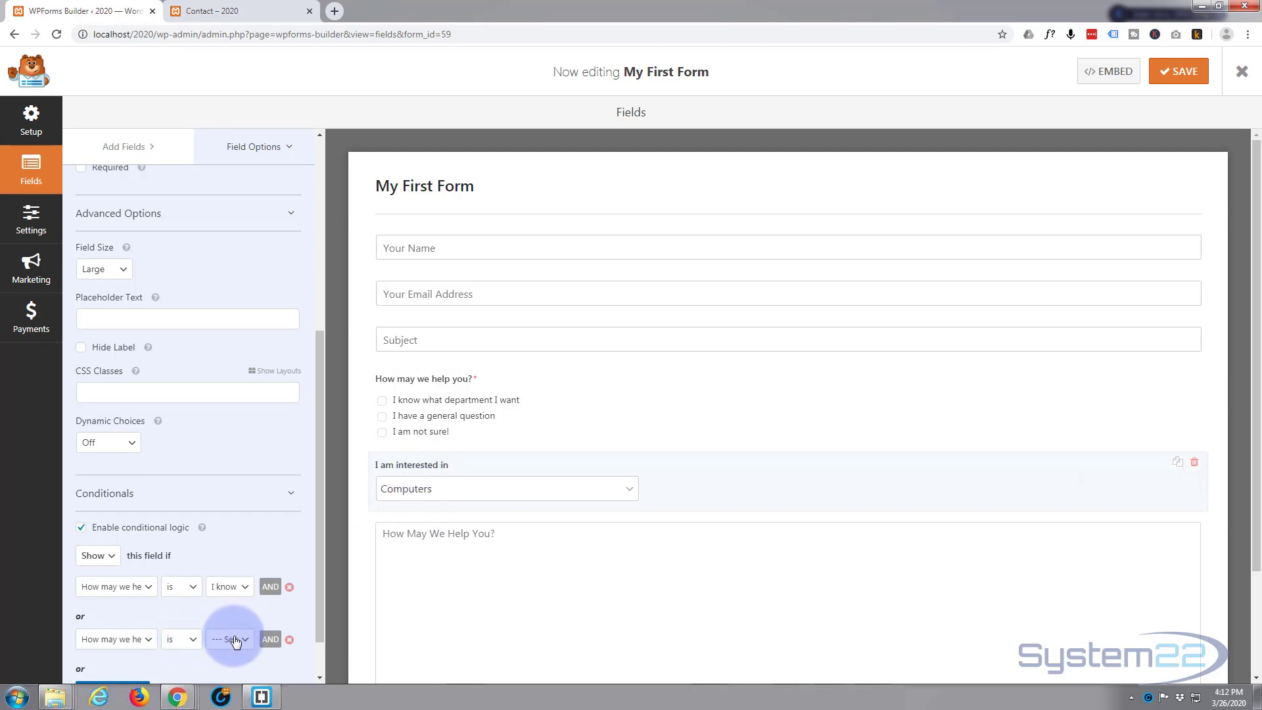
pyautogui.click(230, 638)
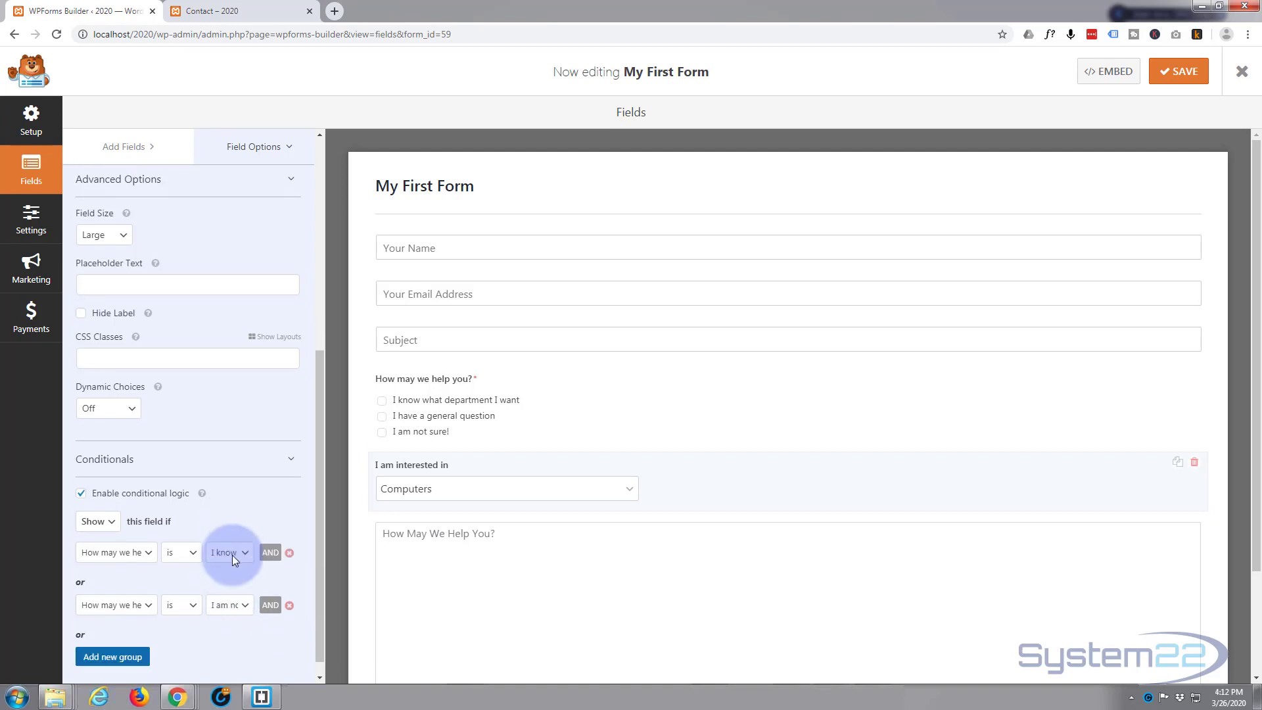
pyautogui.scroll(-3)
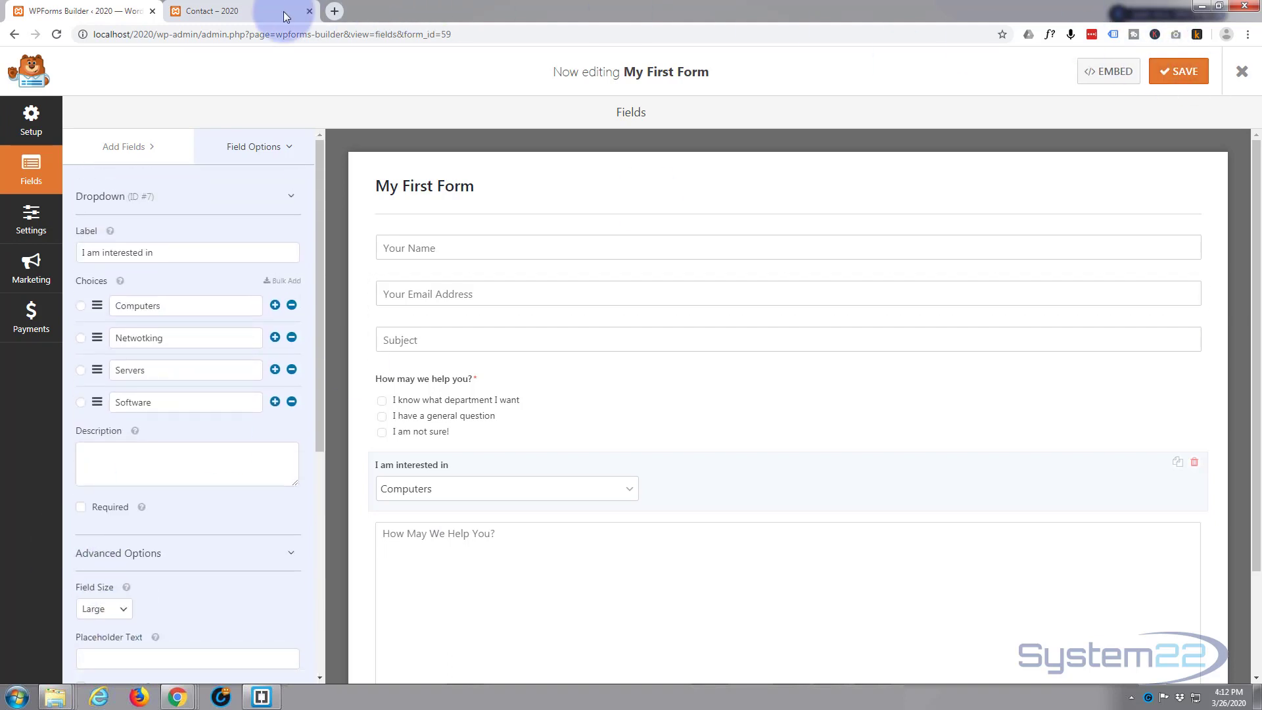
# Step: Reload the live Contact page to load the updated form
pyautogui.click(223, 10)
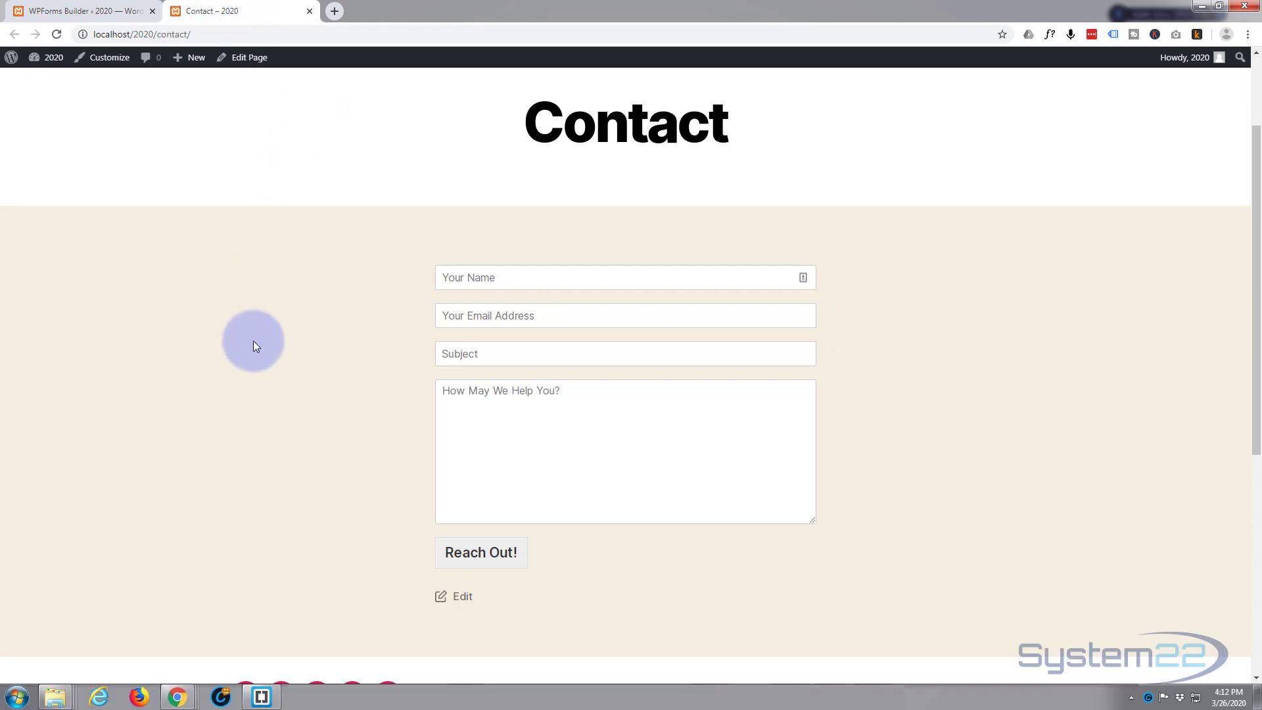
pyautogui.click(55, 36)
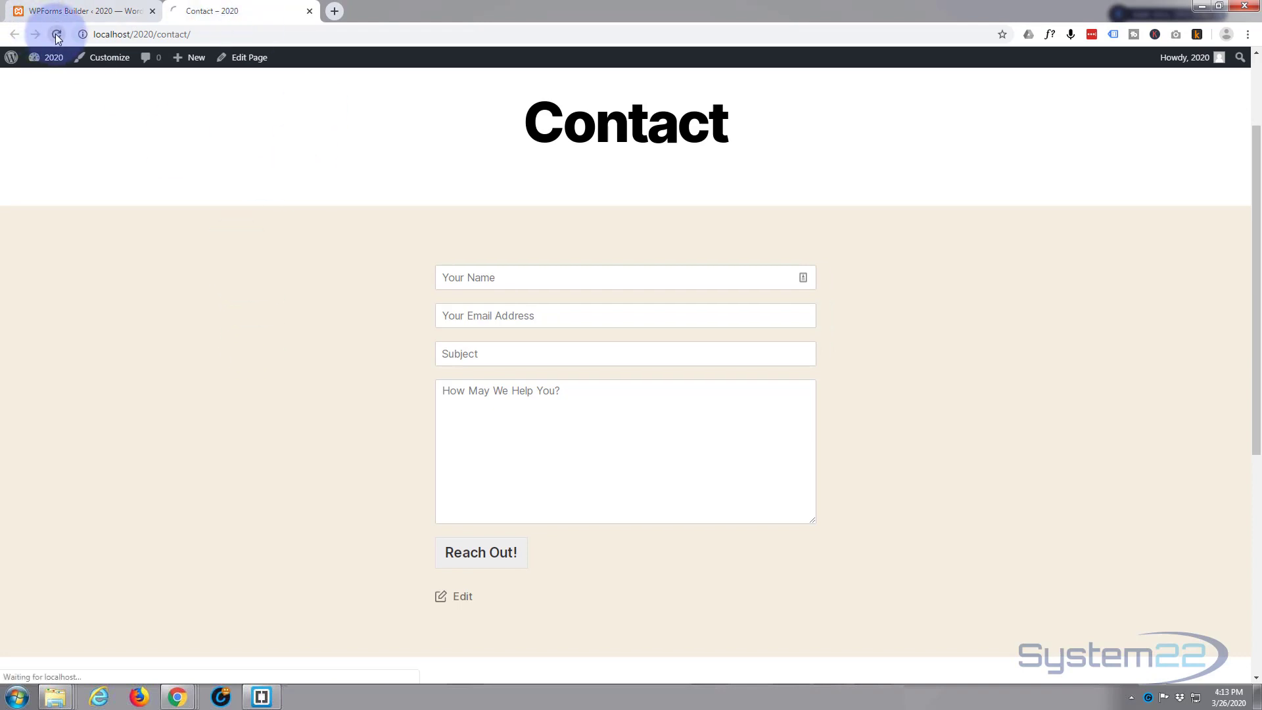
pyautogui.click(56, 35)
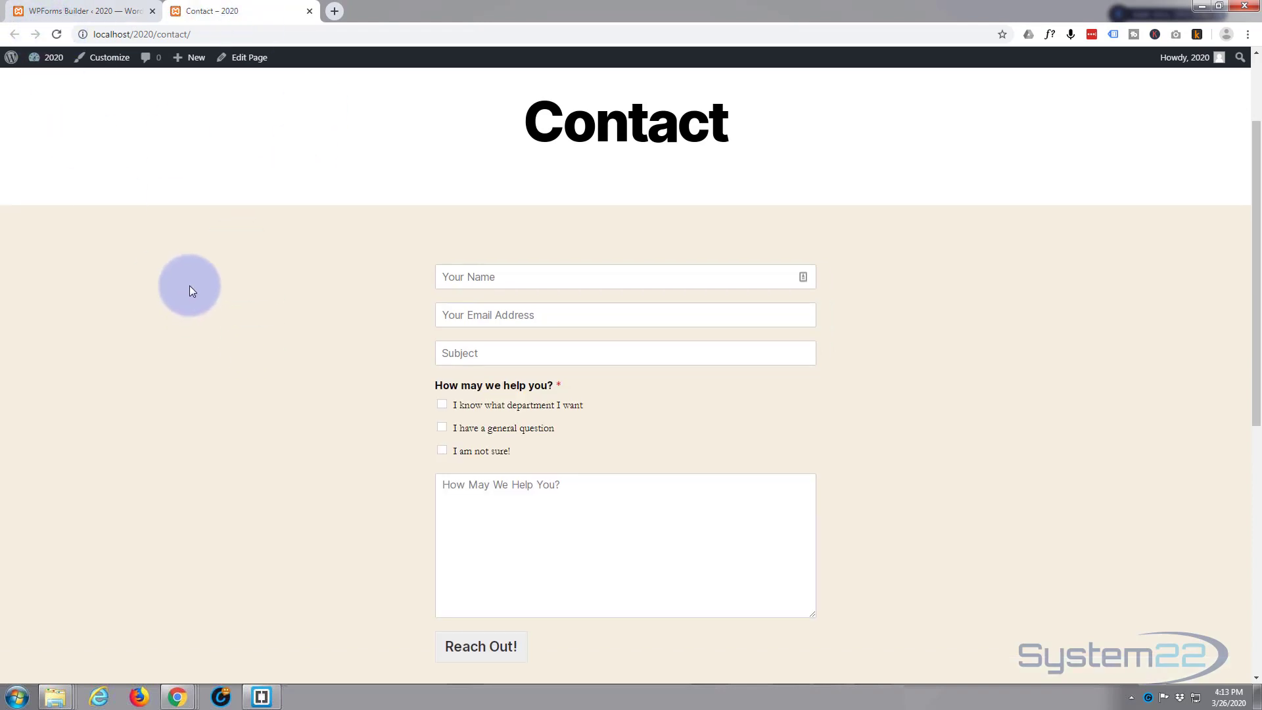
pyautogui.scroll(-3)
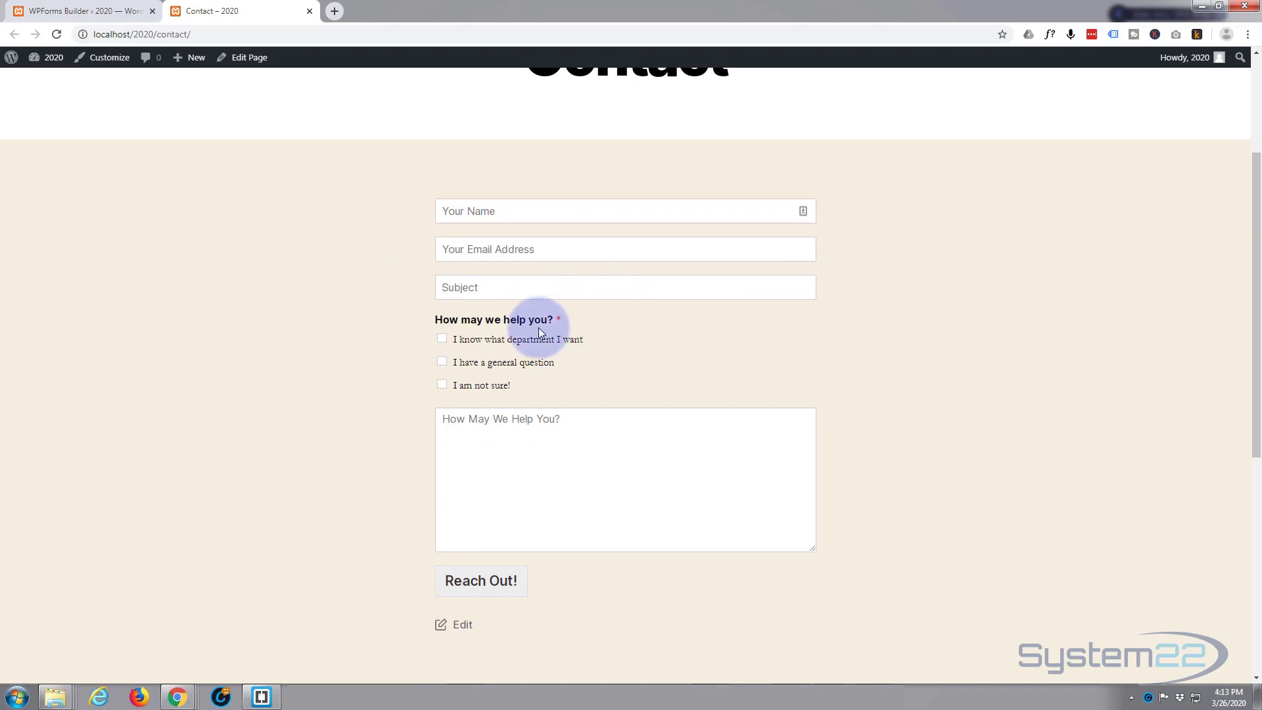
pyautogui.moveTo(608, 416)
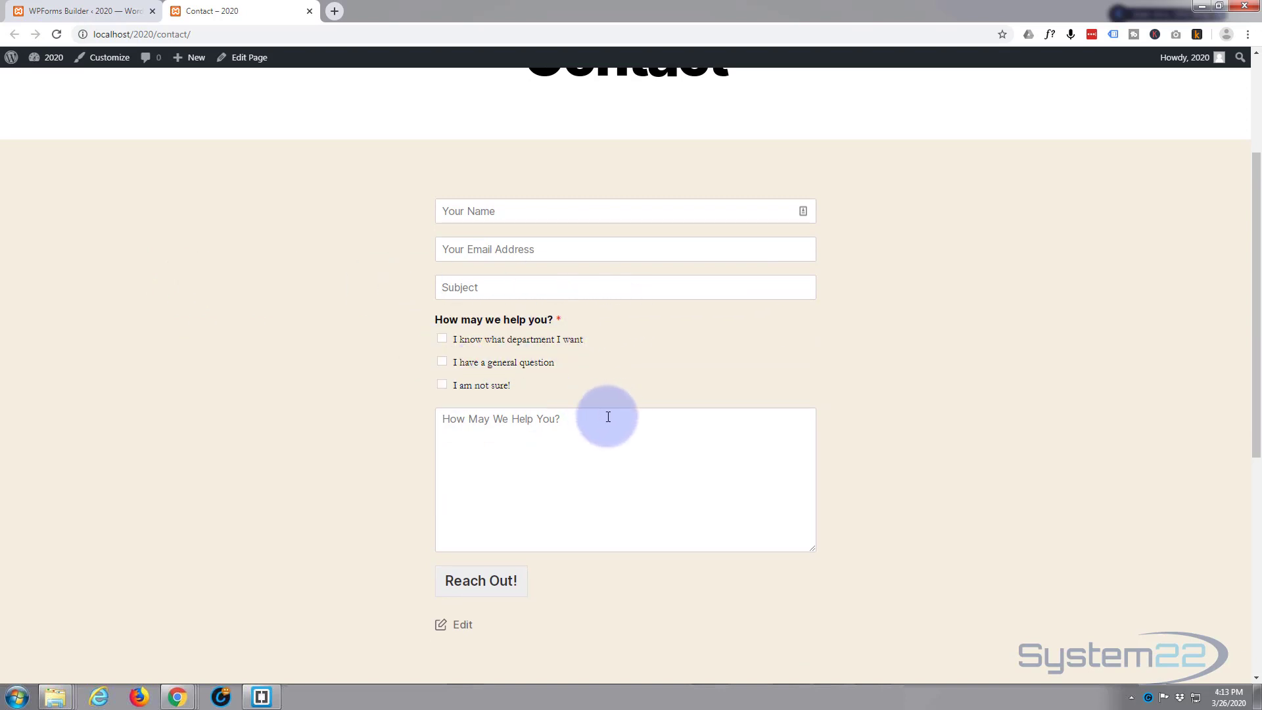
pyautogui.moveTo(276, 377)
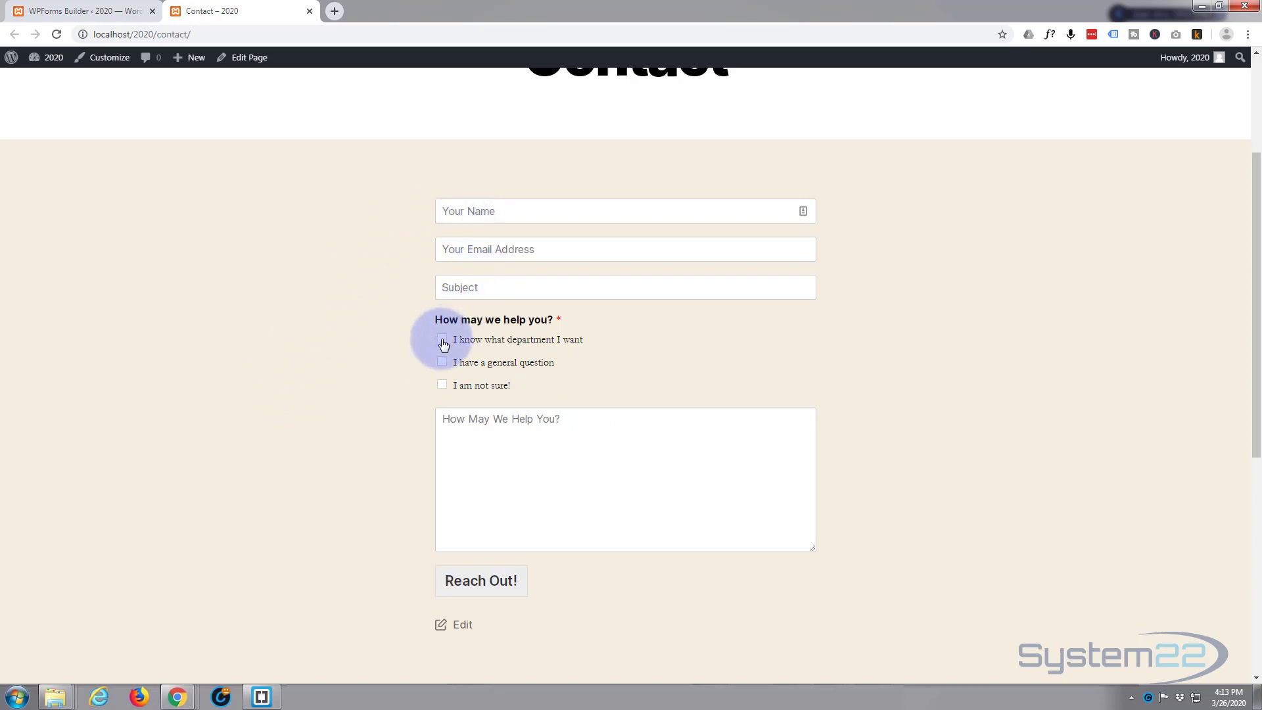
# Step: Tick 'I know what department I want', view the interest choices, then untick it
pyautogui.click(441, 340)
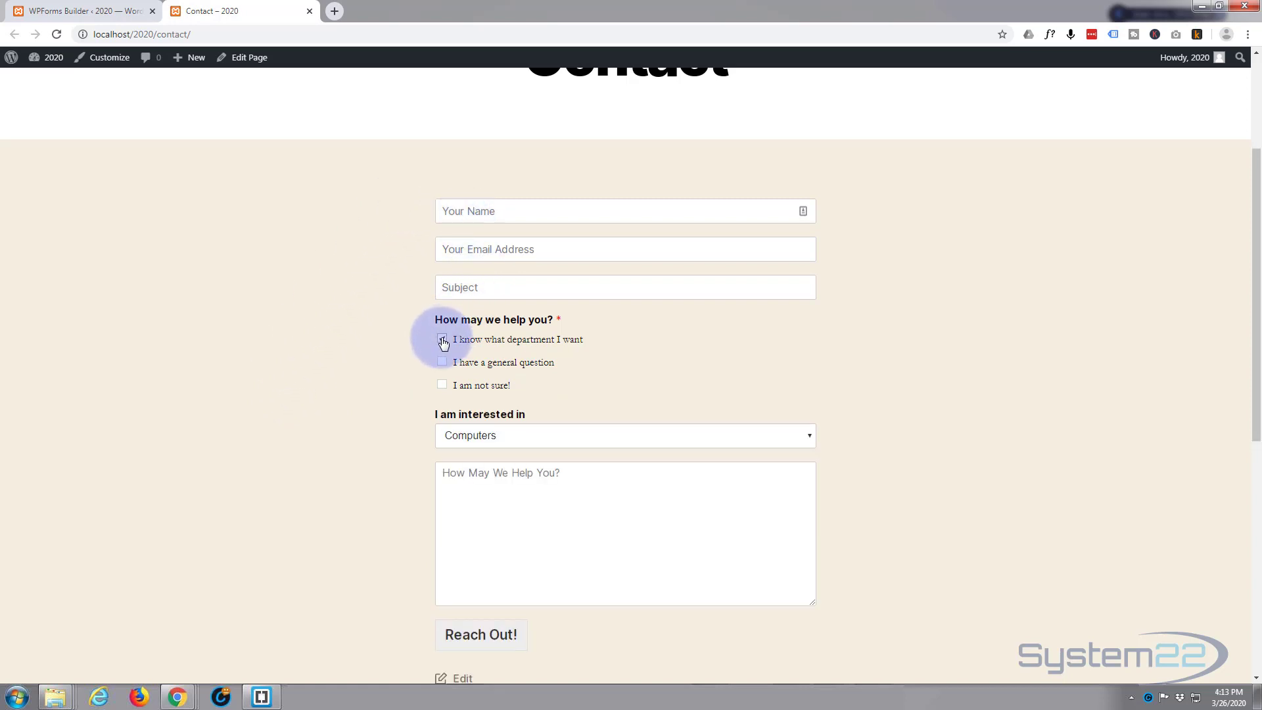
pyautogui.click(624, 435)
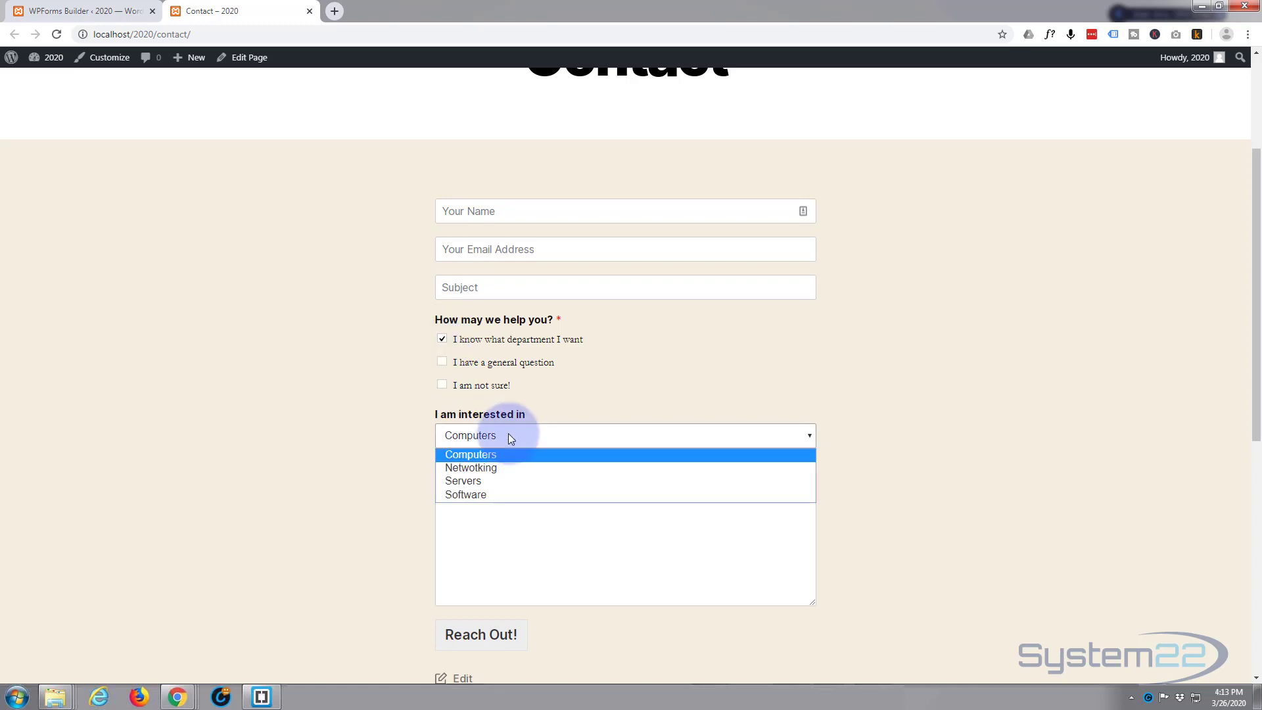
pyautogui.moveTo(483, 480)
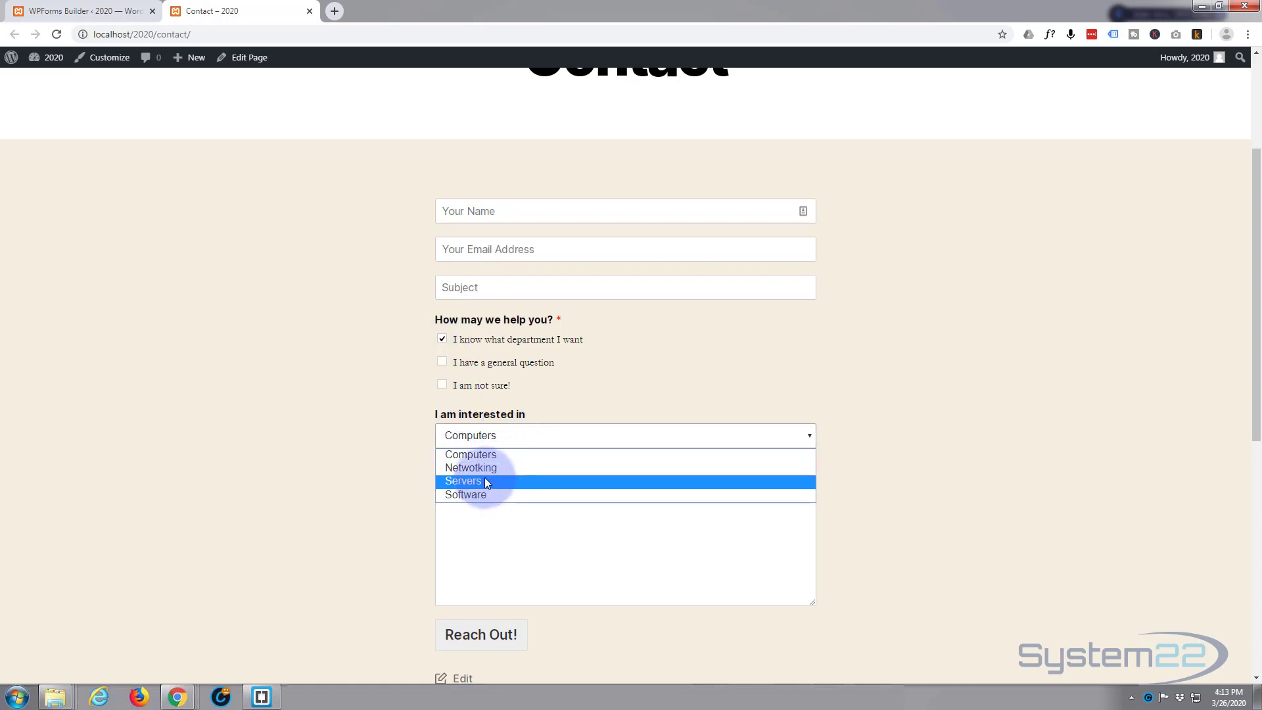
pyautogui.click(471, 467)
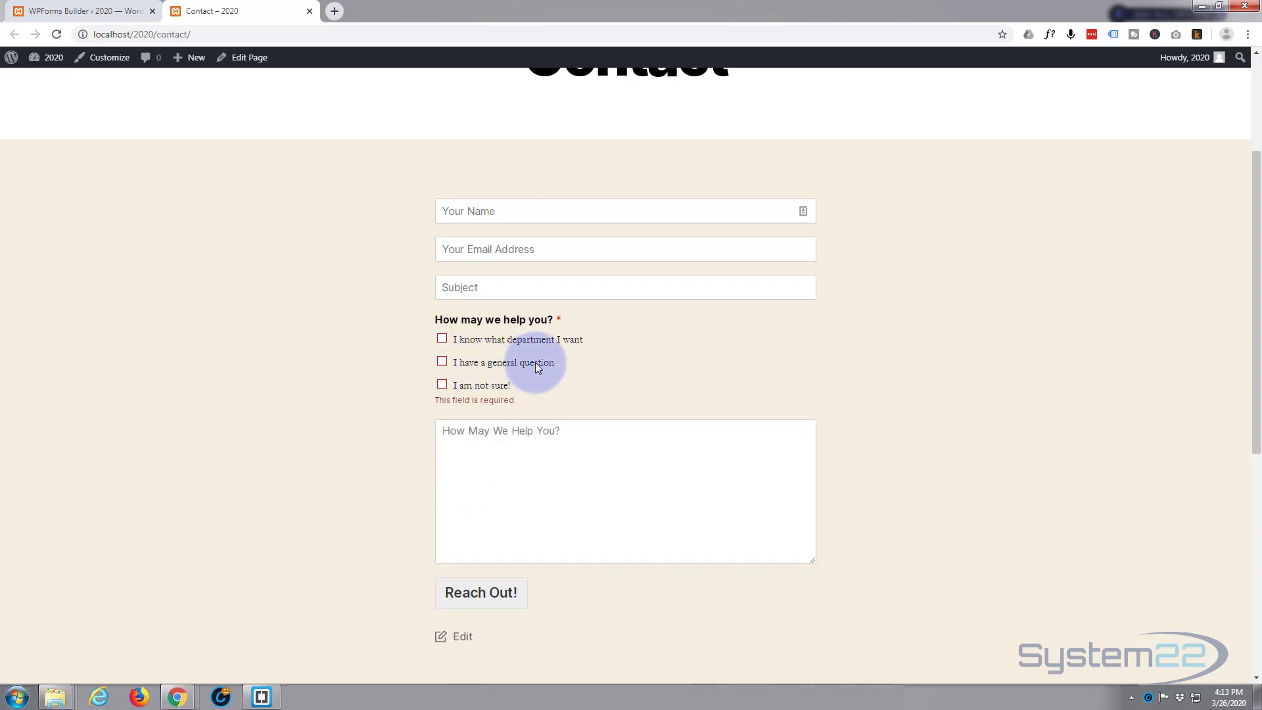
# Step: Toggle 'I have a general question', tick 'I am not sure!', and view the dropdown showing Computers
pyautogui.click(441, 362)
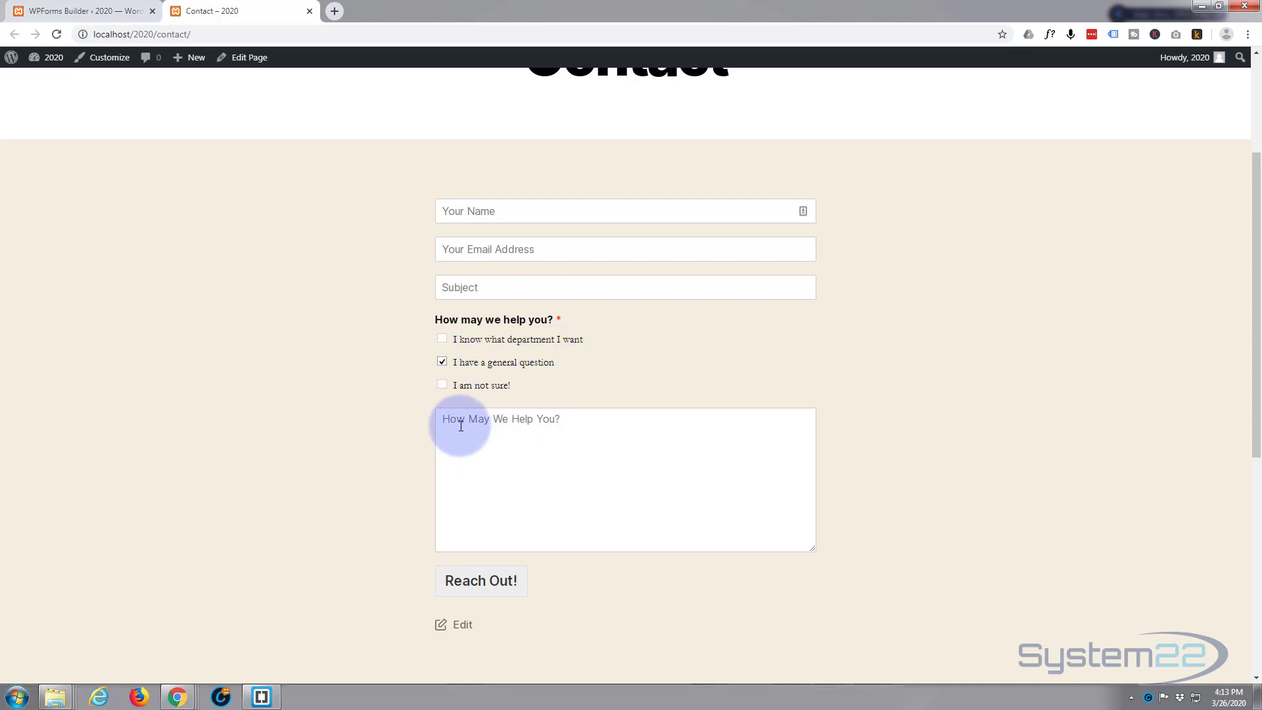
pyautogui.moveTo(560, 390)
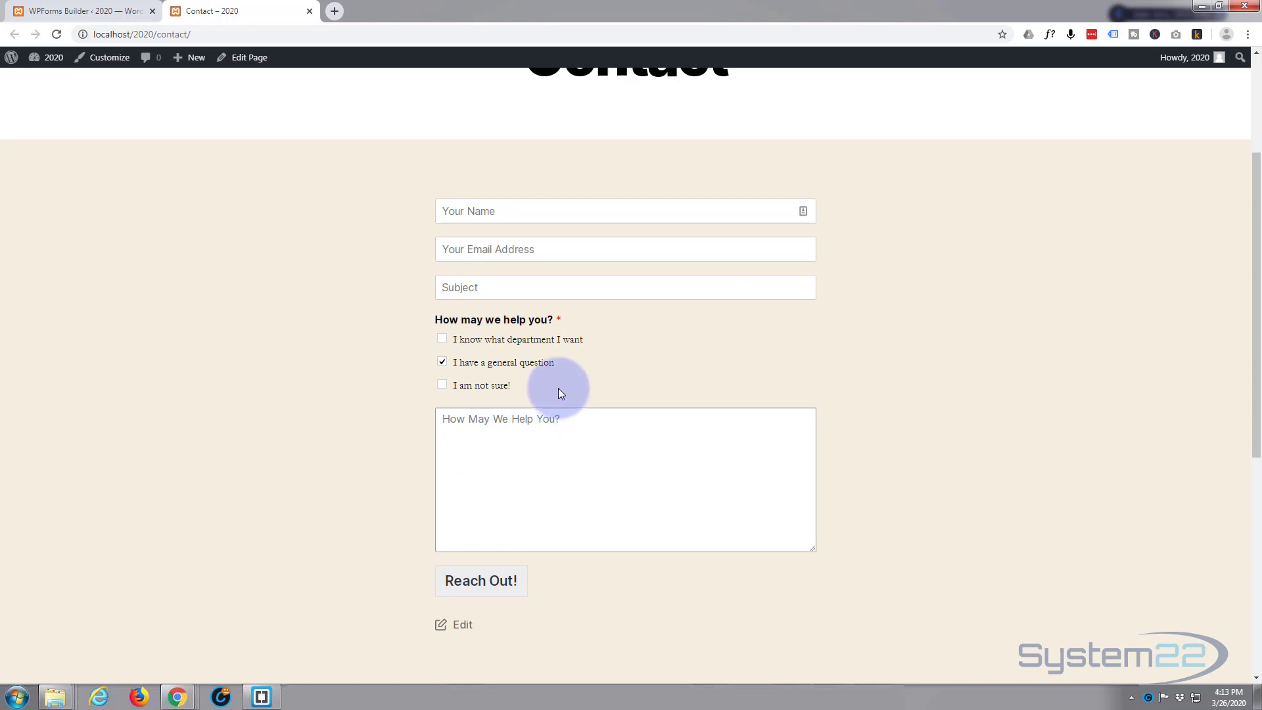
pyautogui.click(442, 362)
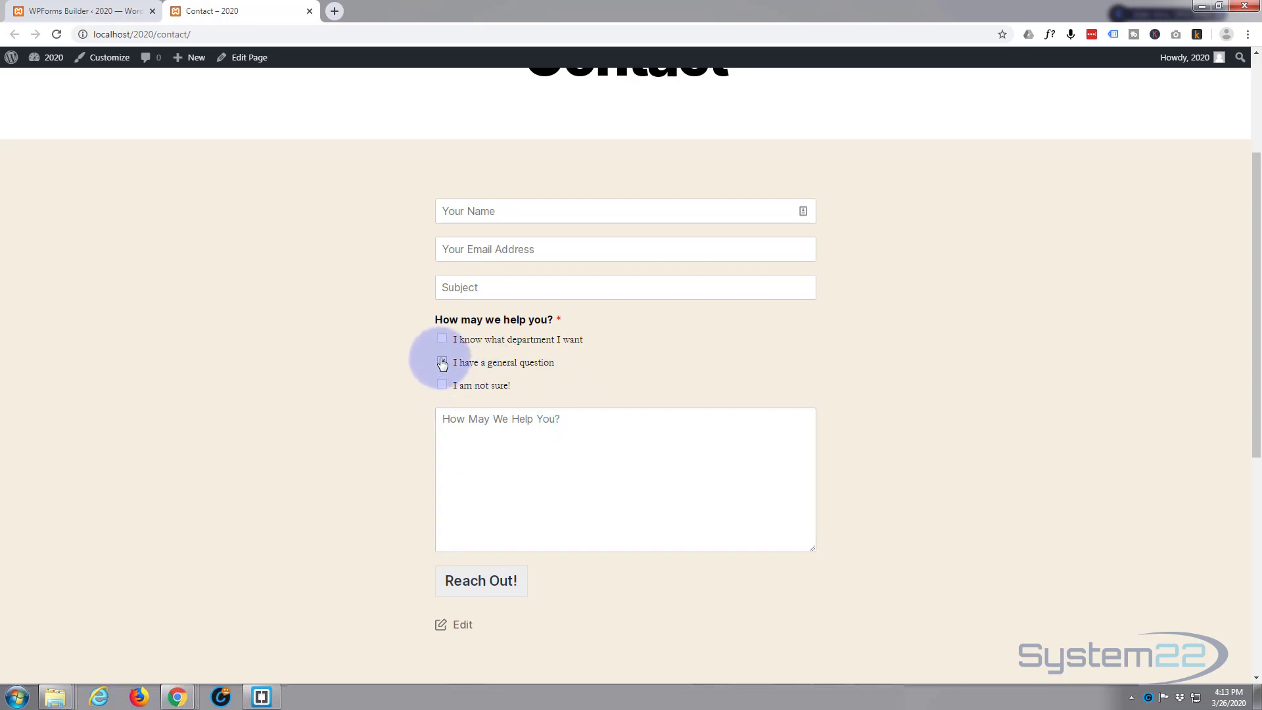
pyautogui.click(442, 385)
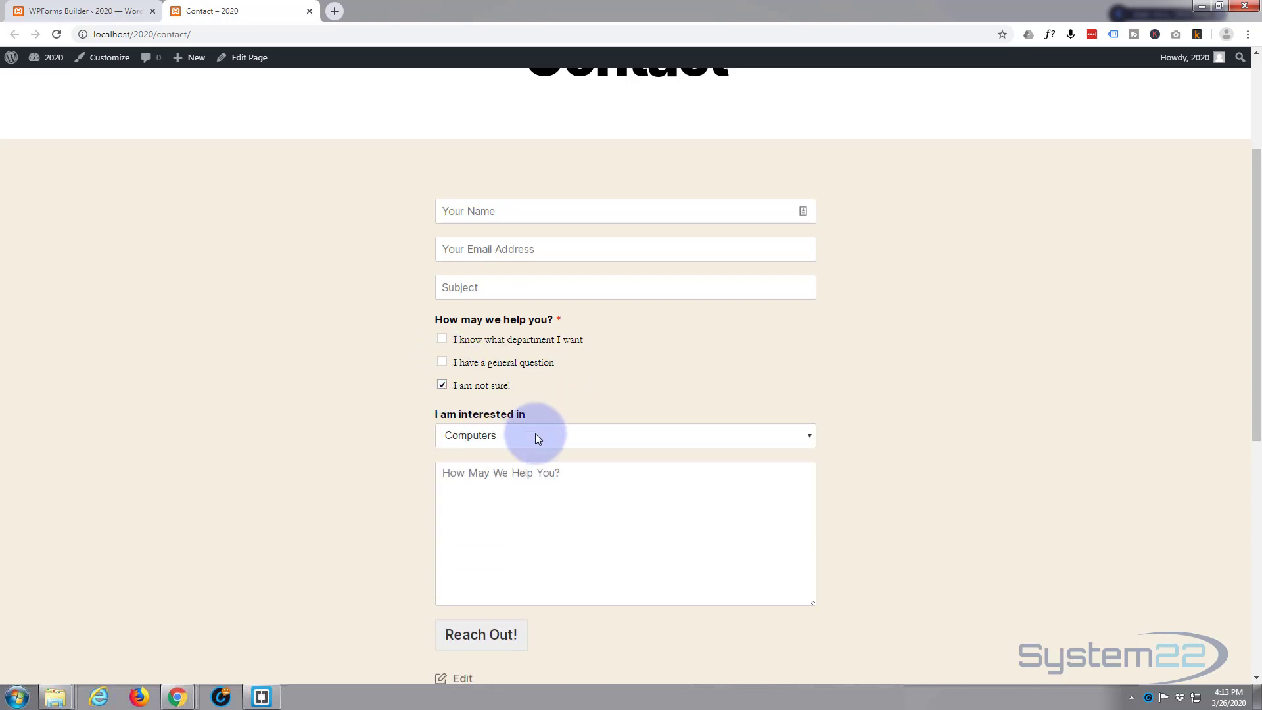
pyautogui.click(624, 435)
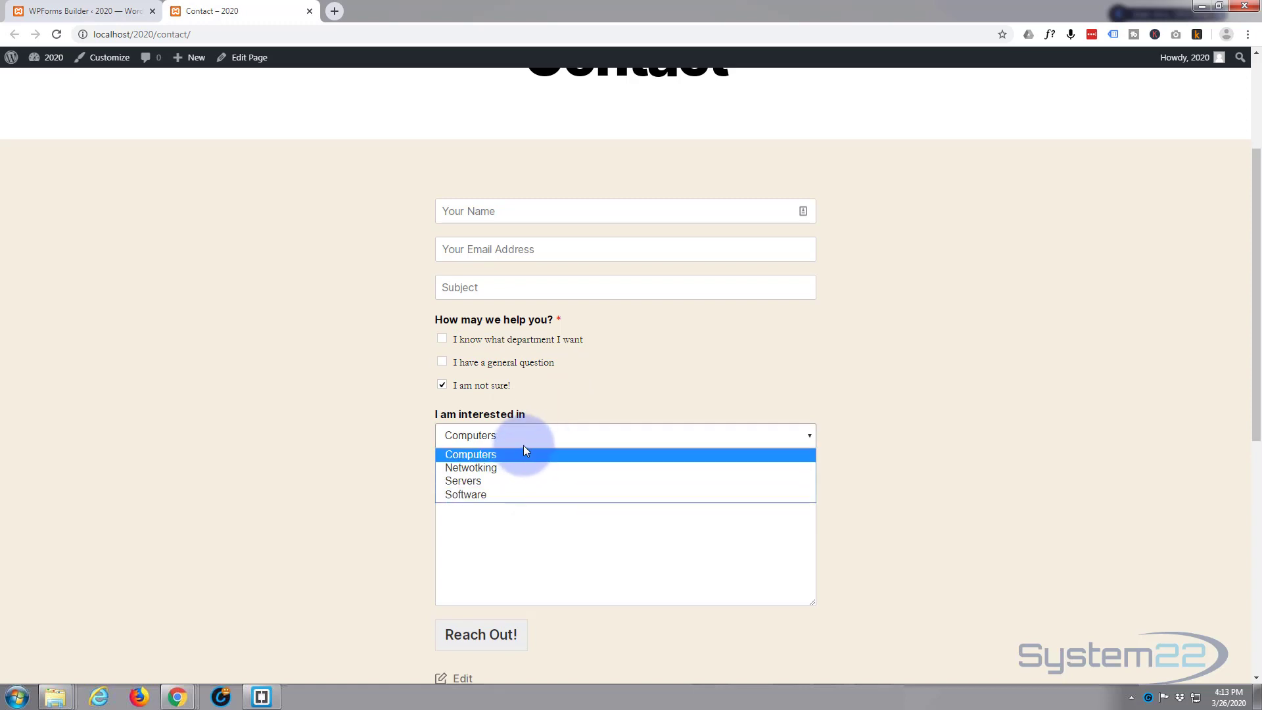
pyautogui.click(470, 454)
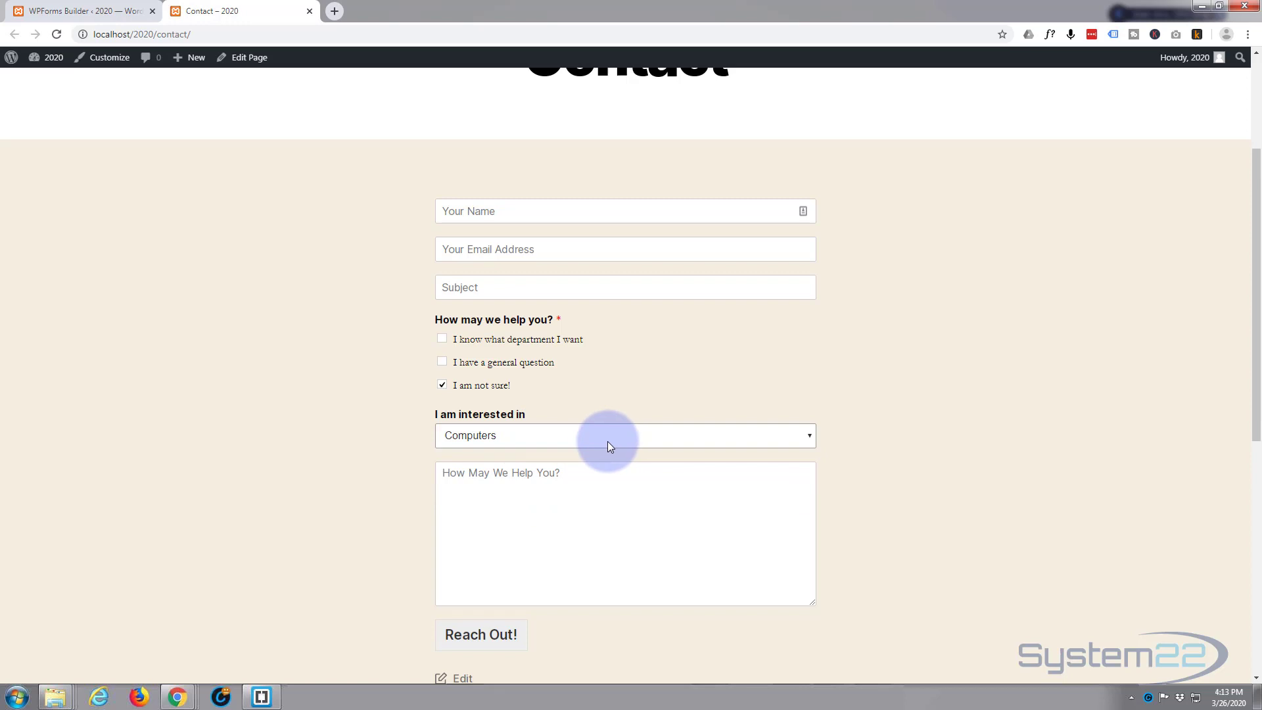
pyautogui.moveTo(342, 413)
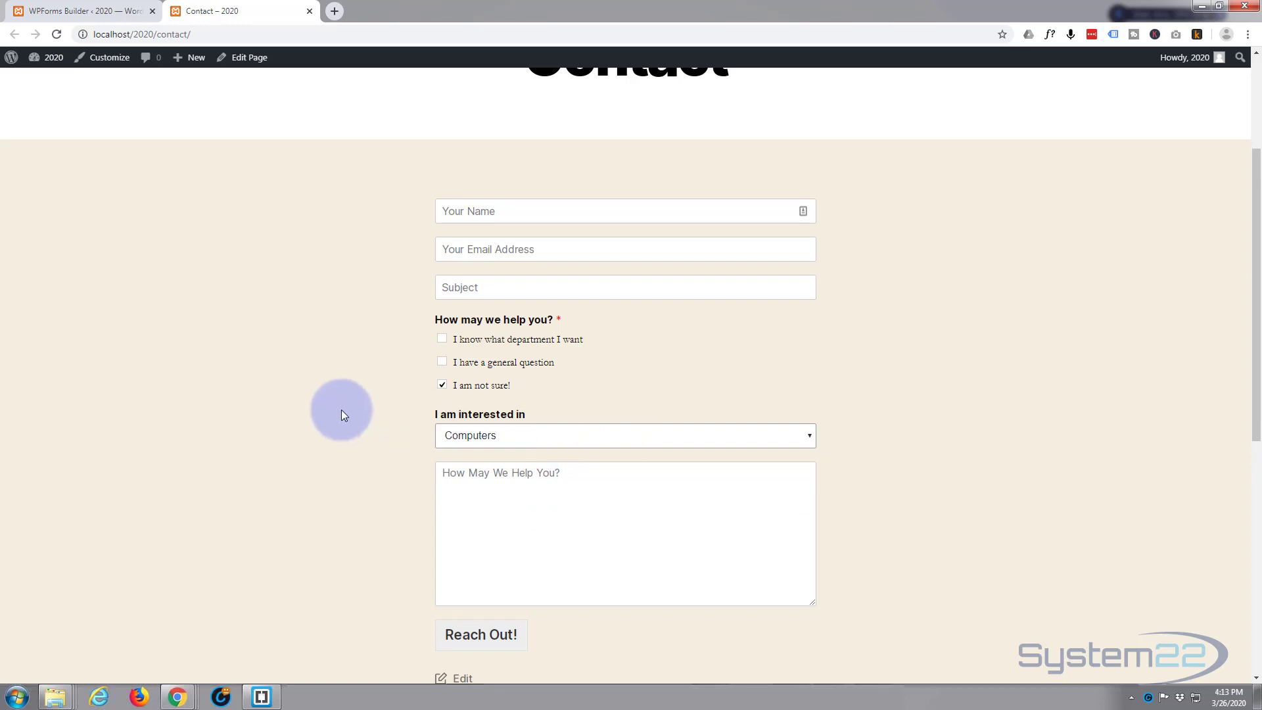
pyautogui.moveTo(302, 354)
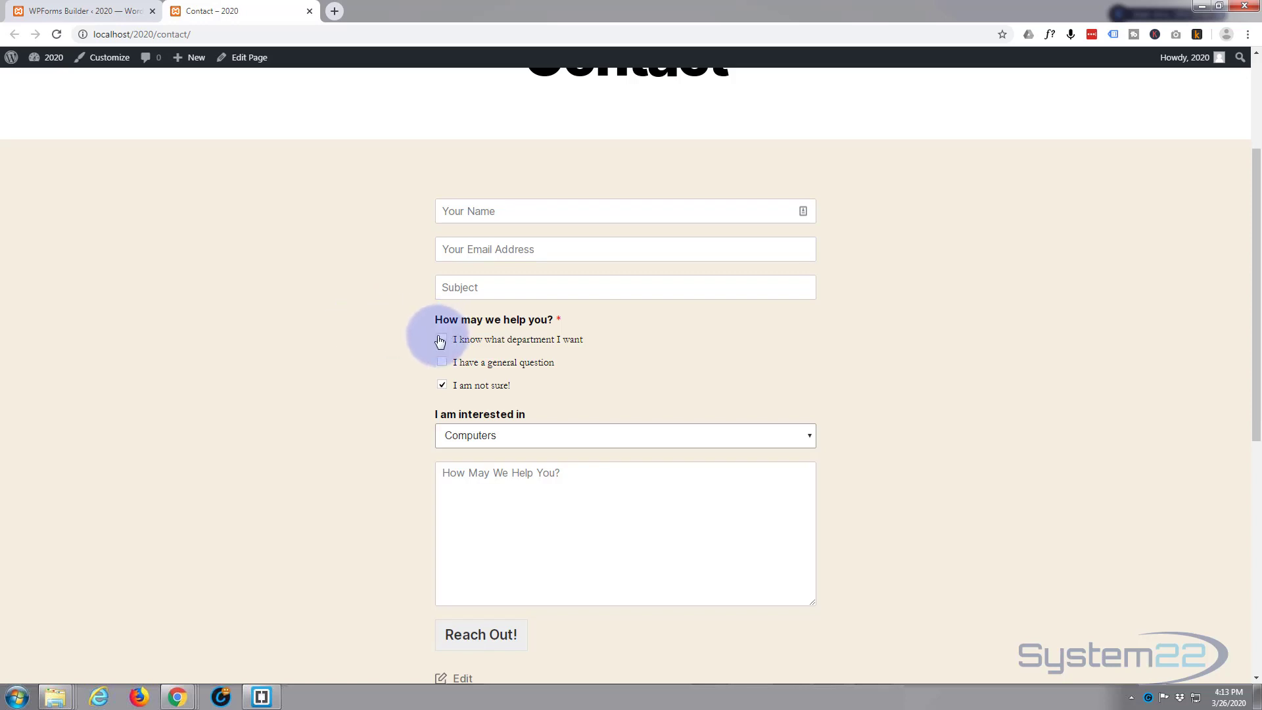
# Step: Test the one-choice limit, keep only 'I know what department I want', and choose Software
pyautogui.click(442, 339)
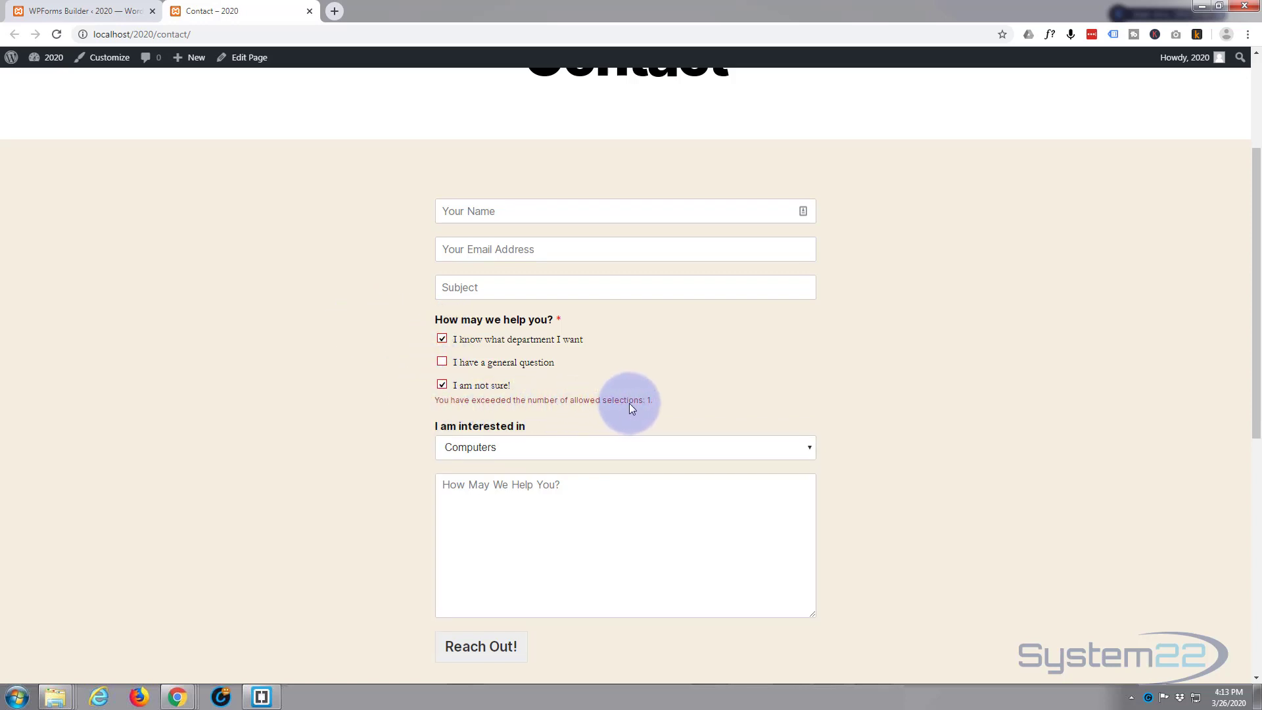
pyautogui.moveTo(661, 406)
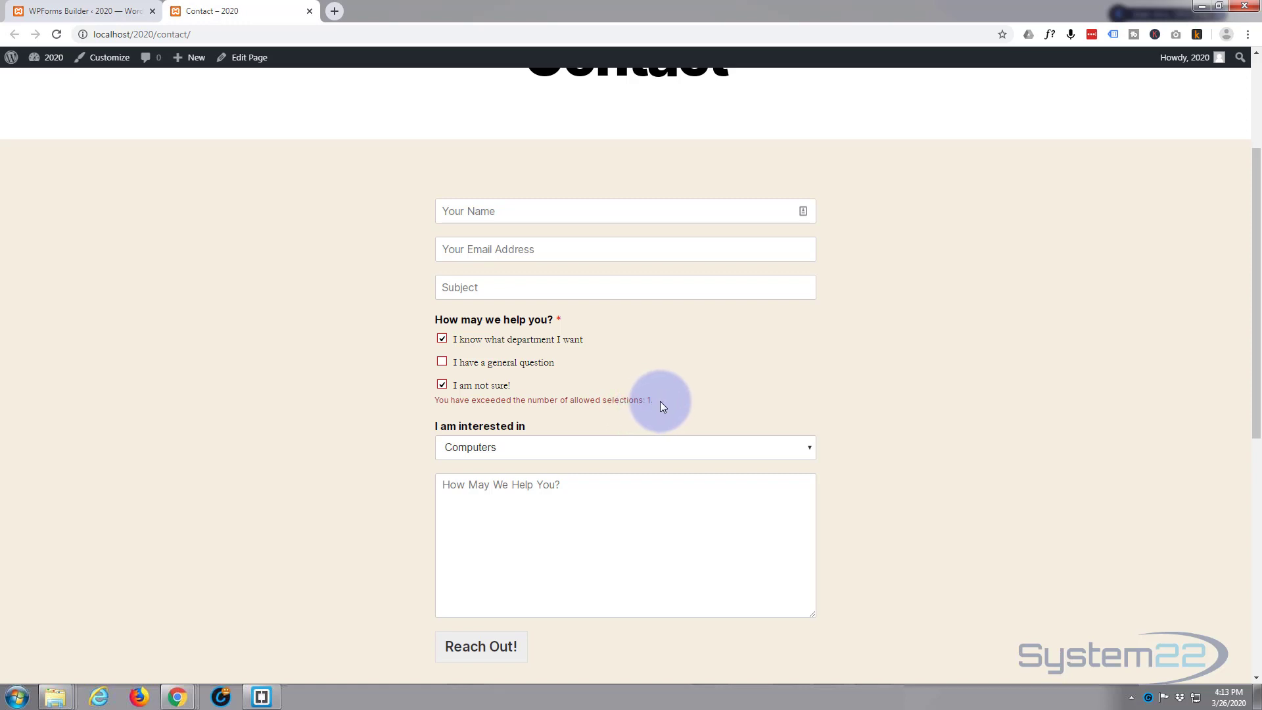
pyautogui.click(441, 384)
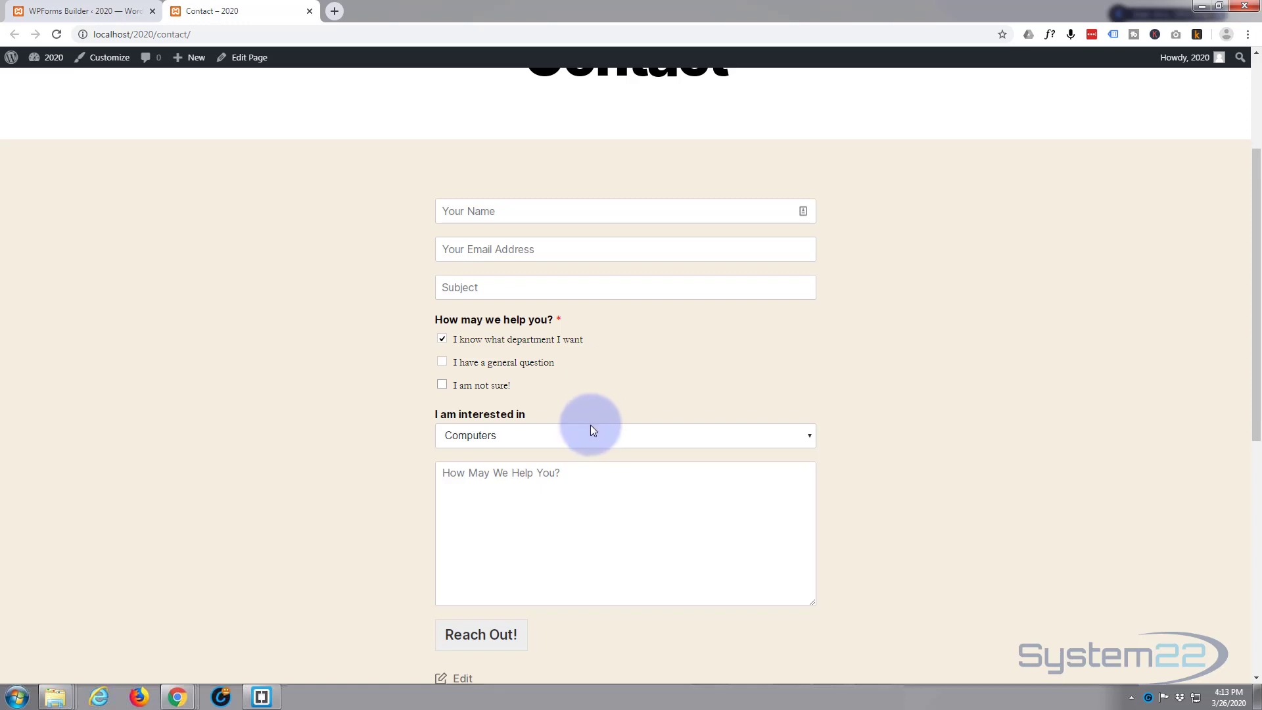
pyautogui.click(625, 435)
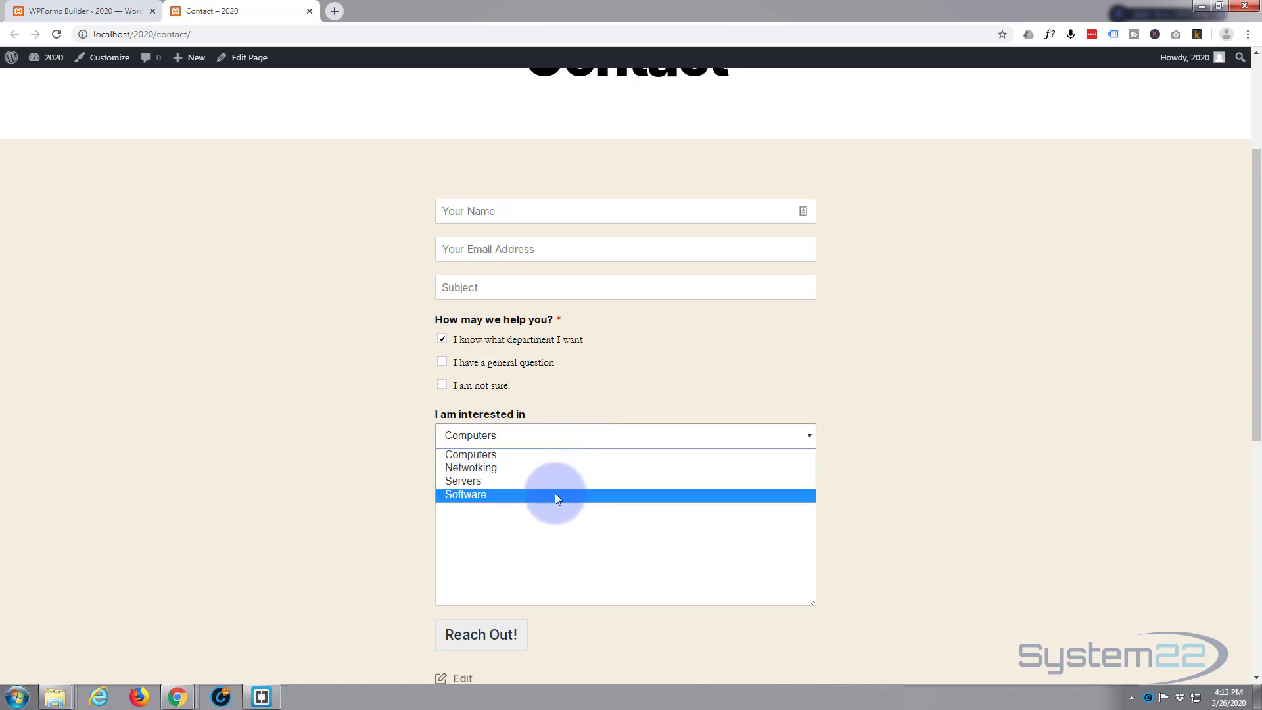
pyautogui.click(465, 495)
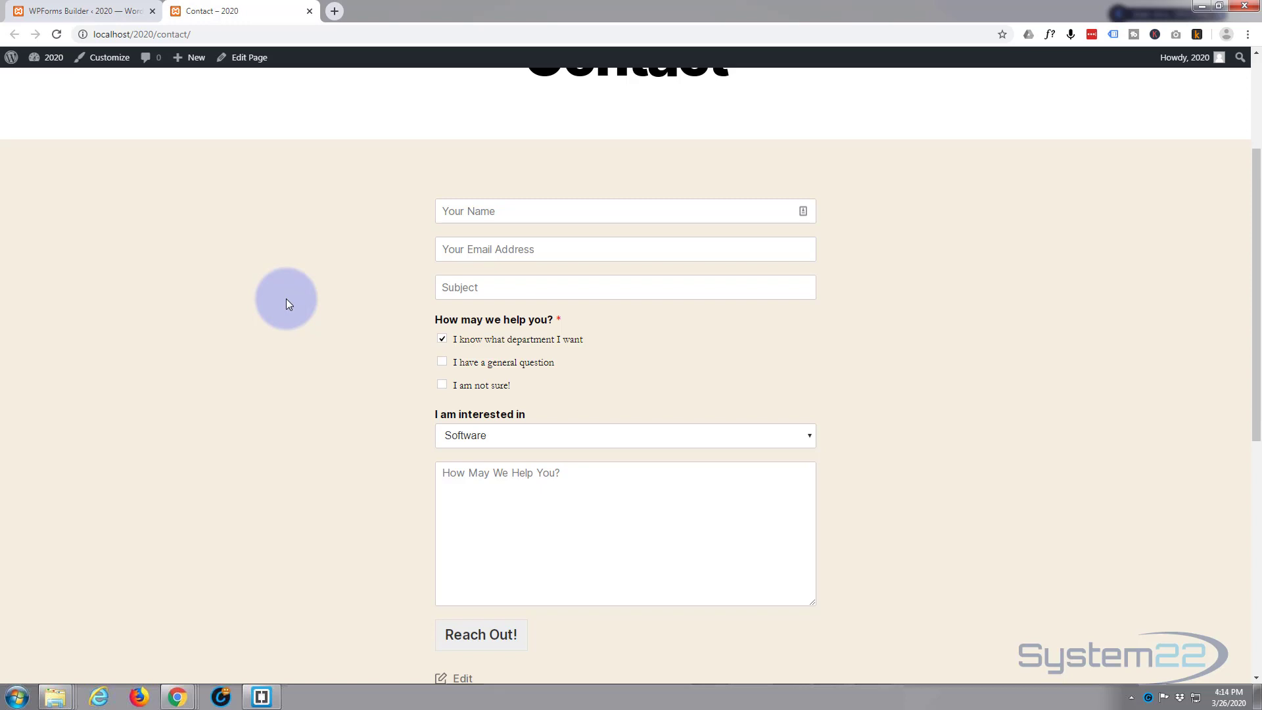
pyautogui.scroll(-3)
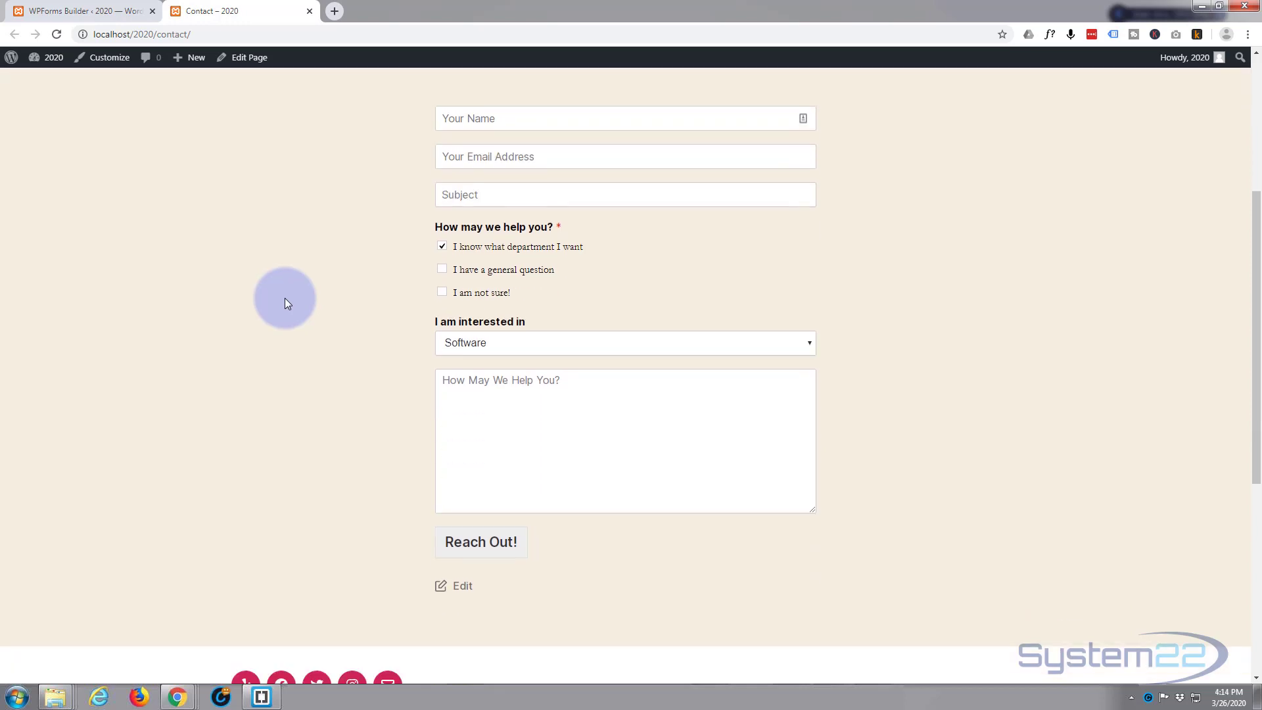